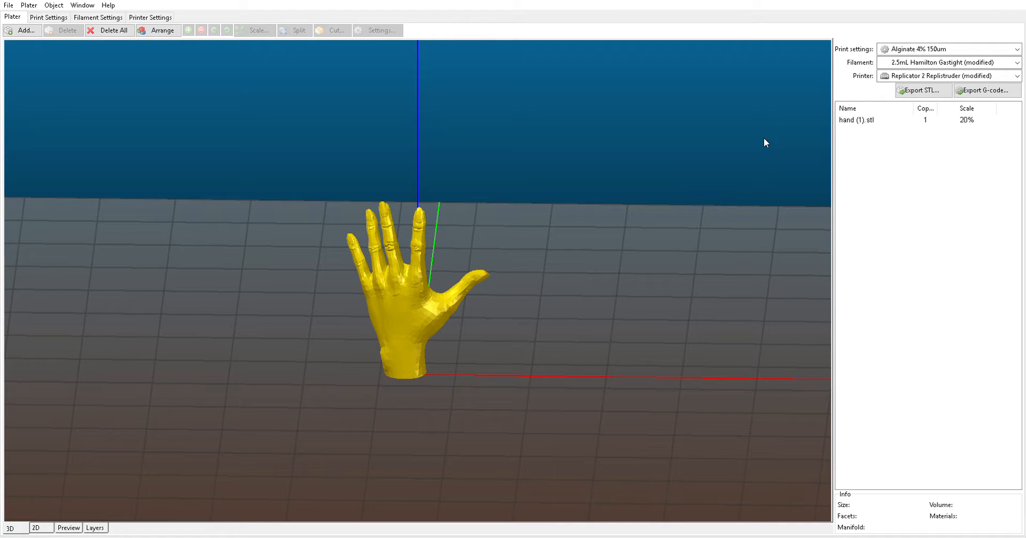
{"action": "mouse_move", "coordinate": [585, 169]}
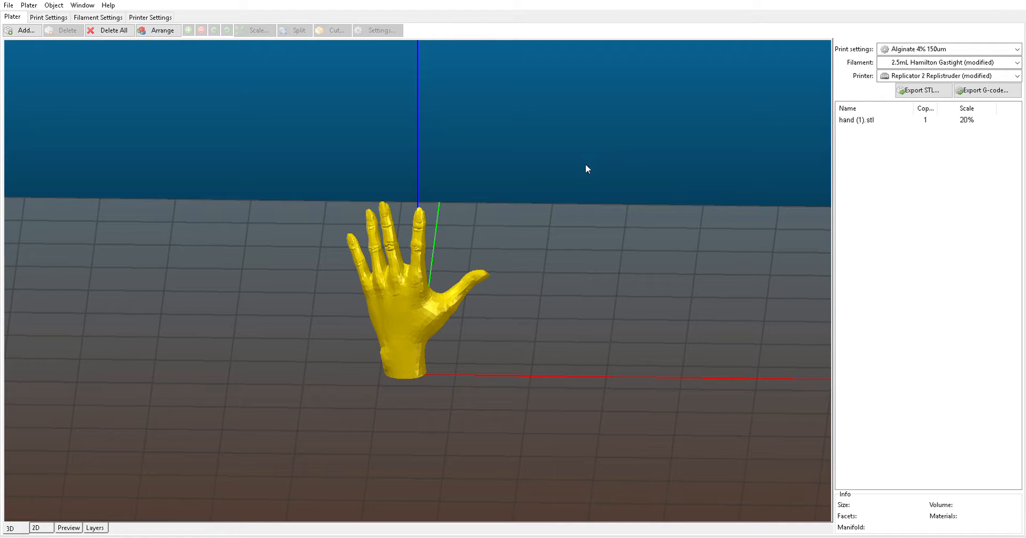
{"action": "mouse_move", "coordinate": [526, 180]}
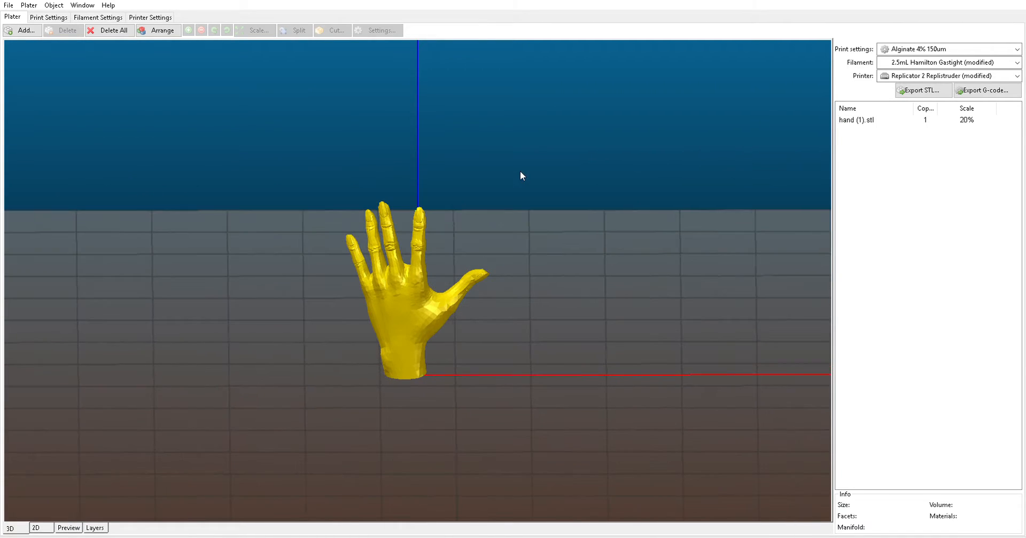
{"action": "mouse_move", "coordinate": [491, 185]}
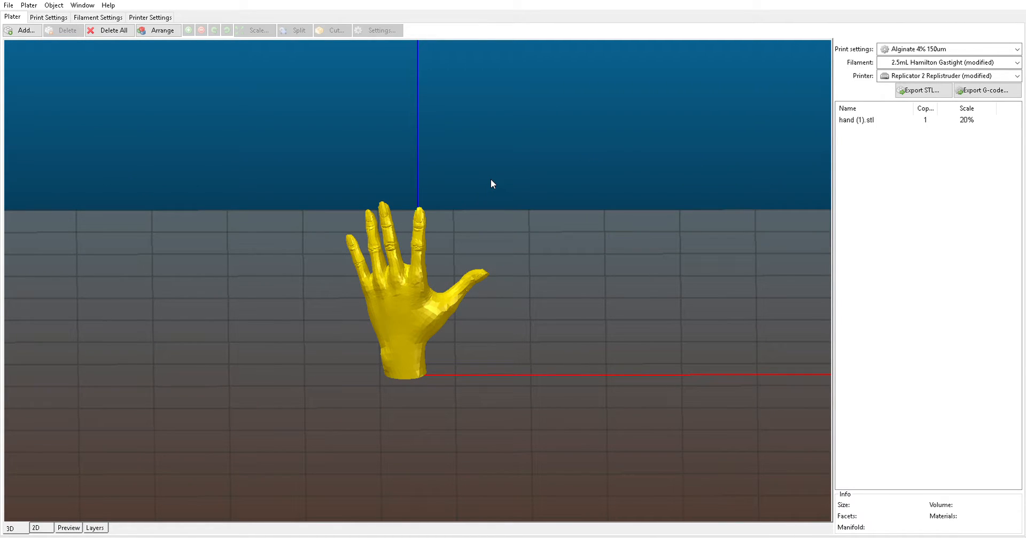
{"action": "mouse_move", "coordinate": [477, 185]}
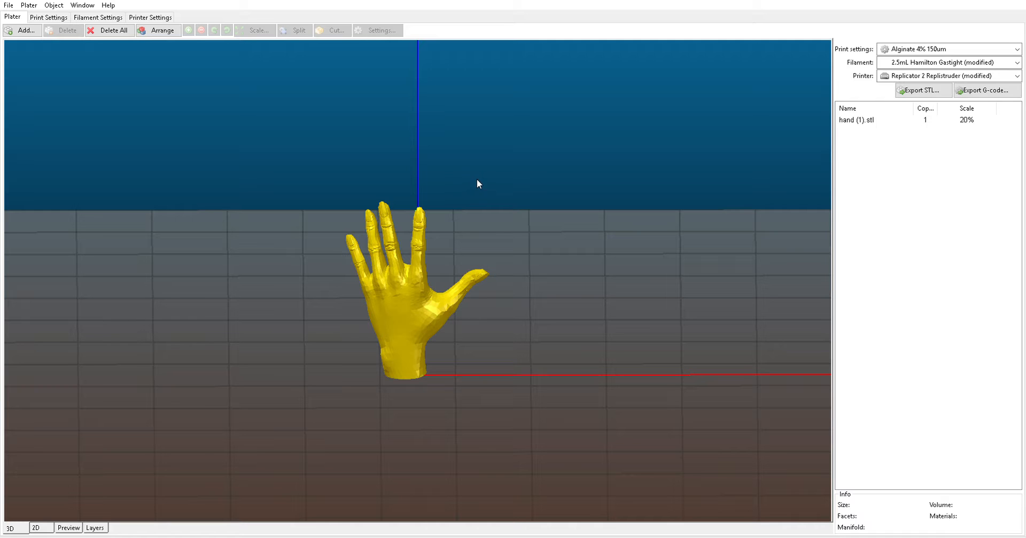
Step: Review the Alginate profile's layer settings: 0.06 mm layer heights and 3 perimeters
{"action": "left_click_drag", "start_coordinate": [478, 184], "coordinate": [485, 178]}
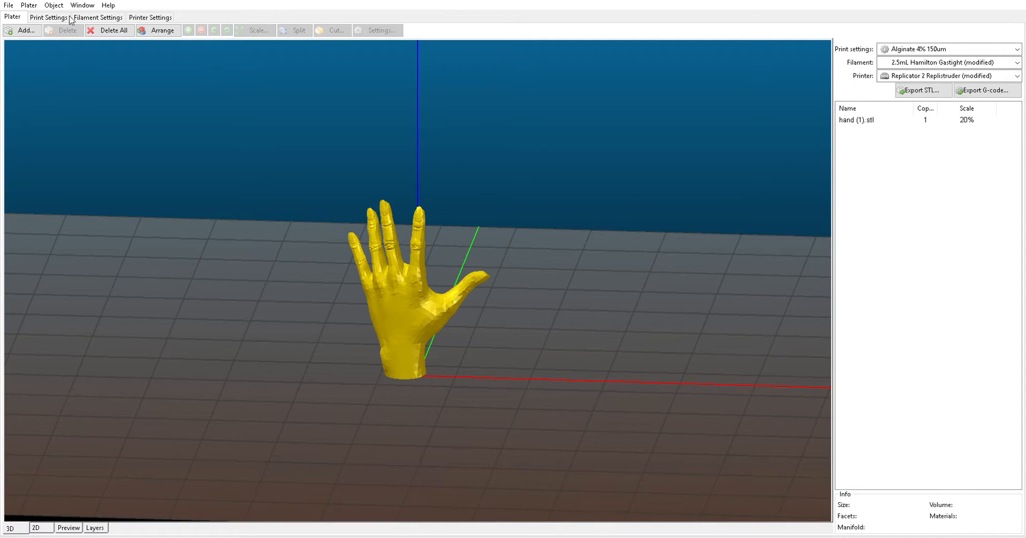
{"action": "left_click", "coordinate": [48, 17]}
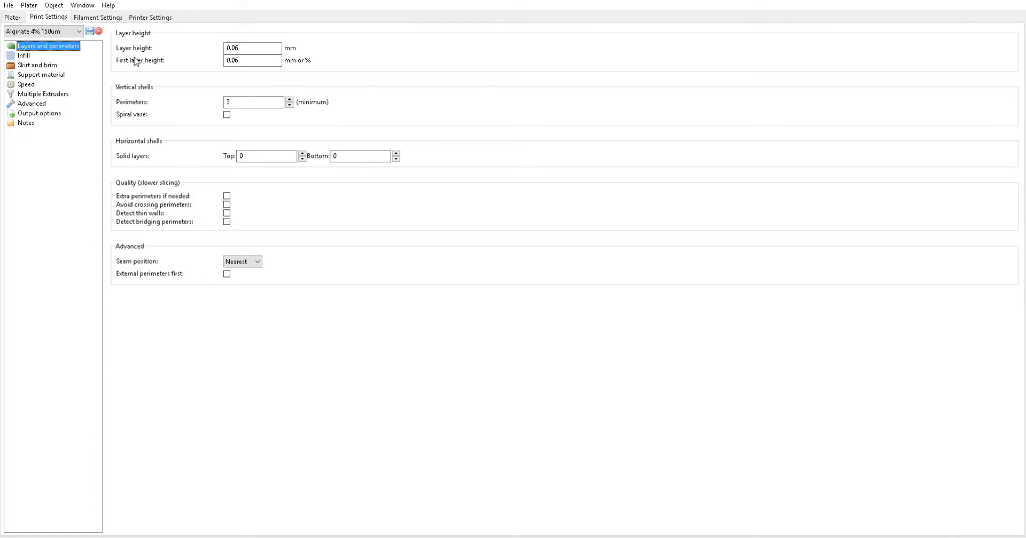
{"action": "mouse_move", "coordinate": [257, 116]}
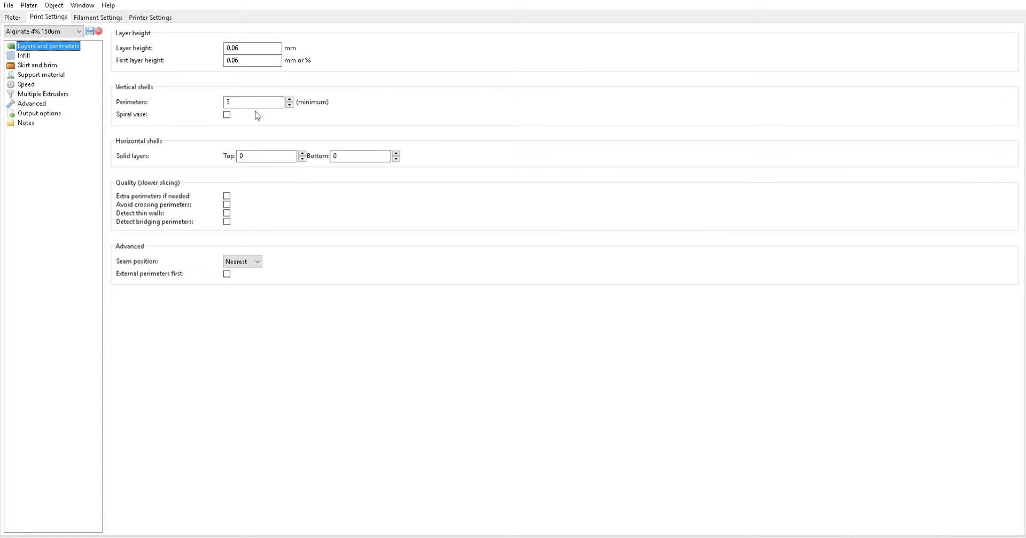
{"action": "mouse_move", "coordinate": [396, 104]}
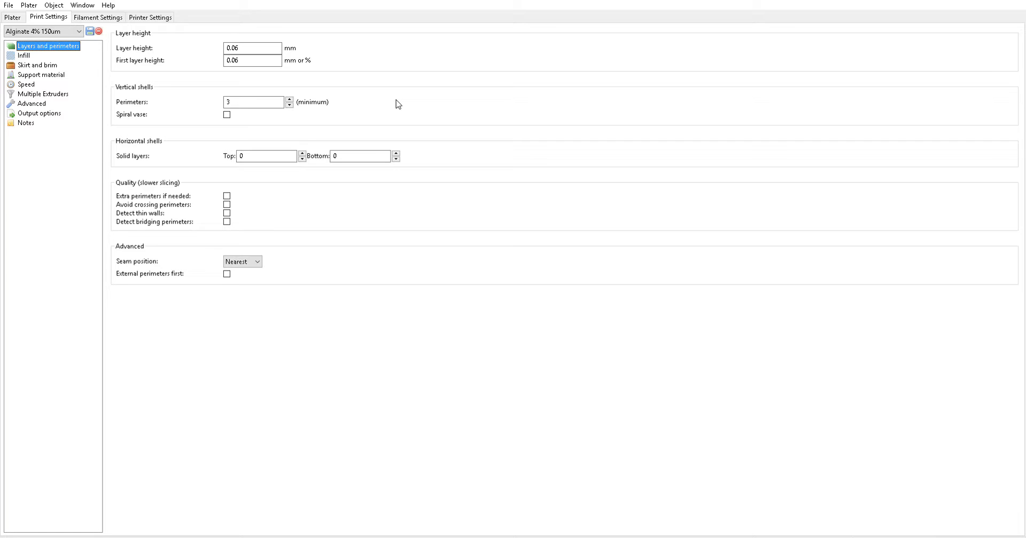
{"action": "left_click", "coordinate": [252, 48]}
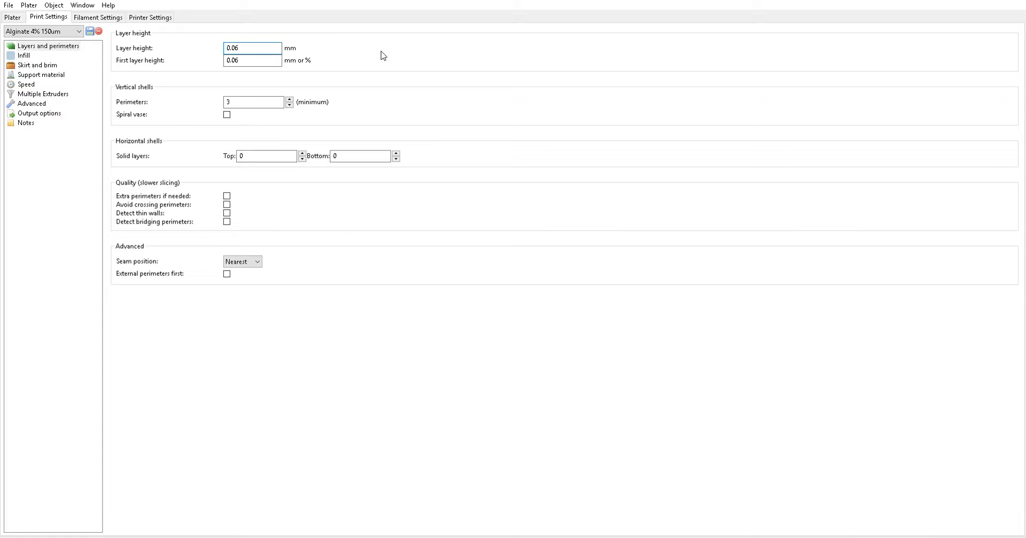
{"action": "left_click", "coordinate": [252, 48]}
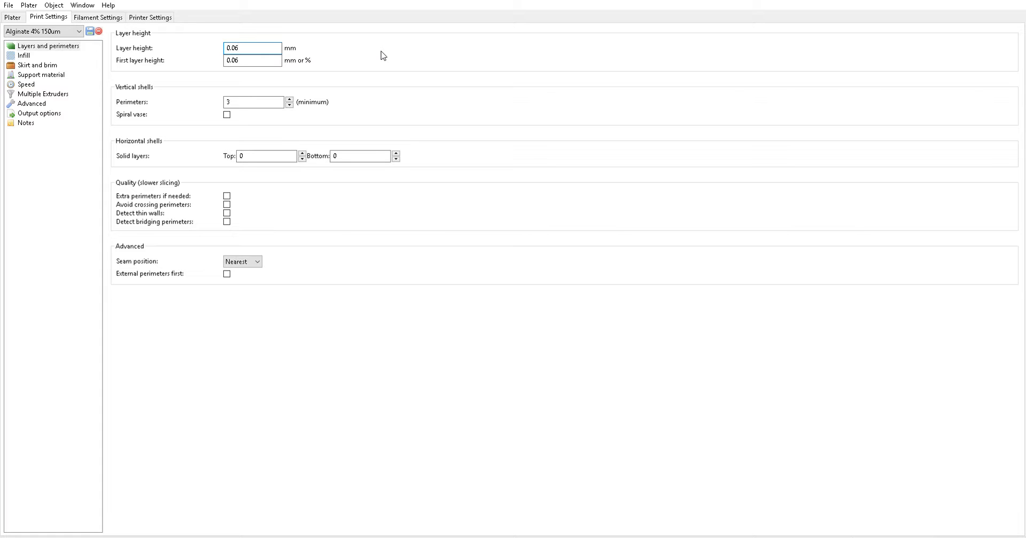
{"action": "left_click", "coordinate": [252, 60]}
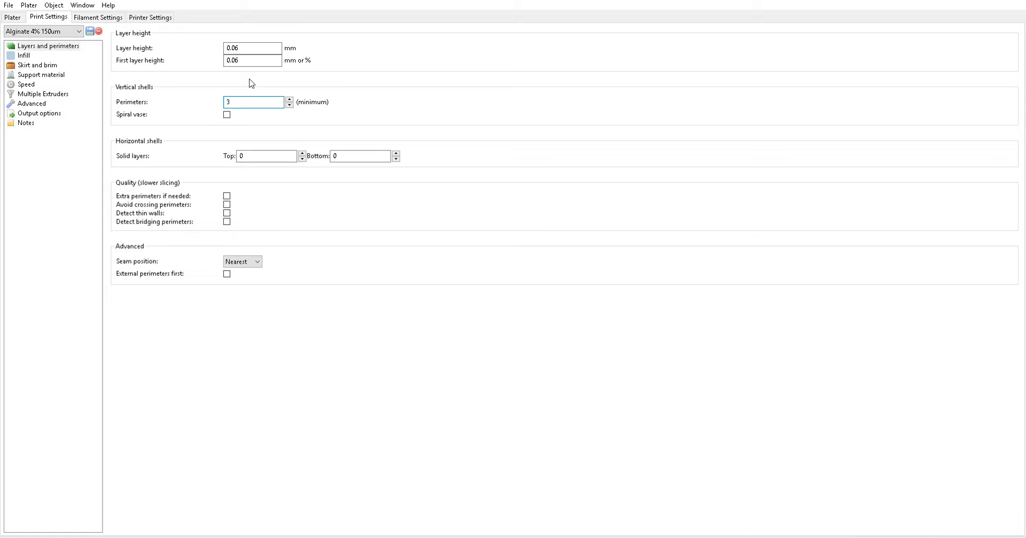
Step: Change the perimeters count from 3 to 2 and apply it
{"action": "left_click", "coordinate": [253, 102]}
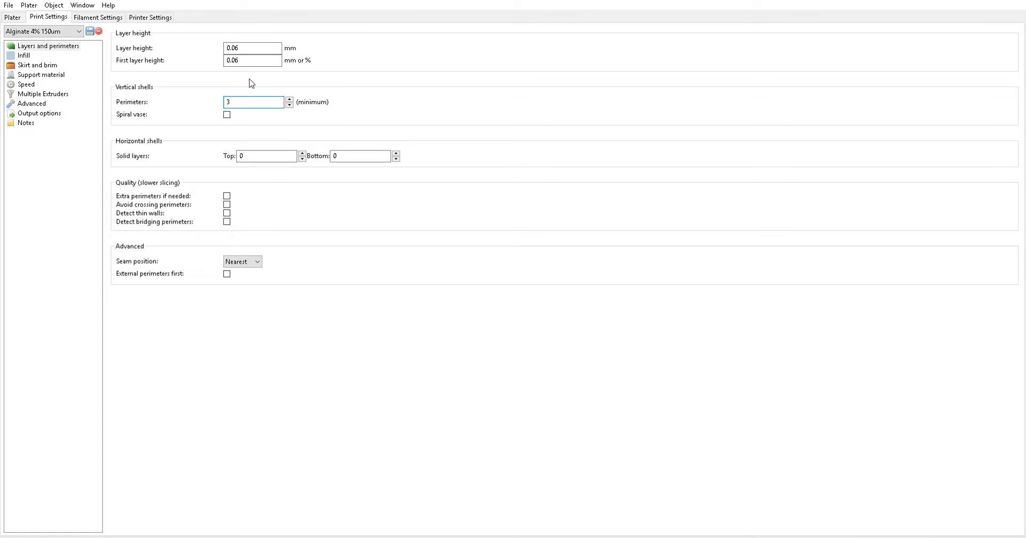
{"action": "left_click", "coordinate": [253, 102]}
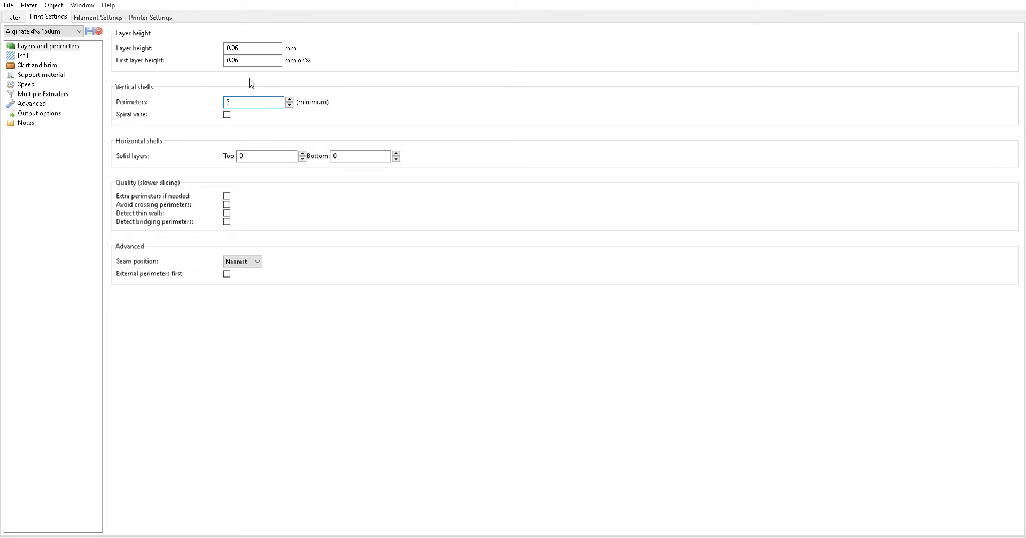
{"action": "mouse_move", "coordinate": [213, 91]}
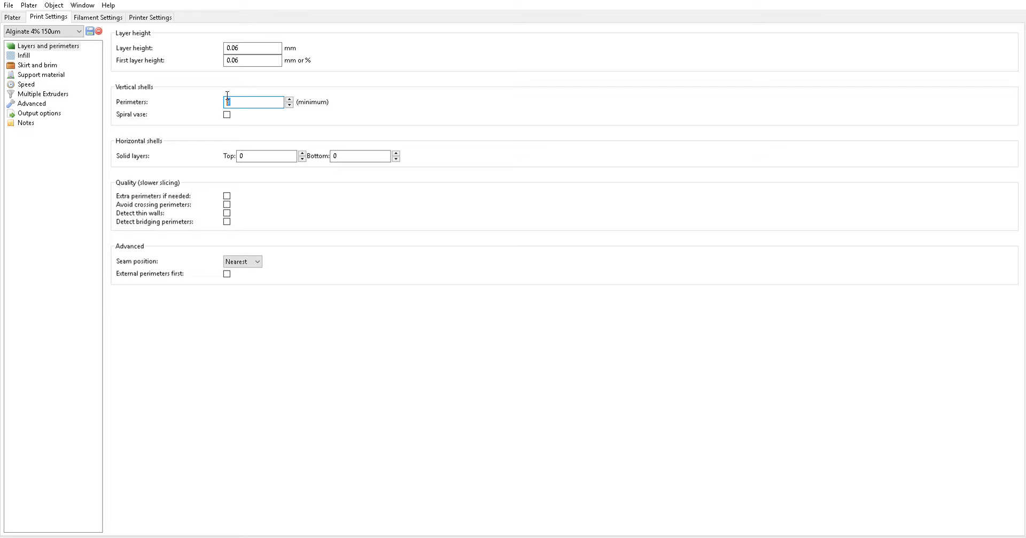
{"action": "type", "text": "2"}
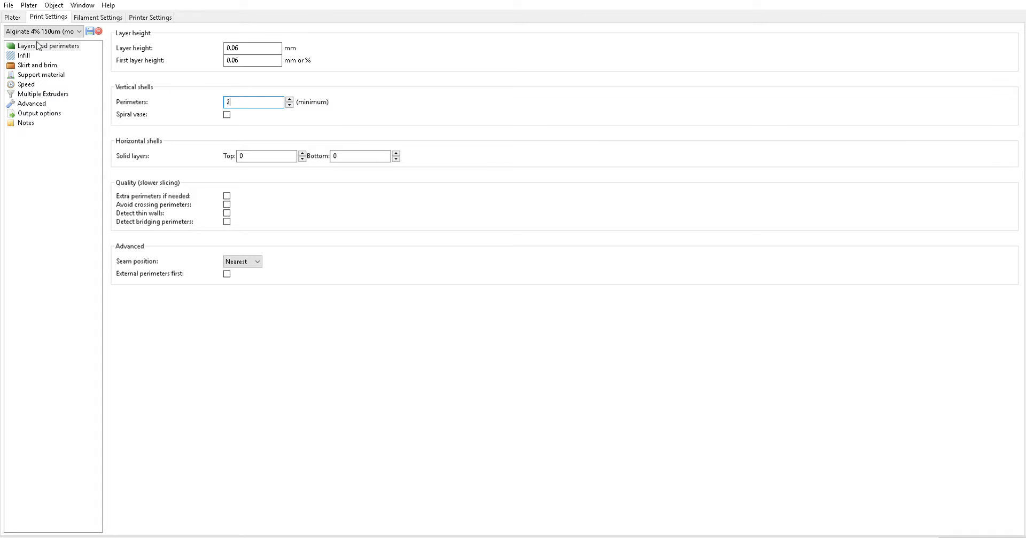
{"action": "mouse_move", "coordinate": [274, 240]}
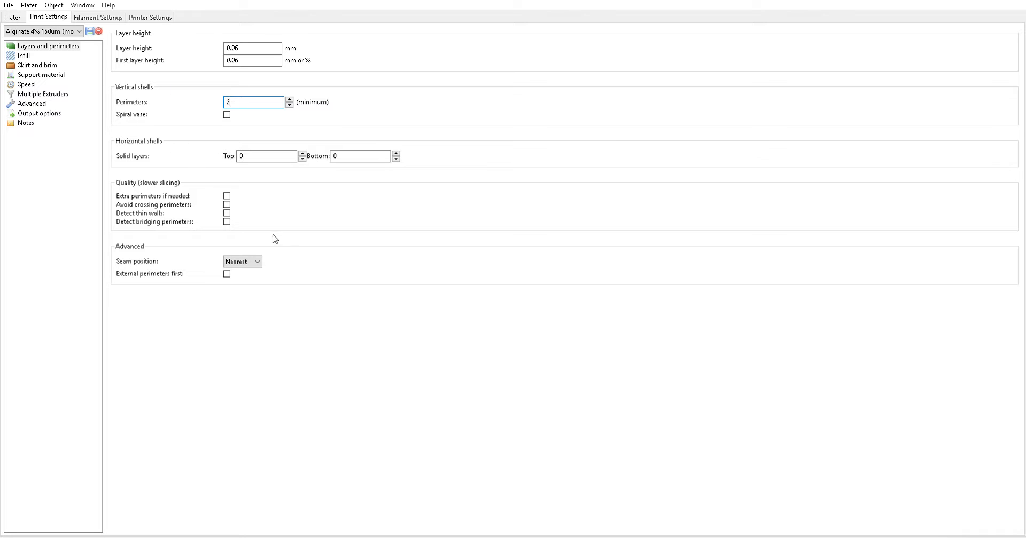
{"action": "left_click", "coordinate": [243, 261]}
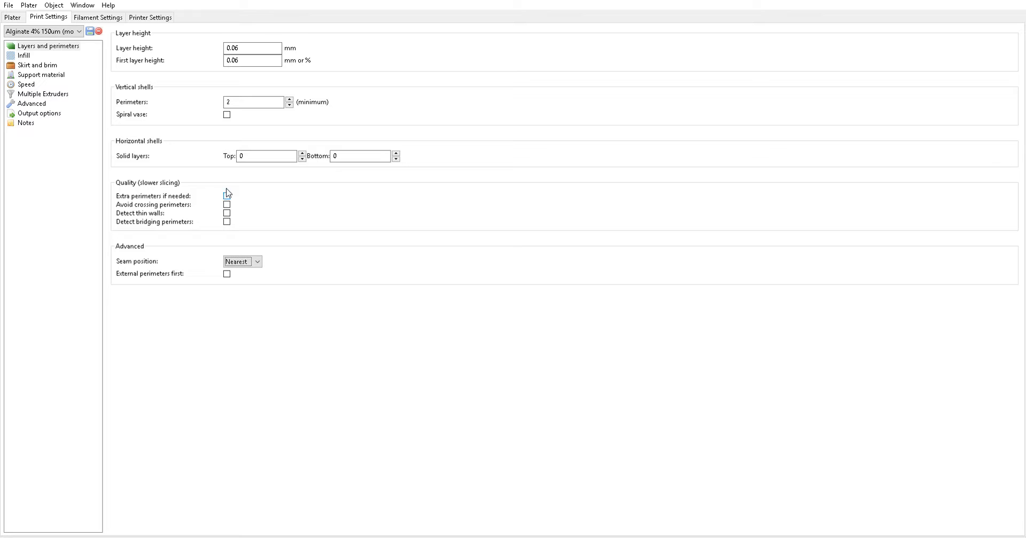
{"action": "mouse_move", "coordinate": [203, 167]}
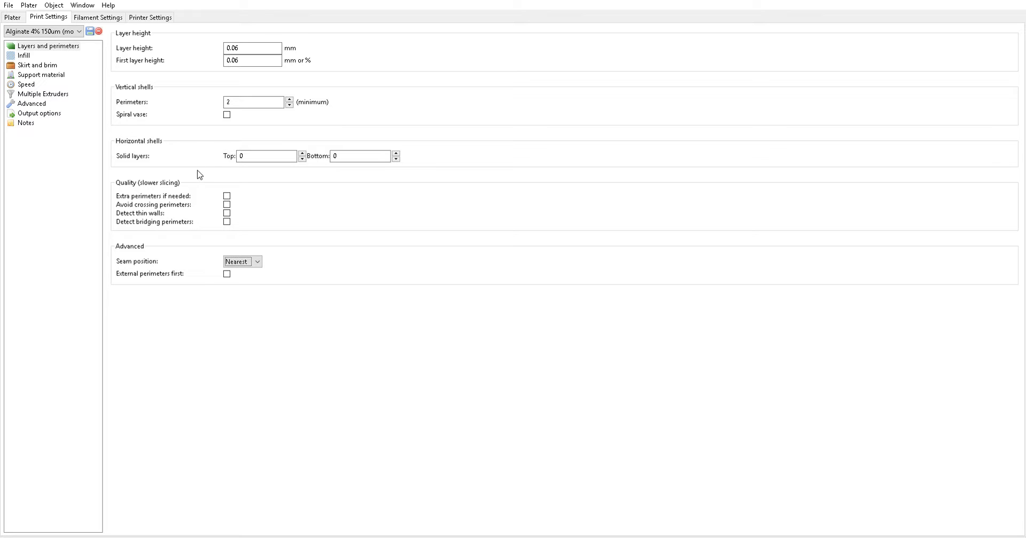
{"action": "mouse_move", "coordinate": [203, 171]}
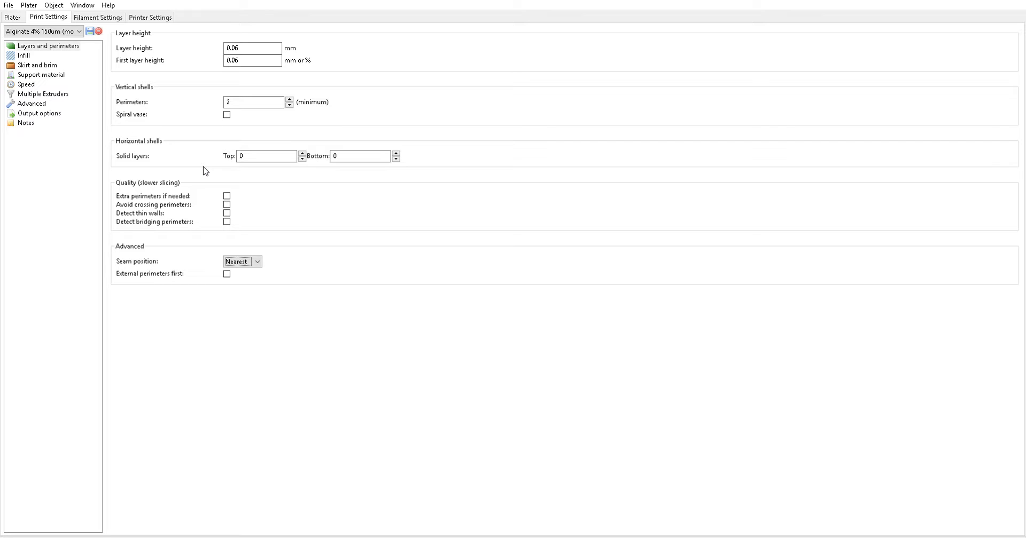
{"action": "mouse_move", "coordinate": [211, 168]}
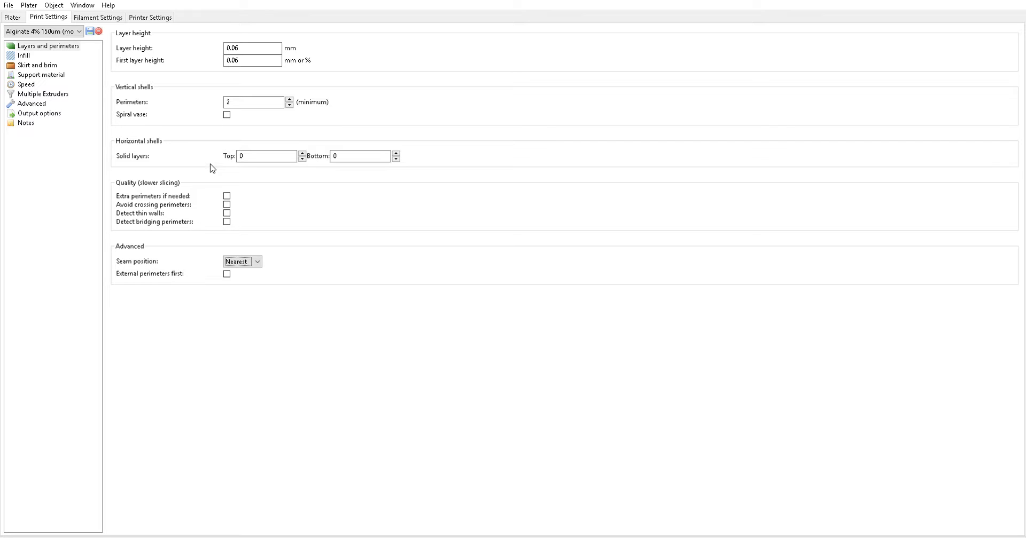
{"action": "mouse_move", "coordinate": [152, 114]}
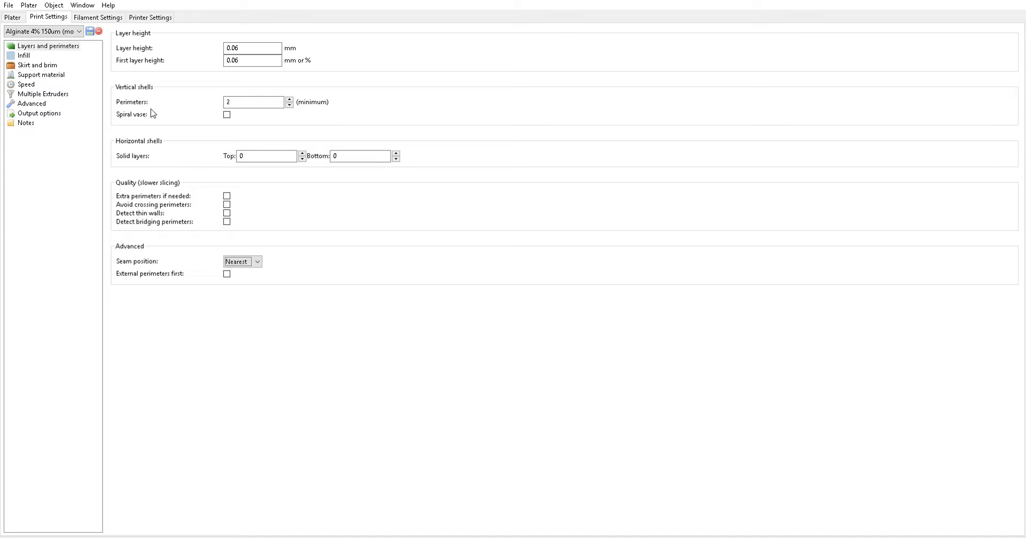
Step: Review the infill page: 30% rectilinear fill density, combine infill every 1 layer
{"action": "left_click", "coordinate": [24, 56]}
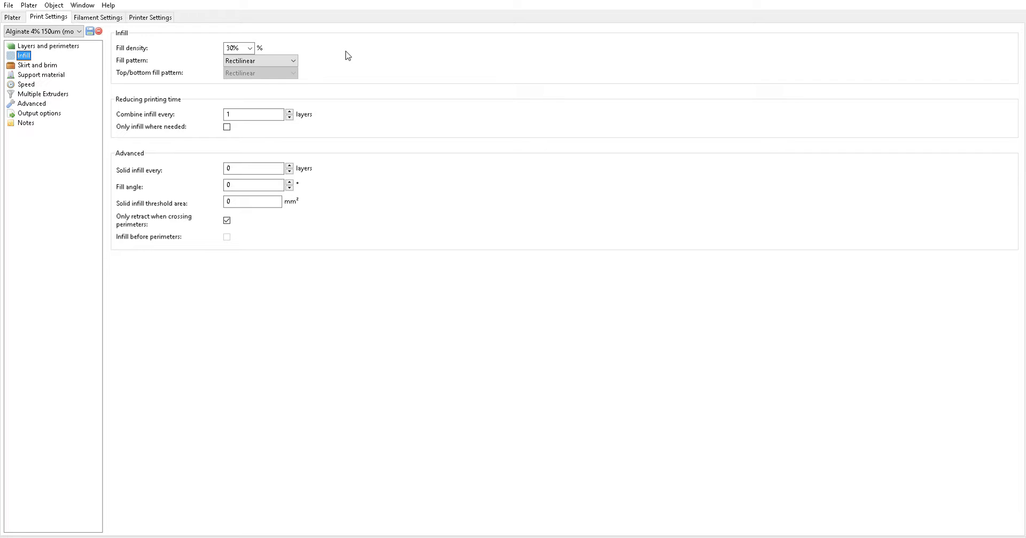
{"action": "mouse_move", "coordinate": [333, 56]}
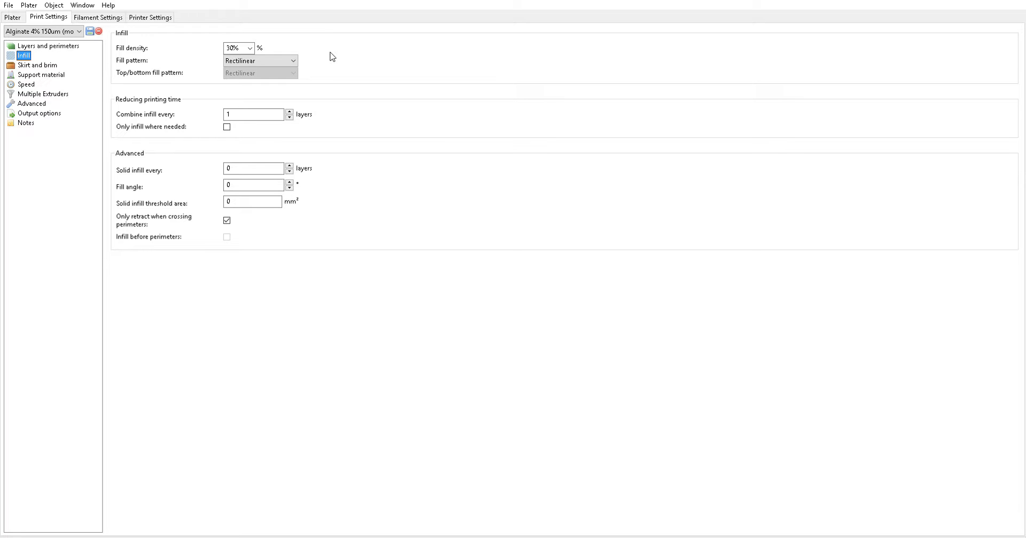
{"action": "mouse_move", "coordinate": [249, 47]}
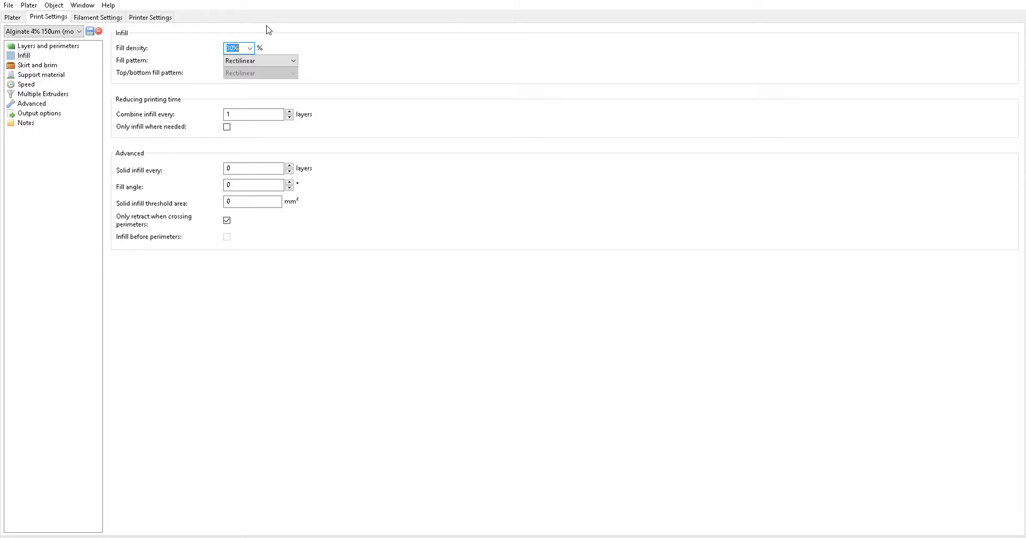
{"action": "left_click", "coordinate": [259, 59]}
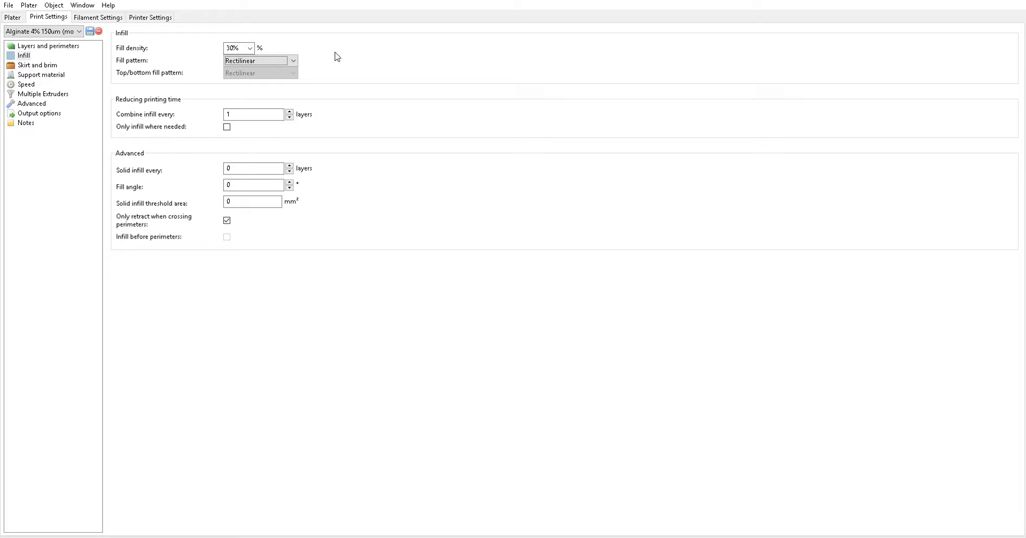
{"action": "mouse_move", "coordinate": [406, 74]}
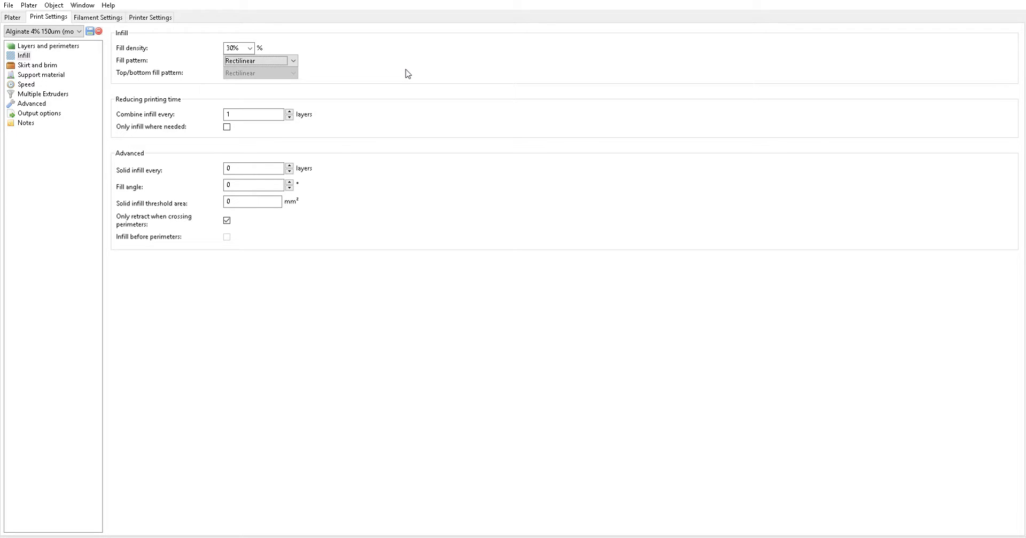
{"action": "mouse_move", "coordinate": [208, 199]}
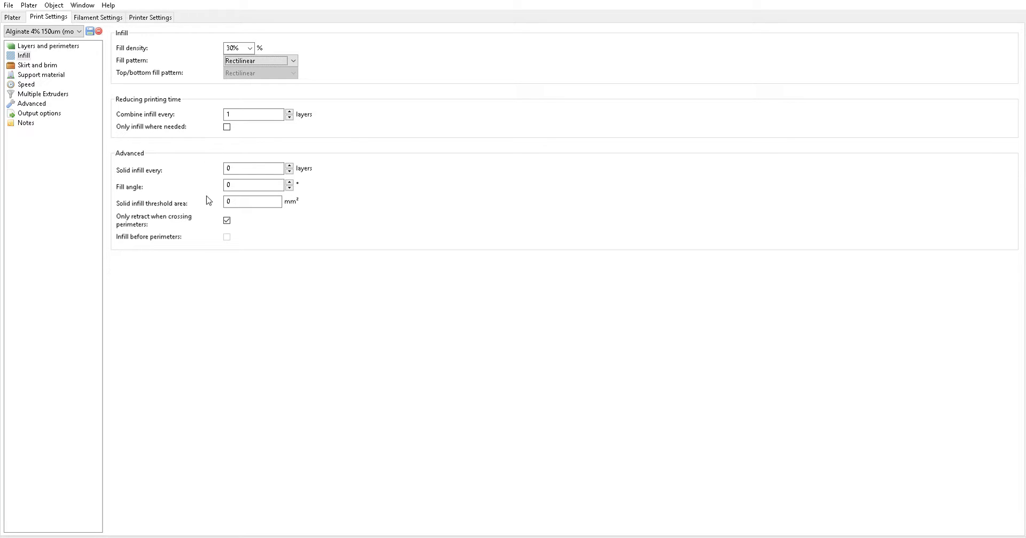
{"action": "mouse_move", "coordinate": [154, 212]}
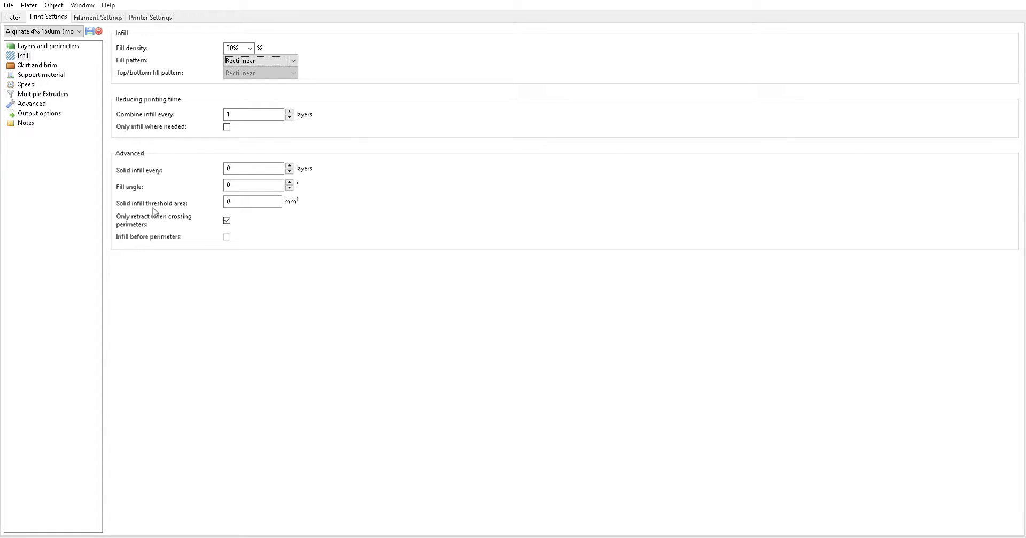
{"action": "mouse_move", "coordinate": [217, 217]}
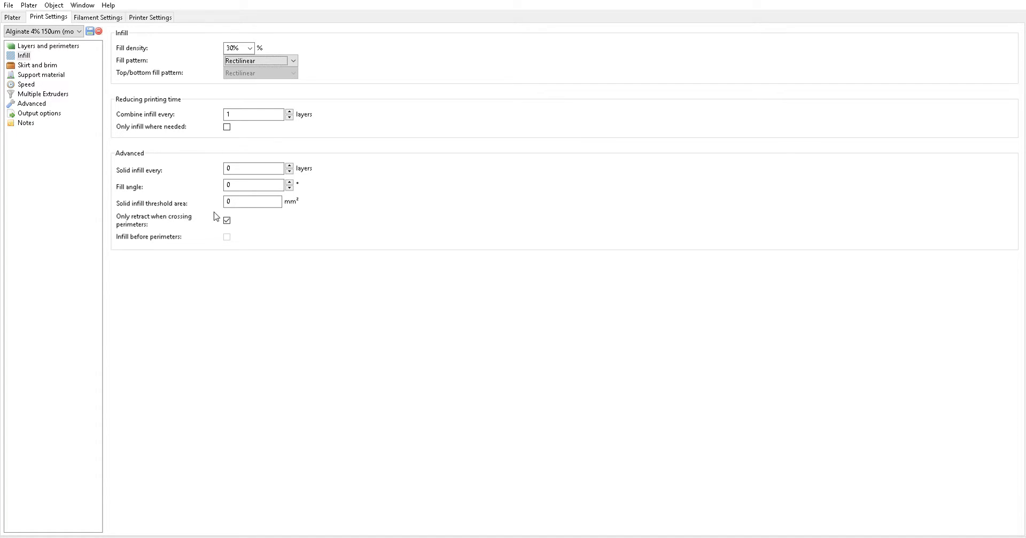
{"action": "mouse_move", "coordinate": [257, 222]}
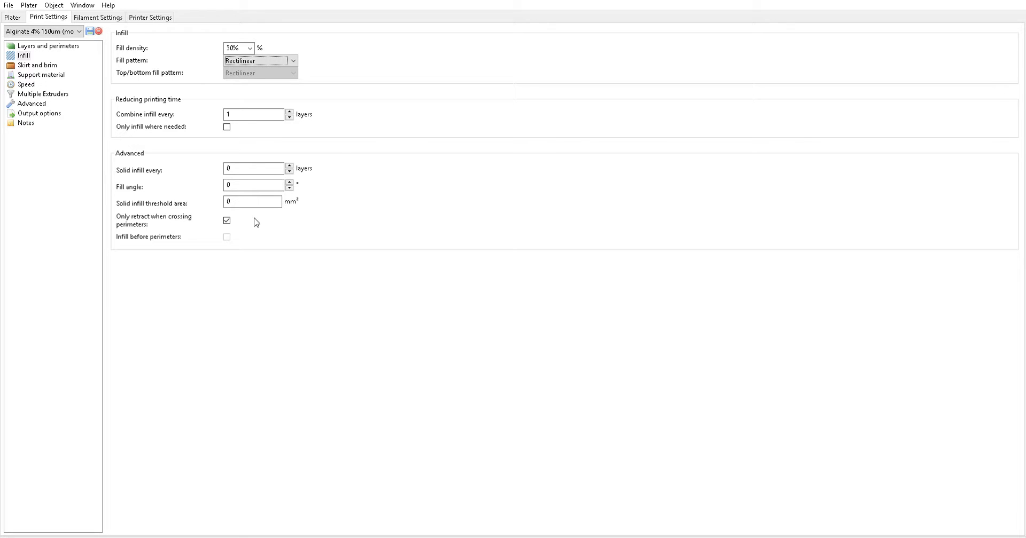
{"action": "mouse_move", "coordinate": [237, 217]}
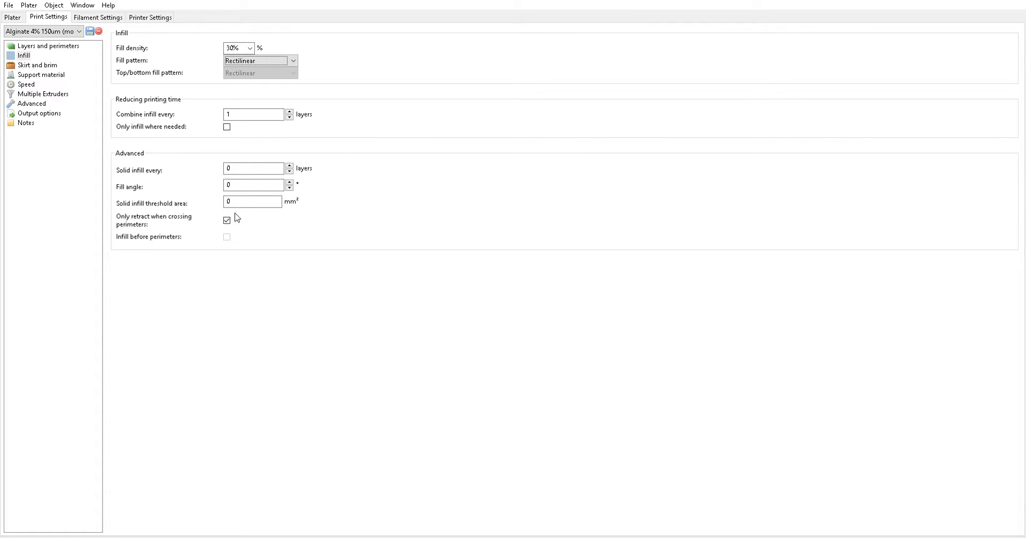
{"action": "mouse_move", "coordinate": [95, 109]}
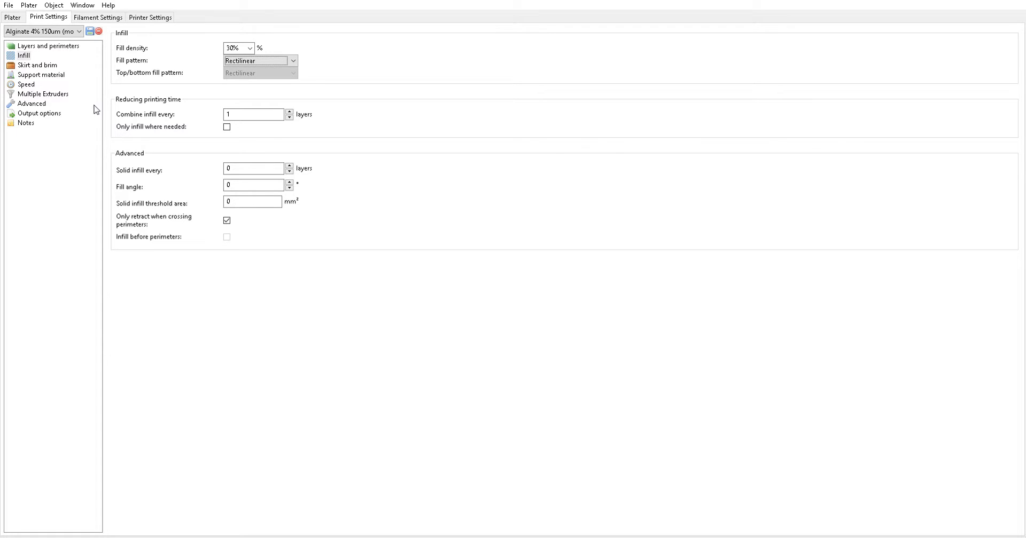
Step: Review the skirt and brim page with 0 skirt loops and 0 mm brim width
{"action": "left_click", "coordinate": [37, 65]}
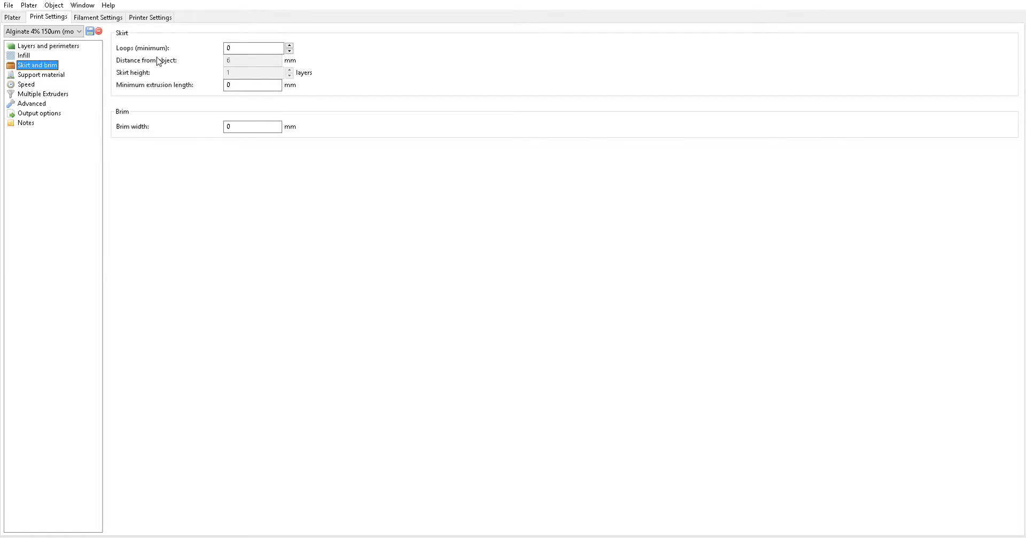
{"action": "mouse_move", "coordinate": [368, 91]}
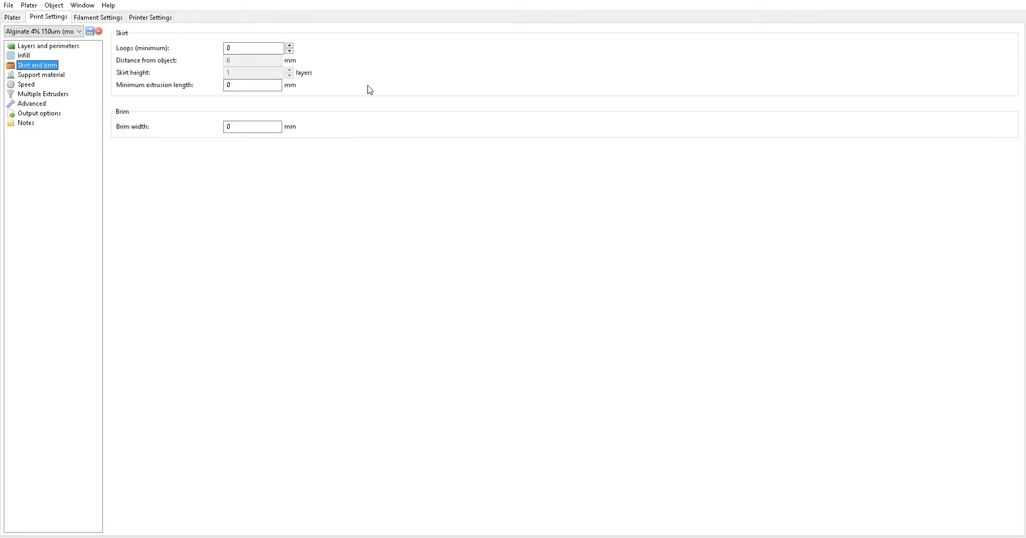
{"action": "mouse_move", "coordinate": [363, 91]}
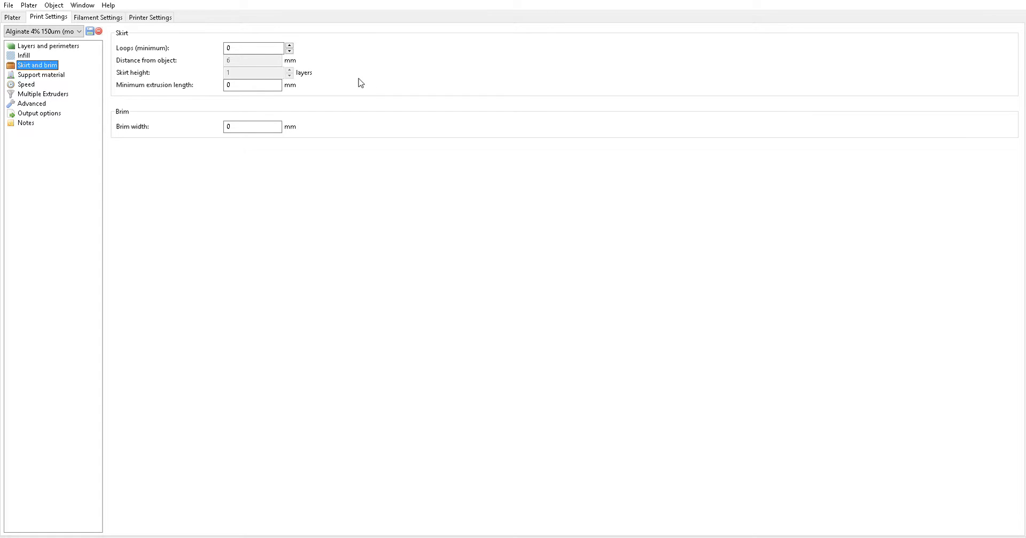
Step: Review the support material page with supports off and 0 raft layers
{"action": "left_click", "coordinate": [40, 74]}
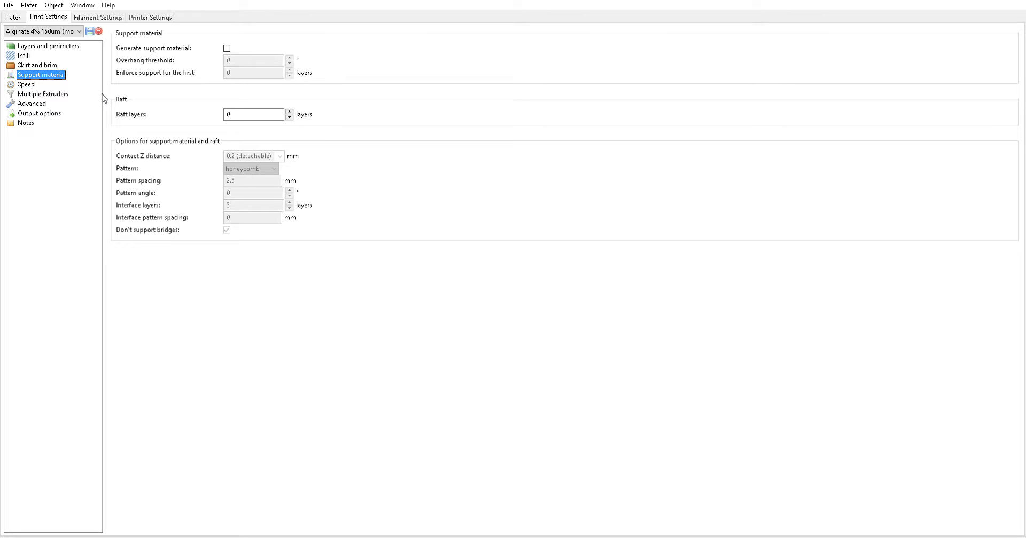
{"action": "mouse_move", "coordinate": [102, 110]}
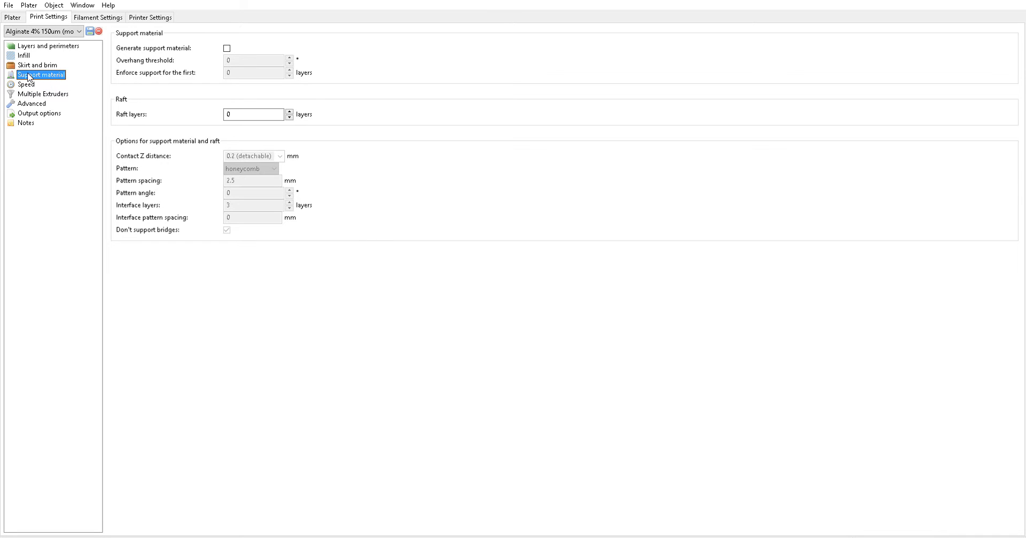
Step: Review the speed page: 20 mm/s print speeds, 180 mm/s travel, 100% first layer
{"action": "left_click", "coordinate": [26, 83]}
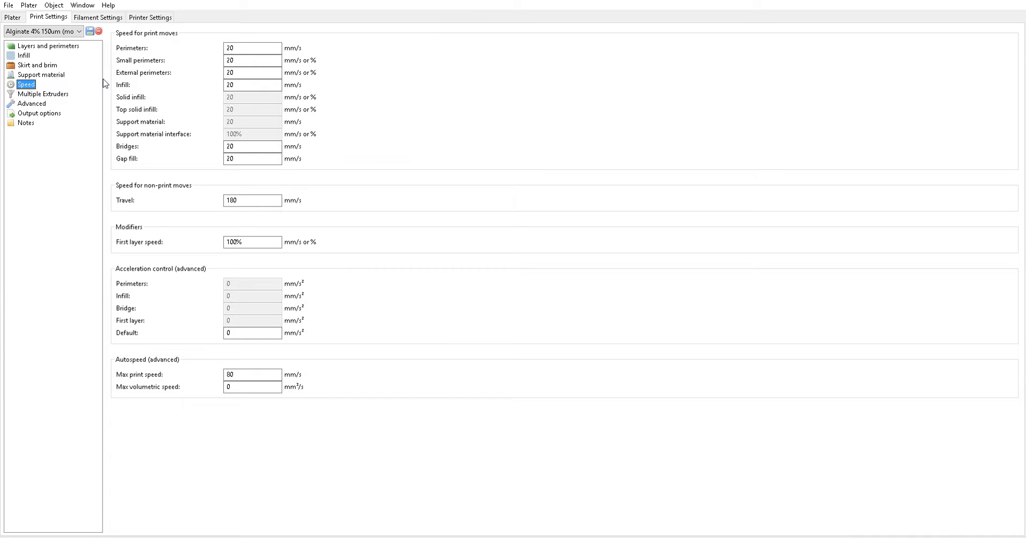
{"action": "mouse_move", "coordinate": [107, 82]}
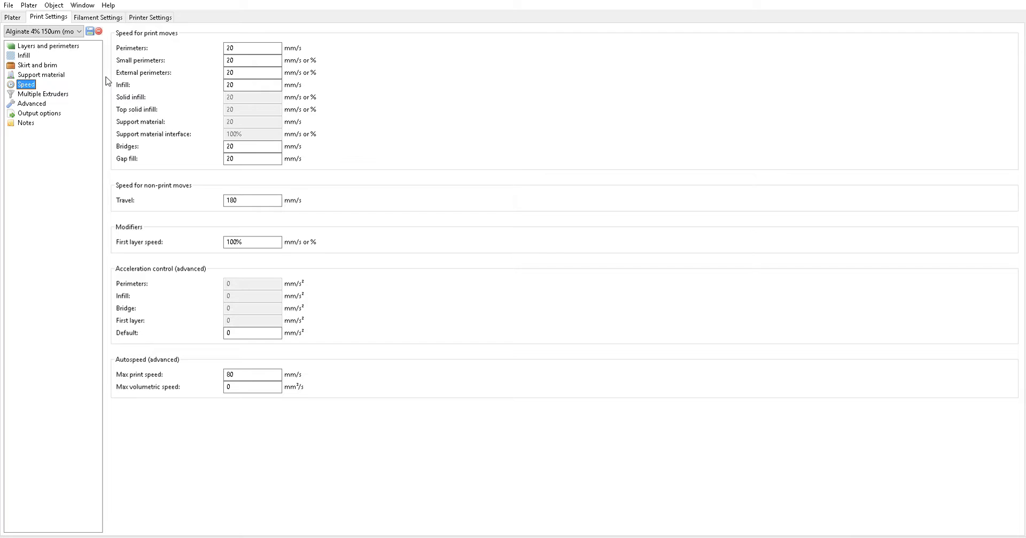
{"action": "mouse_move", "coordinate": [255, 37]}
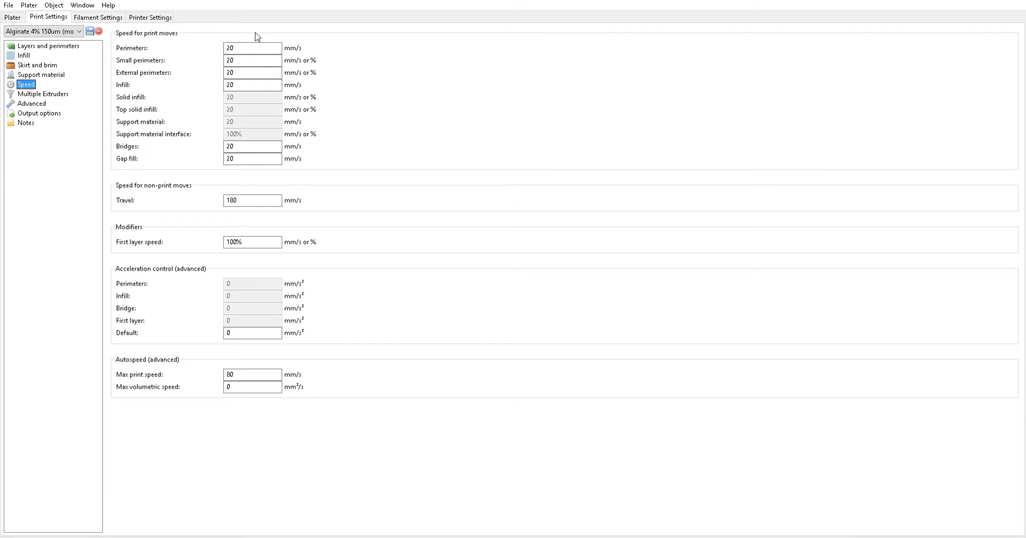
{"action": "mouse_move", "coordinate": [340, 43]}
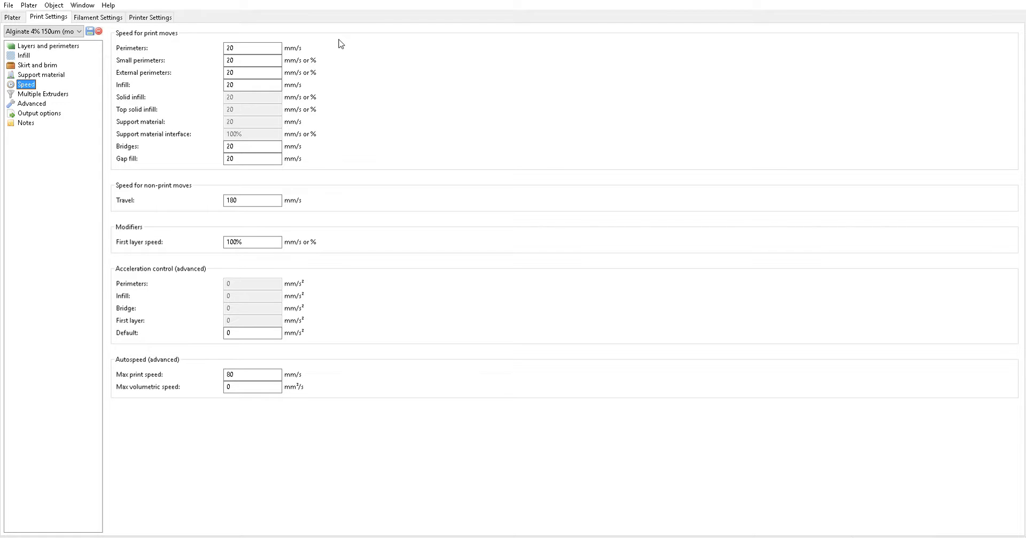
{"action": "mouse_move", "coordinate": [363, 78]}
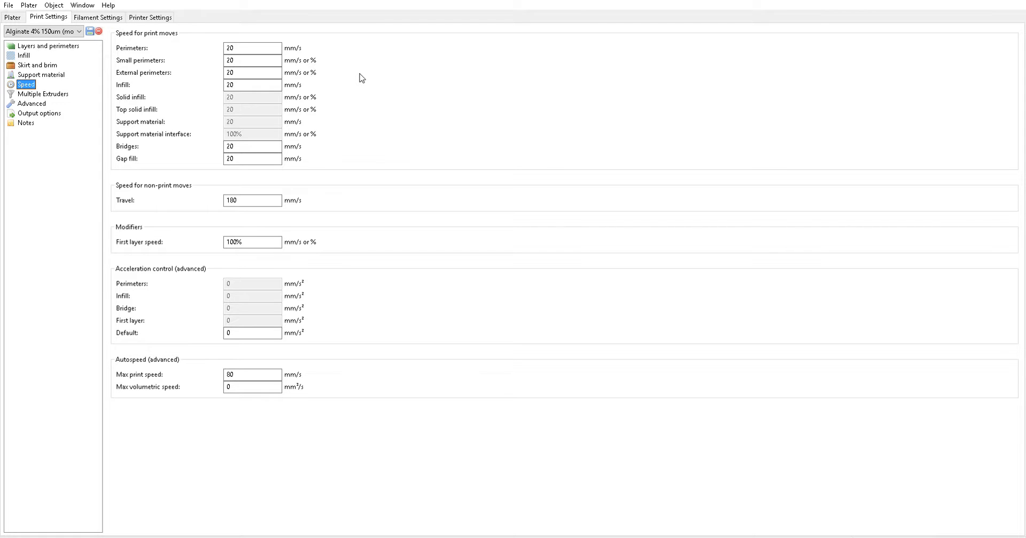
{"action": "left_click", "coordinate": [252, 200]}
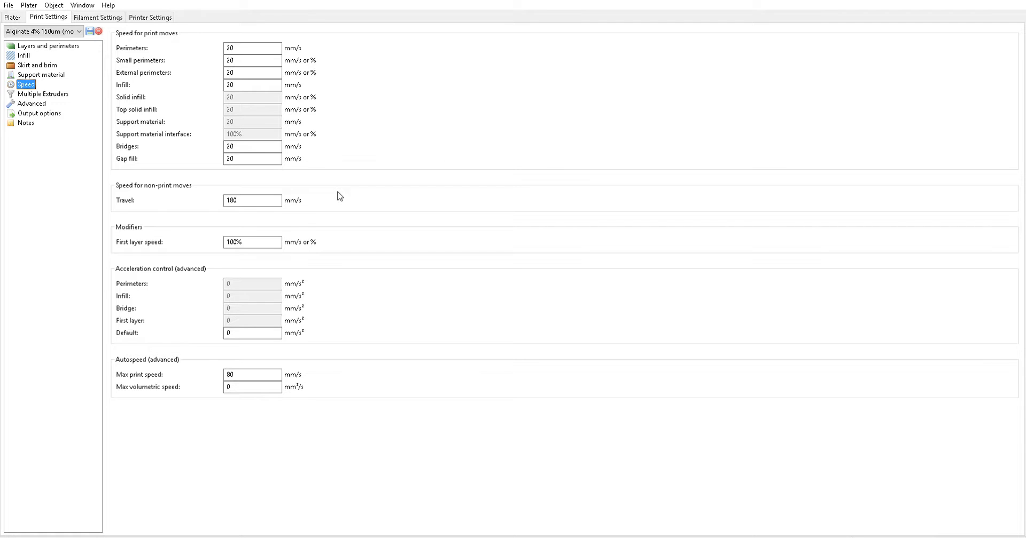
{"action": "mouse_move", "coordinate": [341, 190]}
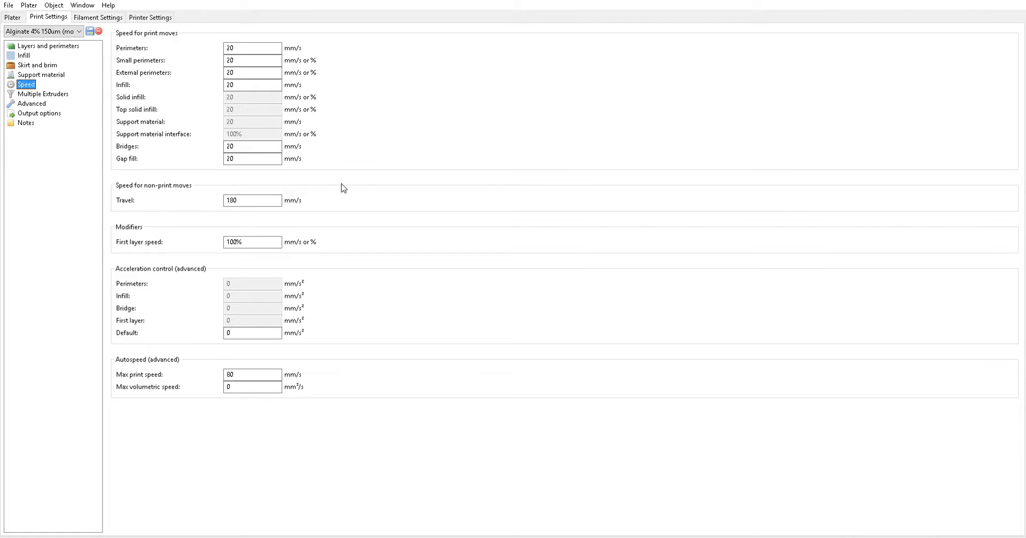
{"action": "mouse_move", "coordinate": [331, 195]}
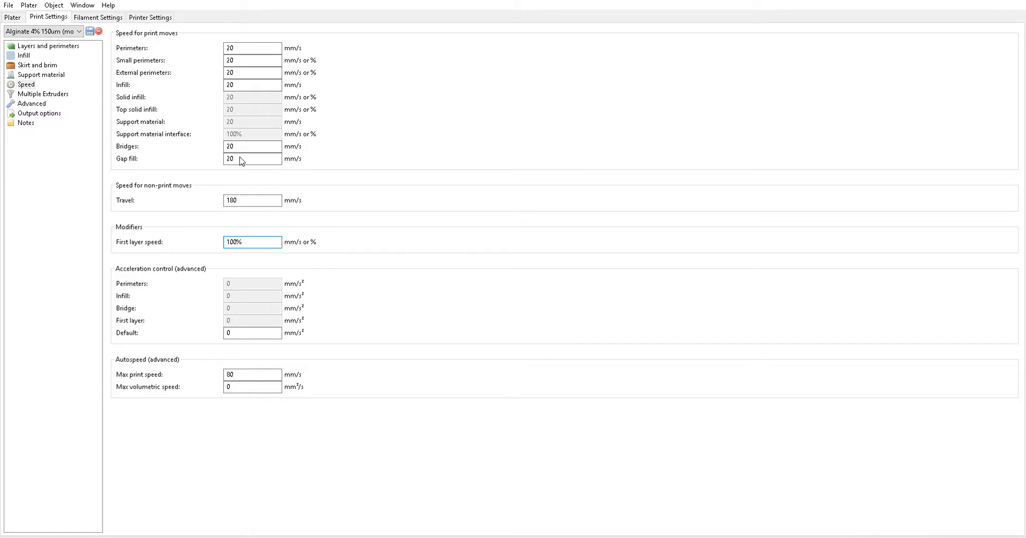
Step: Step through multiple extruders and advanced (0.15 mm extrusion widths) to the output options page
{"action": "left_click", "coordinate": [42, 94]}
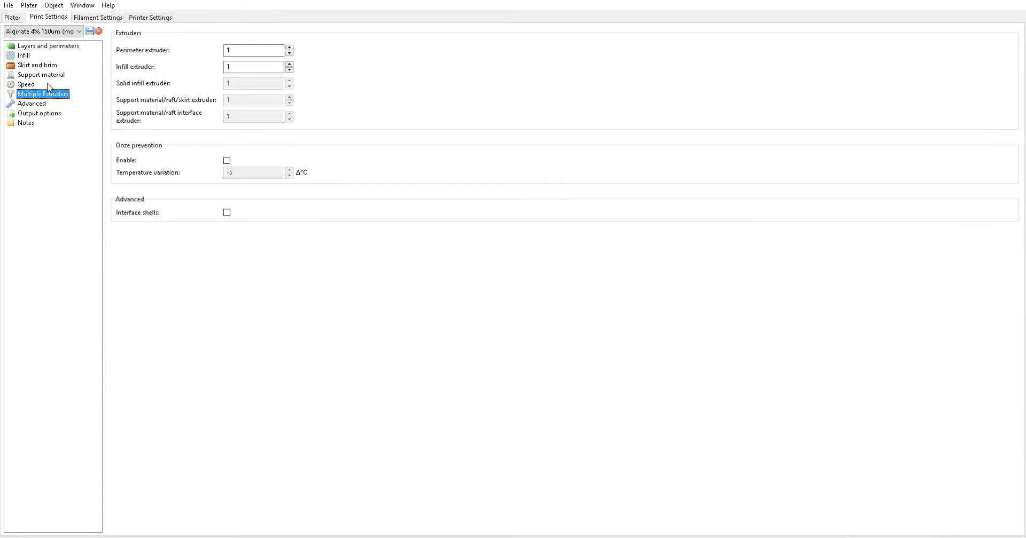
{"action": "mouse_move", "coordinate": [92, 142]}
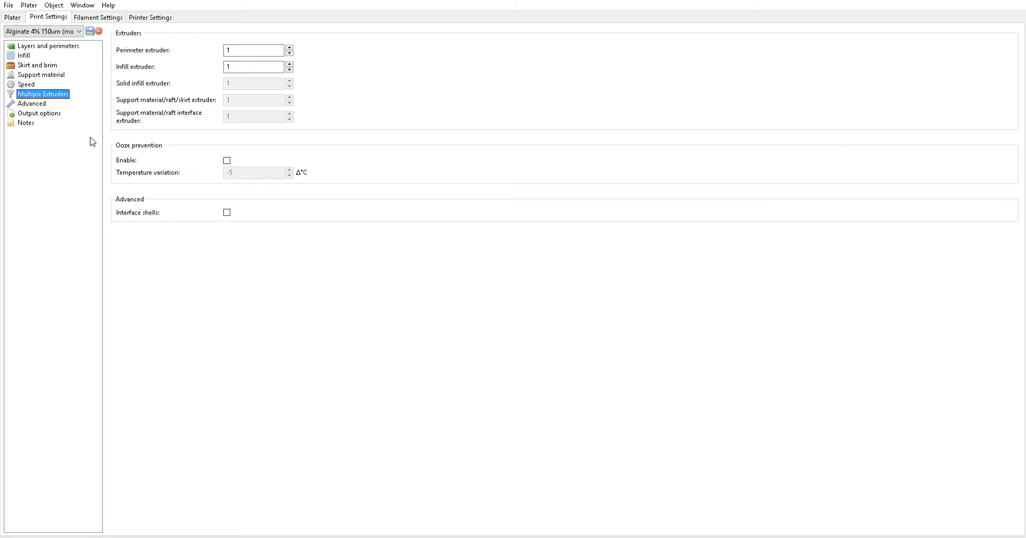
{"action": "mouse_move", "coordinate": [206, 108]}
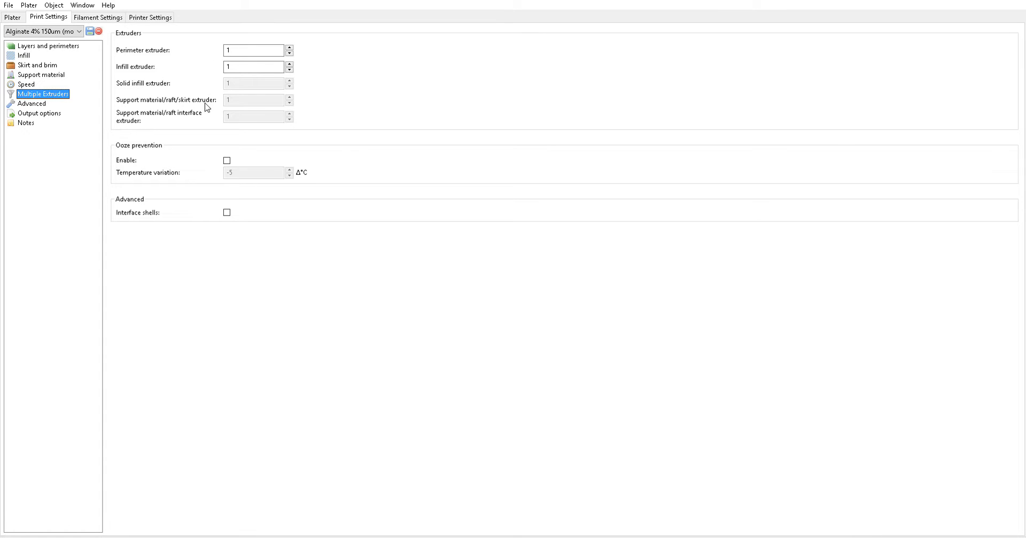
{"action": "mouse_move", "coordinate": [201, 131]}
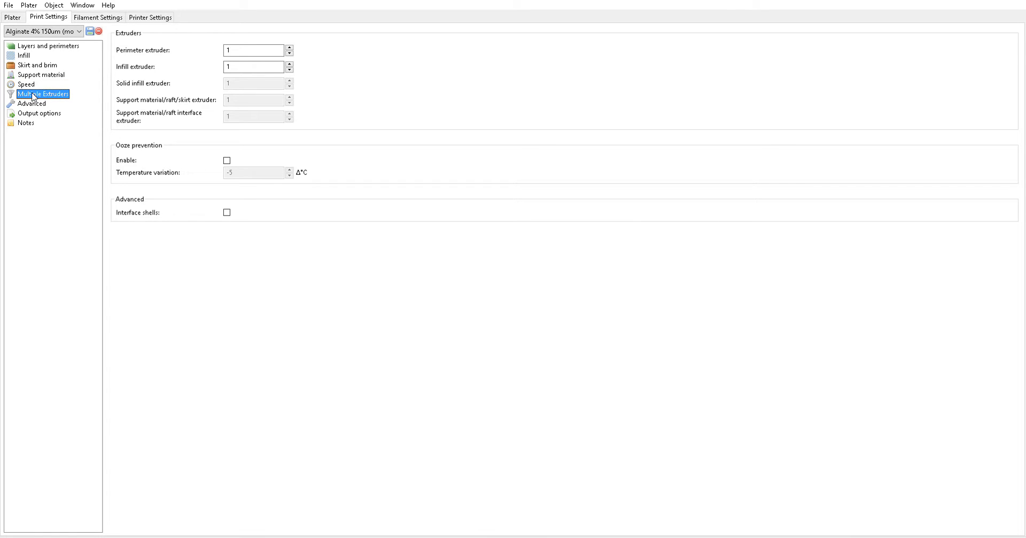
{"action": "left_click", "coordinate": [31, 104]}
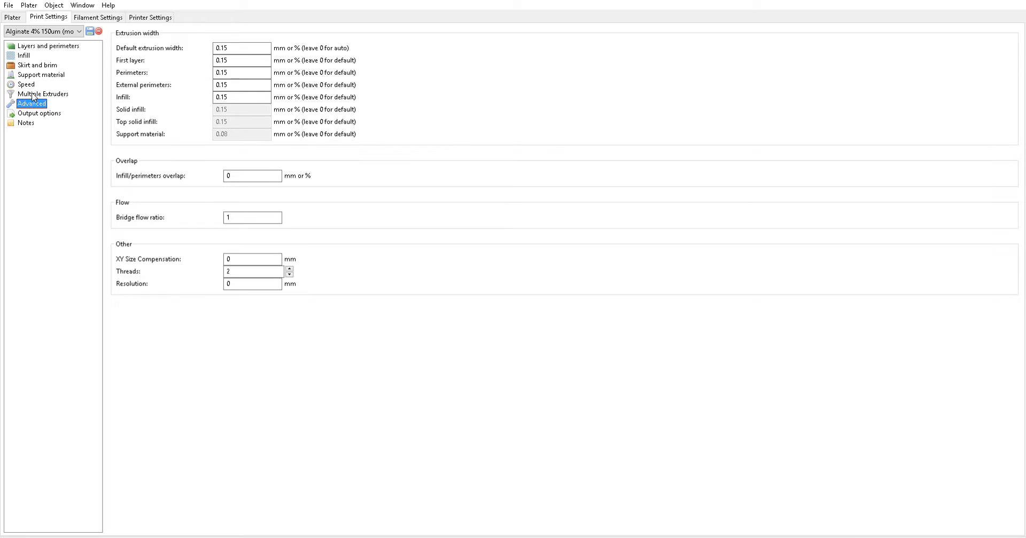
{"action": "left_click", "coordinate": [241, 48]}
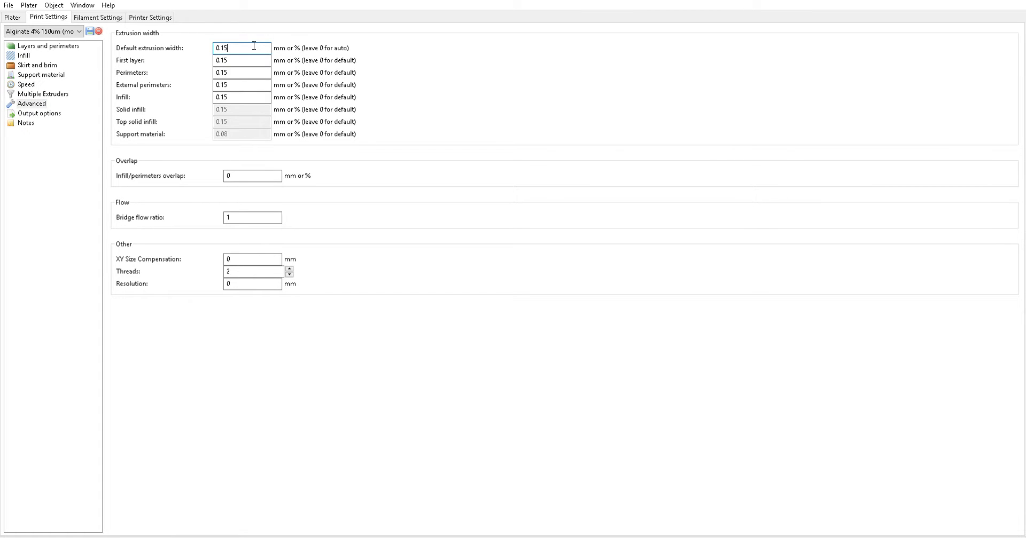
{"action": "mouse_move", "coordinate": [366, 46]}
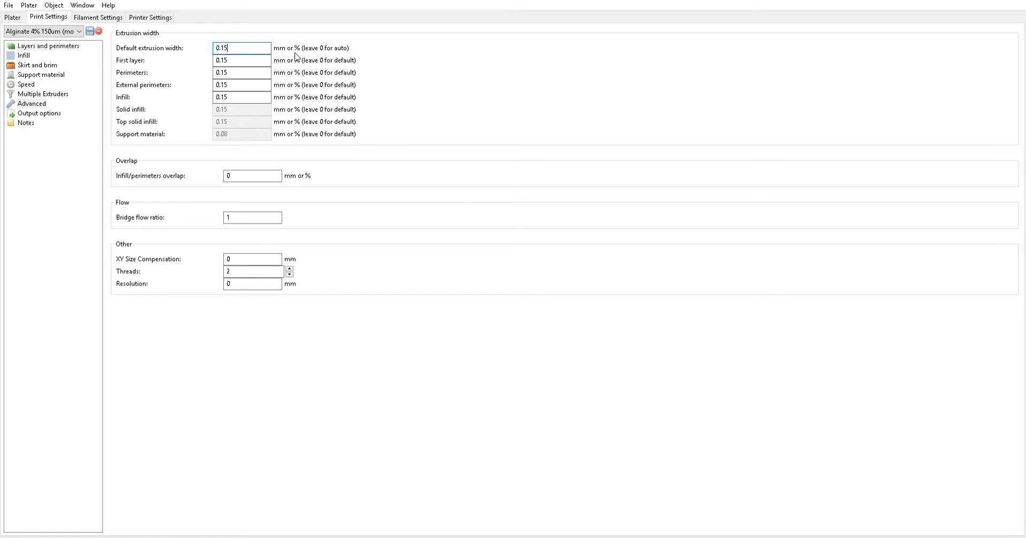
{"action": "mouse_move", "coordinate": [380, 42]}
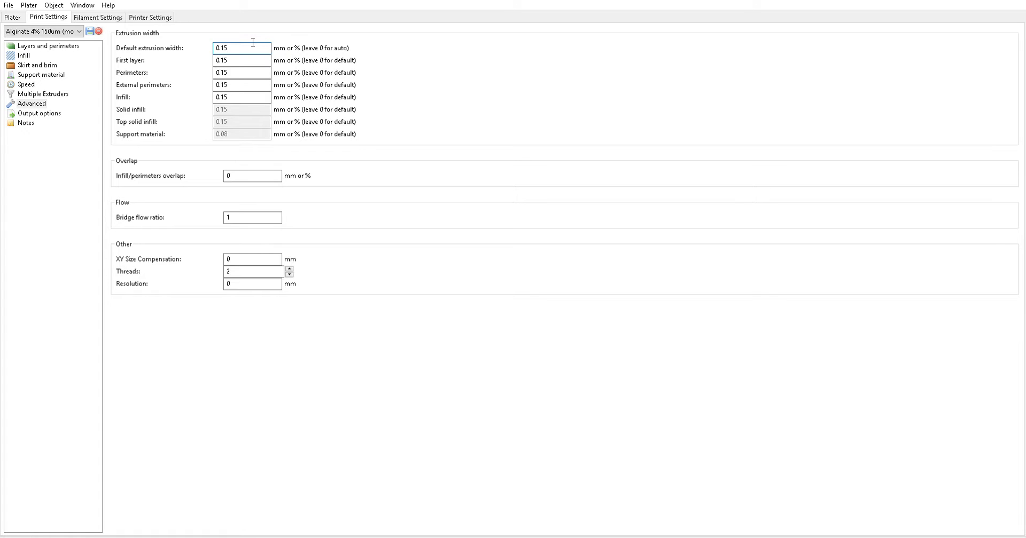
{"action": "mouse_move", "coordinate": [170, 184]}
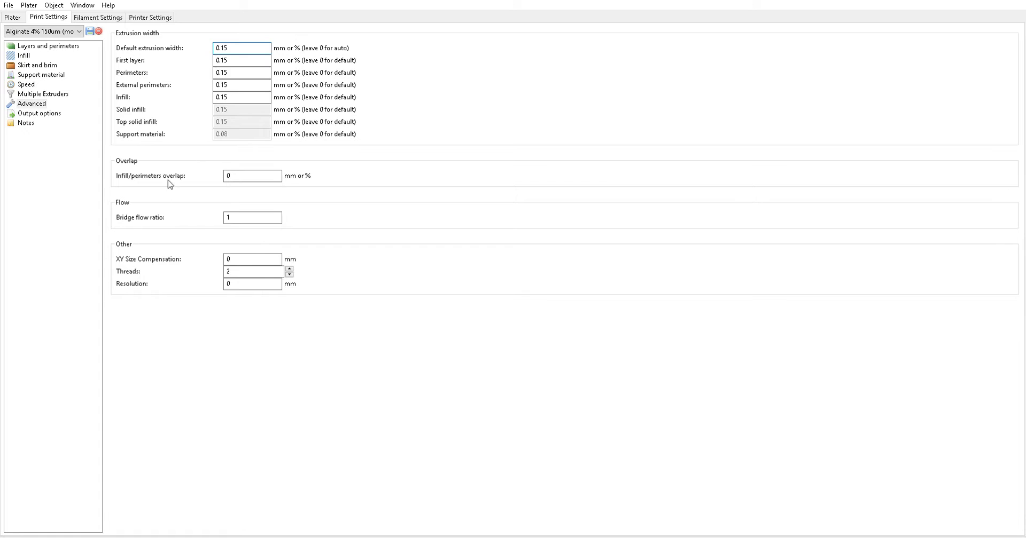
{"action": "left_click", "coordinate": [40, 113]}
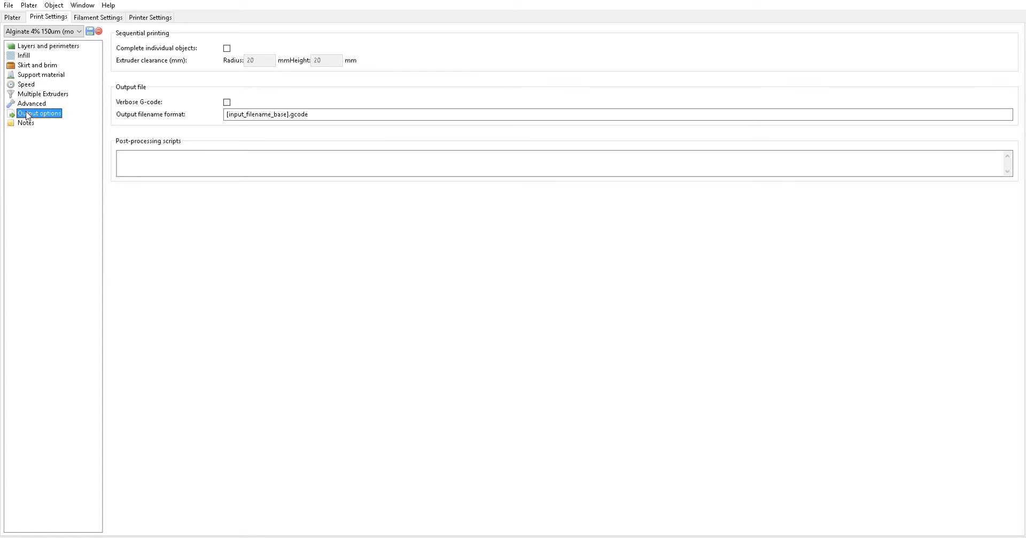
Step: Show the 2.5mL Hamilton Gastight filament page: 7.285 mm diameter, zero temperatures
{"action": "left_click", "coordinate": [97, 17]}
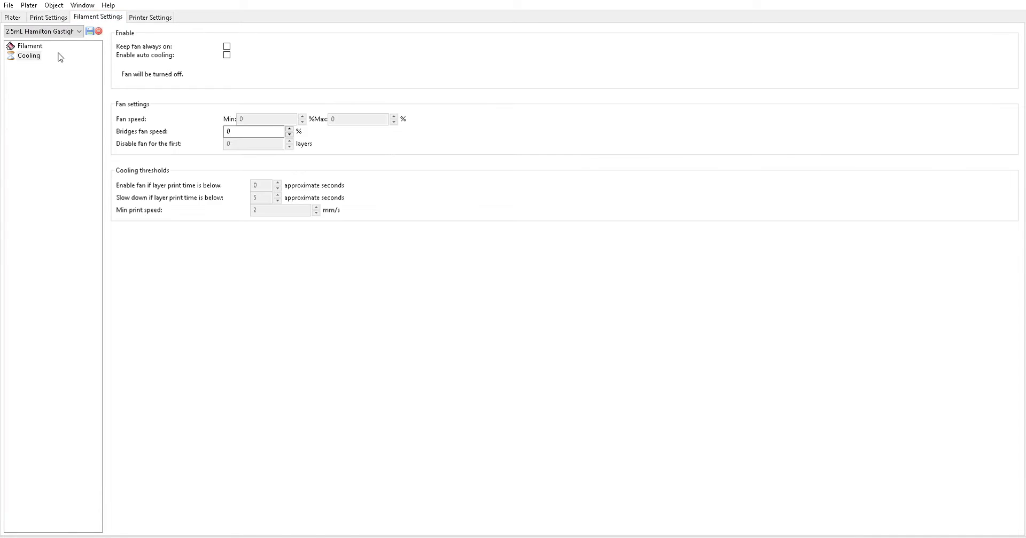
{"action": "left_click", "coordinate": [30, 46]}
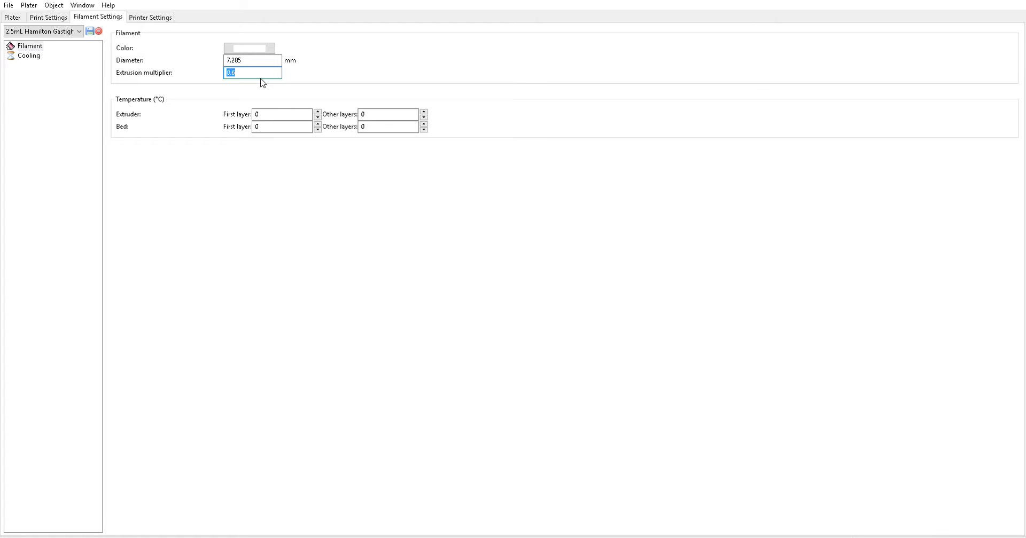
{"action": "mouse_move", "coordinate": [266, 85]}
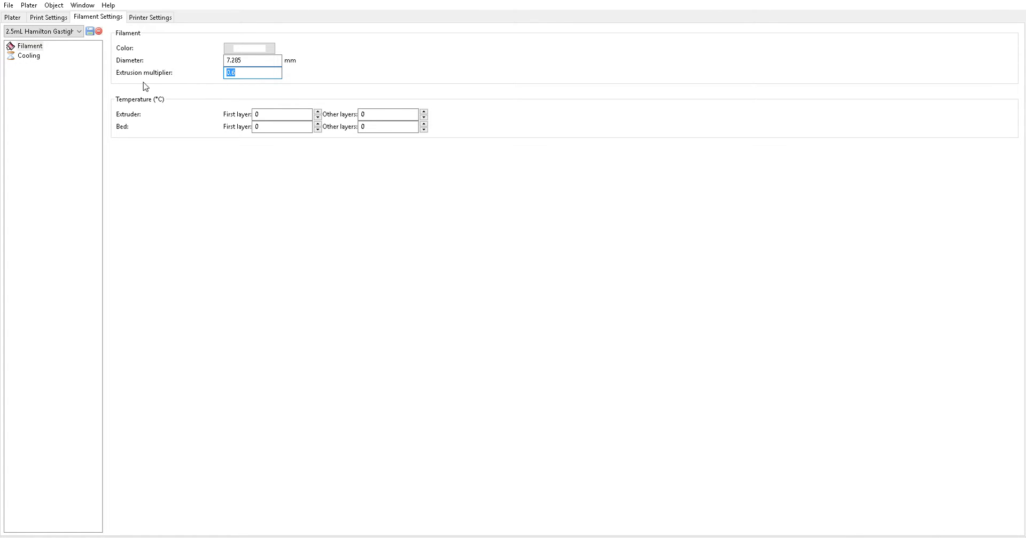
{"action": "mouse_move", "coordinate": [355, 136]}
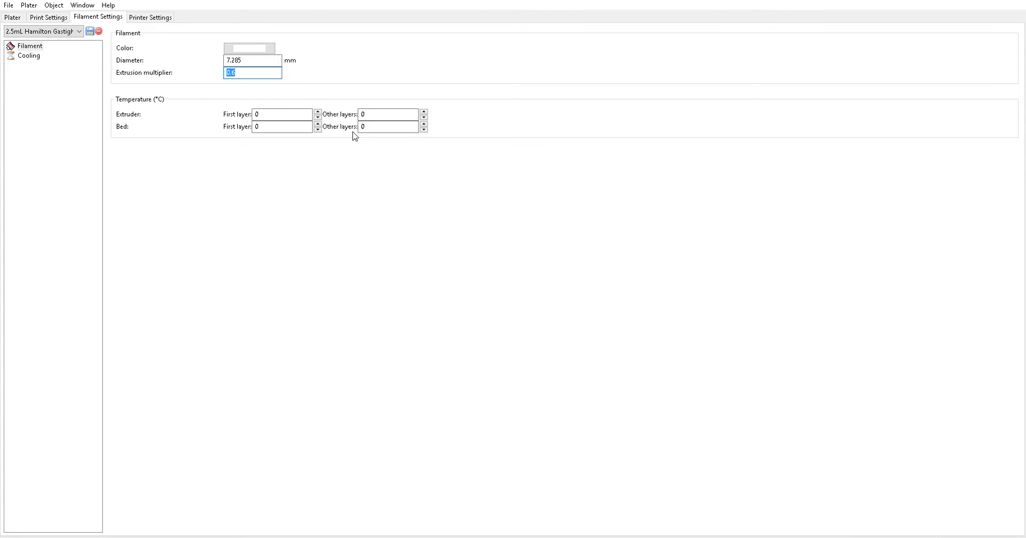
{"action": "mouse_move", "coordinate": [294, 146]}
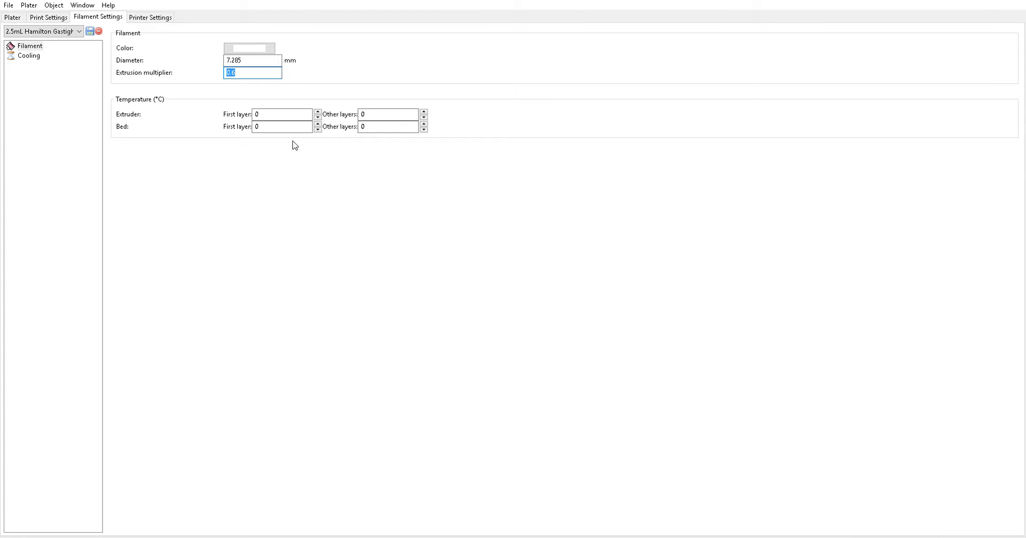
{"action": "mouse_move", "coordinate": [266, 103]}
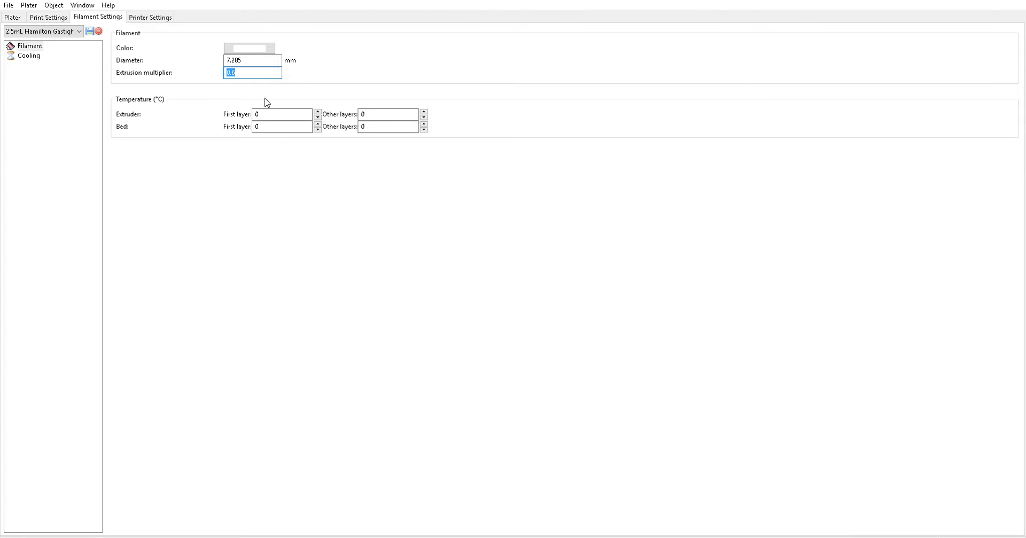
Step: Enable auto cooling for the filament, keeping fan speeds at 0%
{"action": "left_click", "coordinate": [29, 56]}
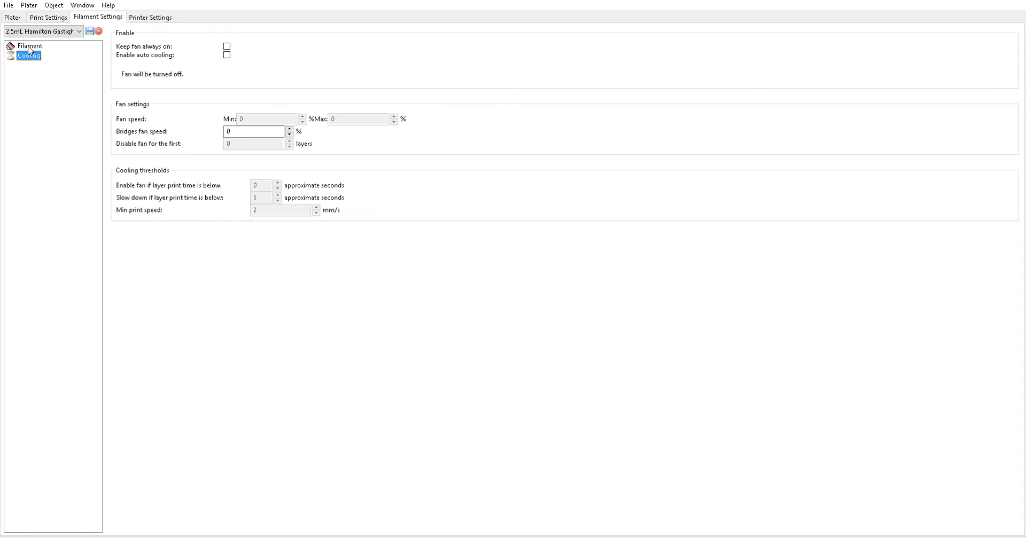
{"action": "mouse_move", "coordinate": [164, 105]}
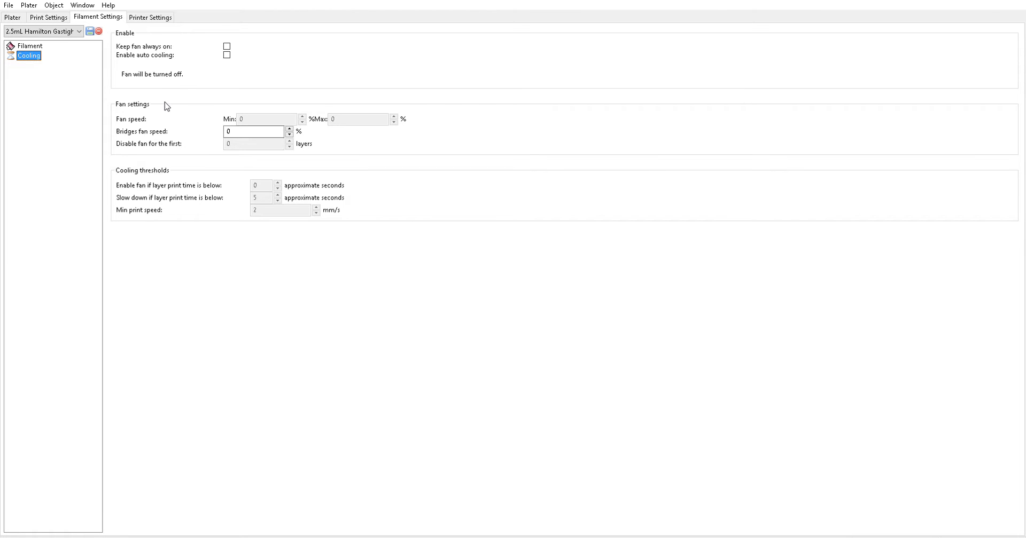
{"action": "mouse_move", "coordinate": [114, 91]}
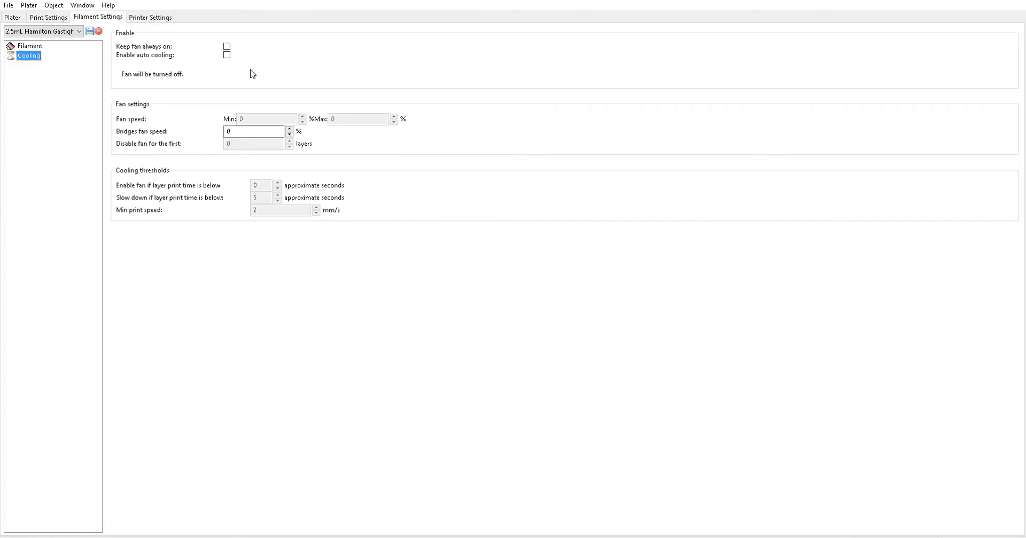
{"action": "left_click", "coordinate": [227, 55]}
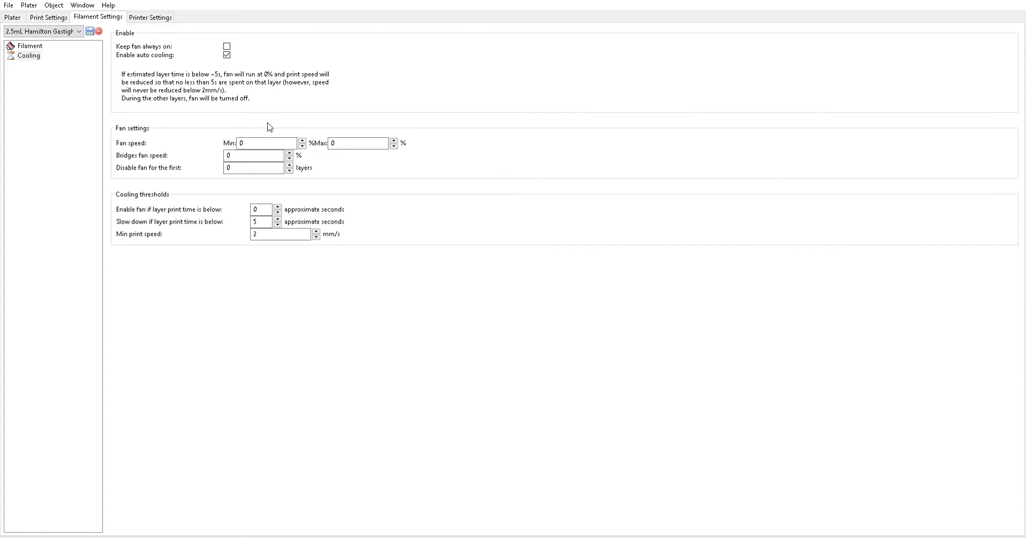
{"action": "mouse_move", "coordinate": [110, 186]}
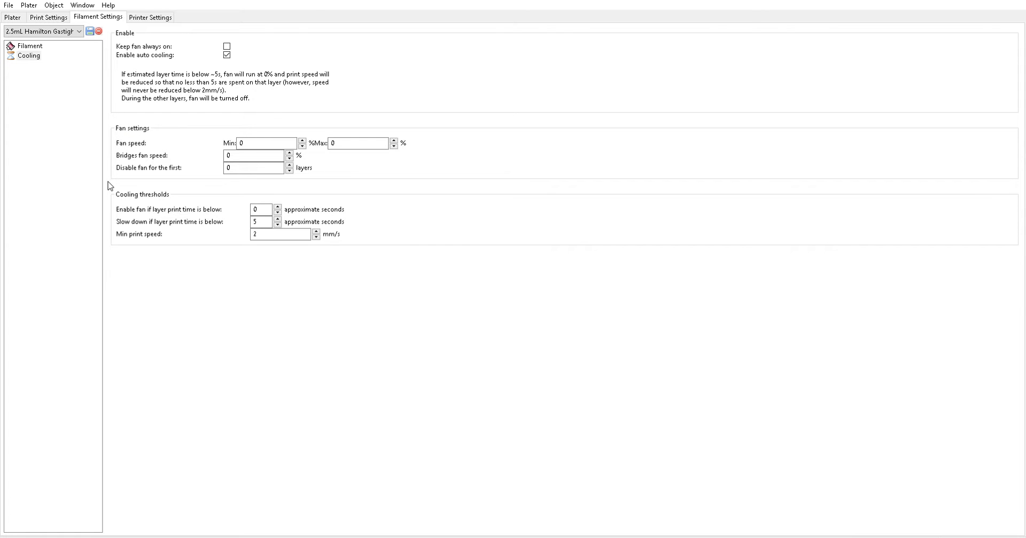
{"action": "mouse_move", "coordinate": [185, 97]}
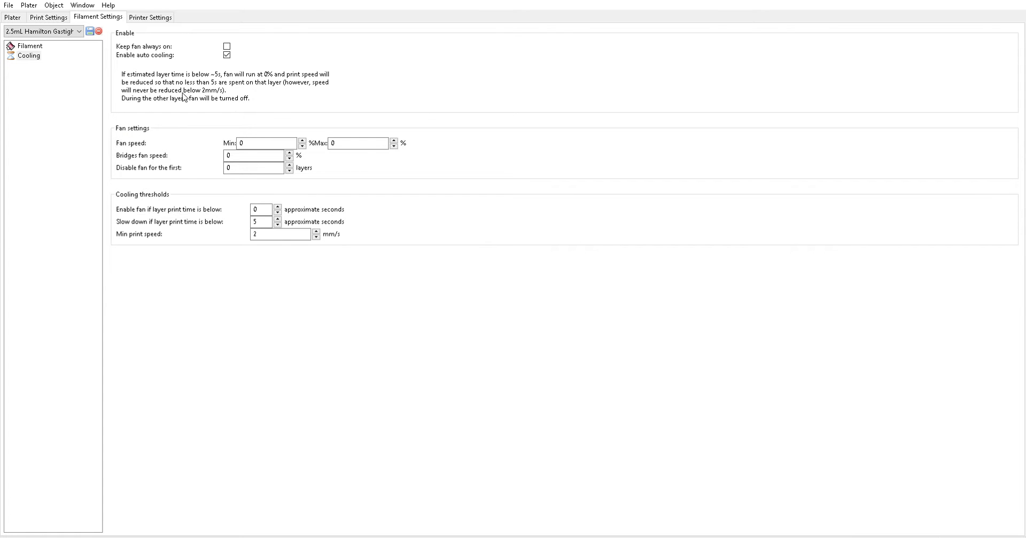
{"action": "mouse_move", "coordinate": [212, 176]}
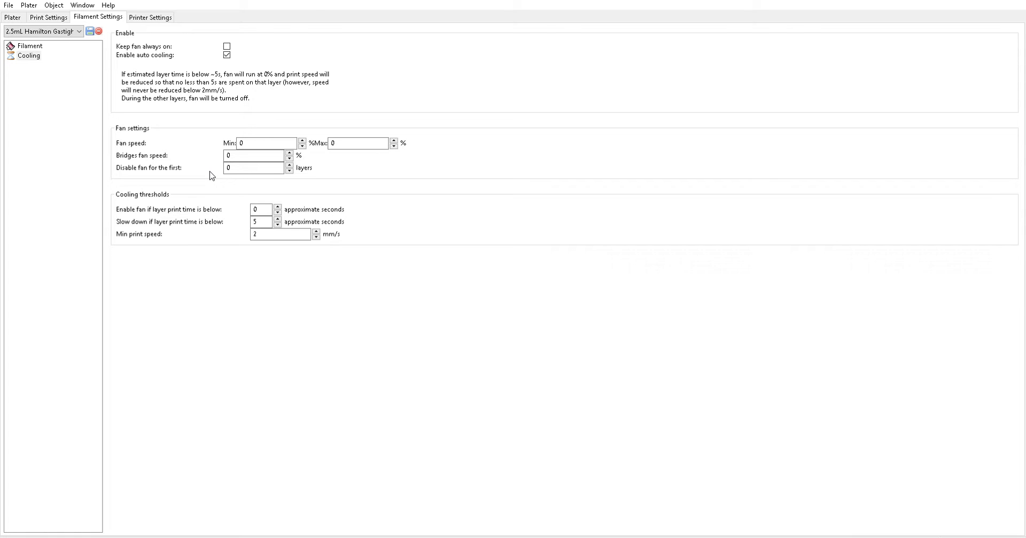
{"action": "mouse_move", "coordinate": [157, 200]}
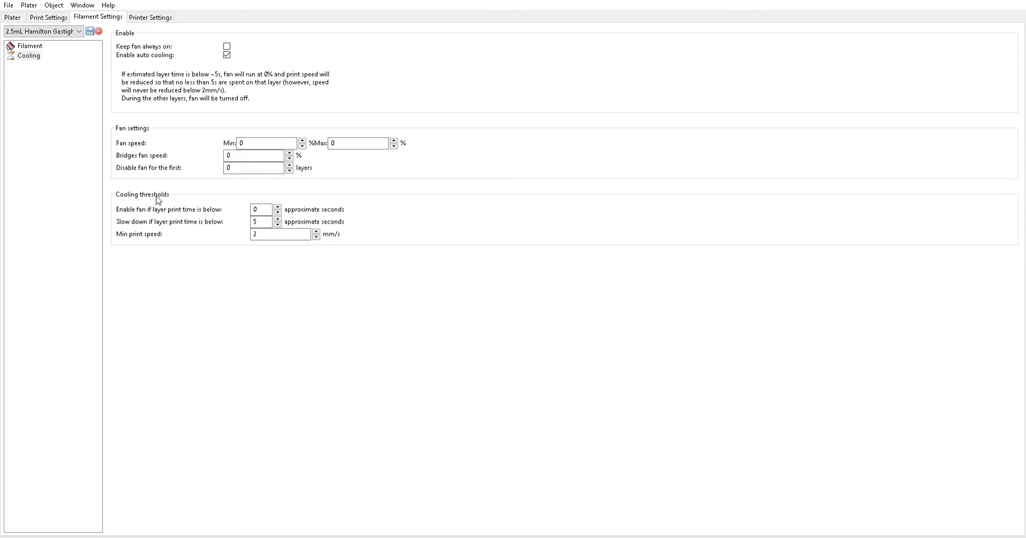
{"action": "mouse_move", "coordinate": [203, 253]}
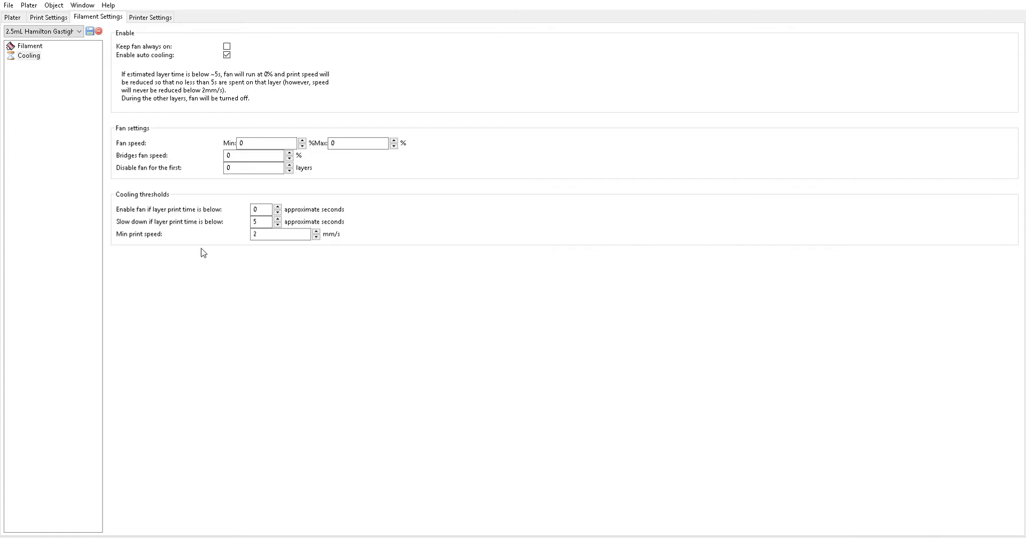
{"action": "mouse_move", "coordinate": [287, 208]}
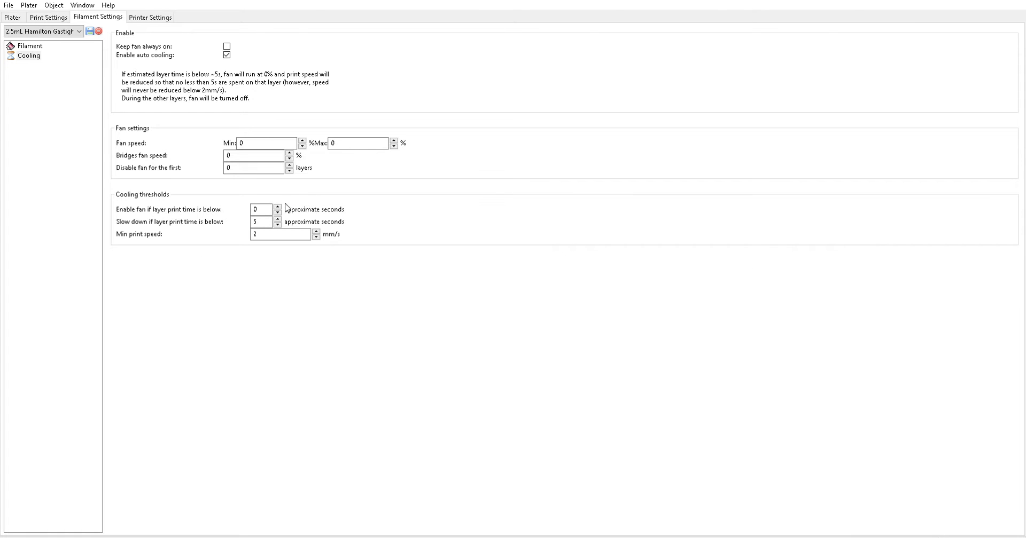
{"action": "mouse_move", "coordinate": [194, 223]}
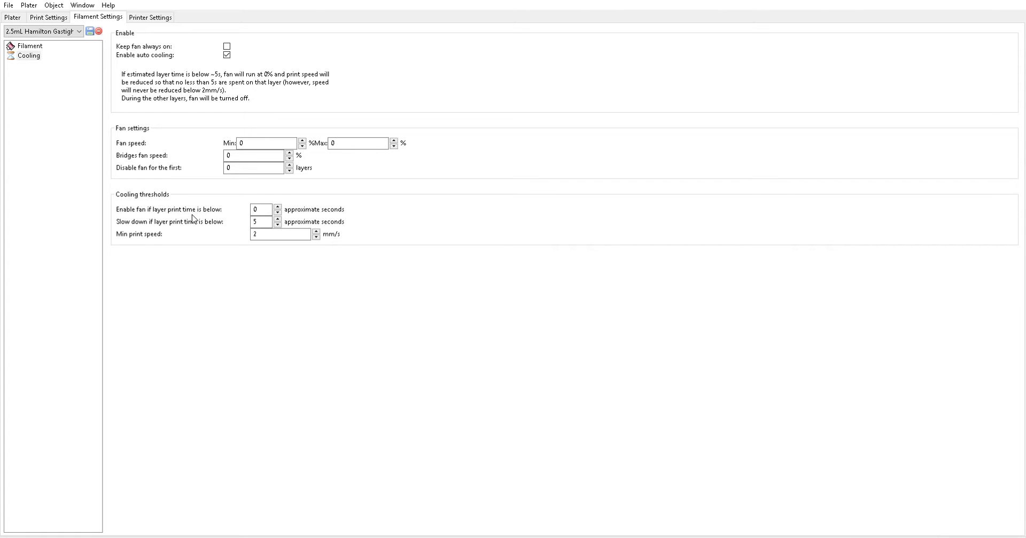
{"action": "mouse_move", "coordinate": [171, 214]}
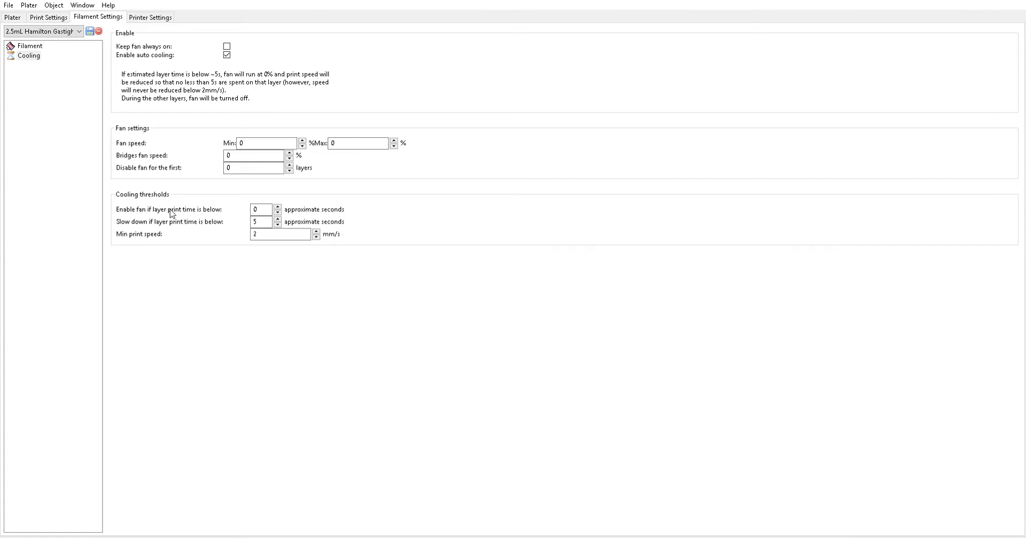
{"action": "mouse_move", "coordinate": [224, 220]}
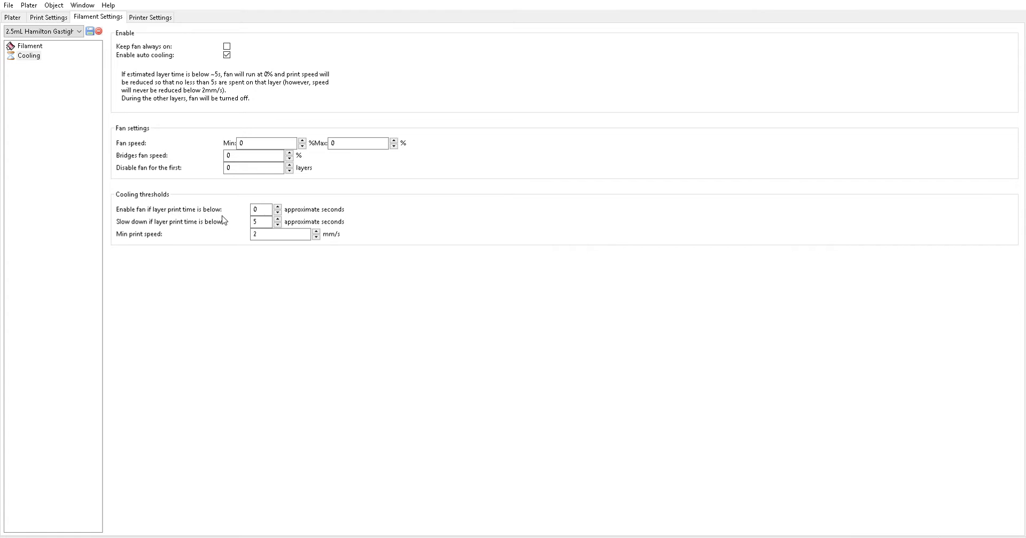
{"action": "left_click", "coordinate": [12, 17]}
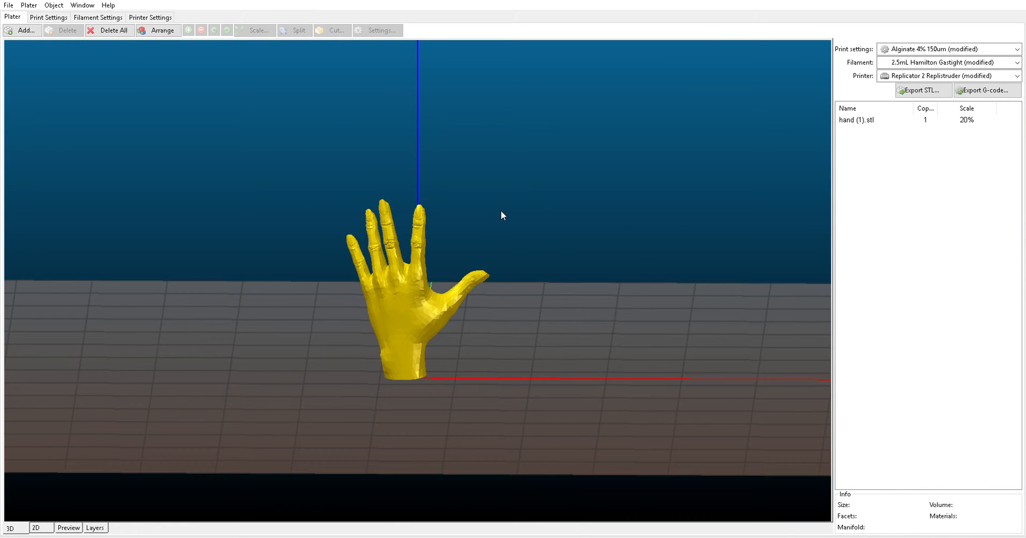
{"action": "mouse_move", "coordinate": [358, 227]}
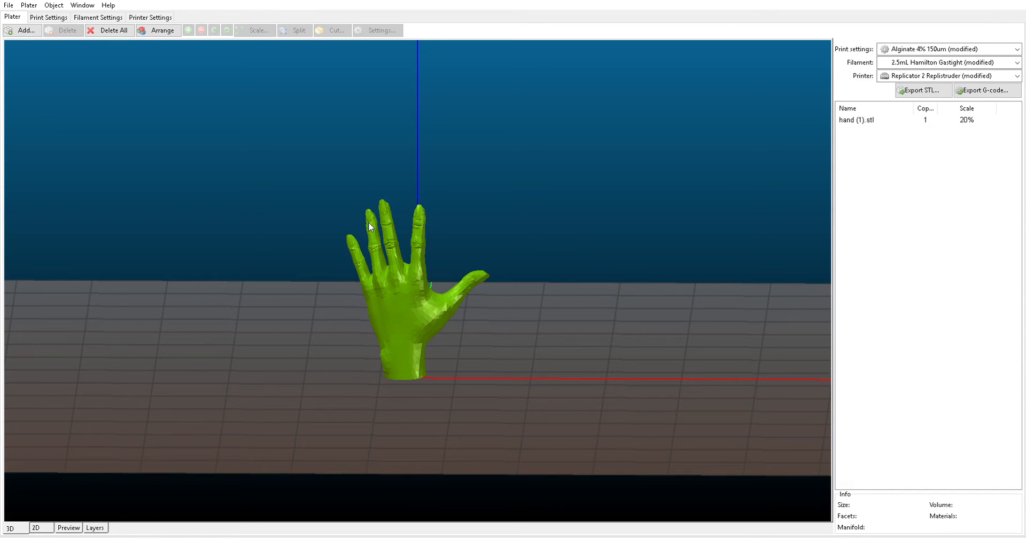
{"action": "mouse_move", "coordinate": [419, 222]}
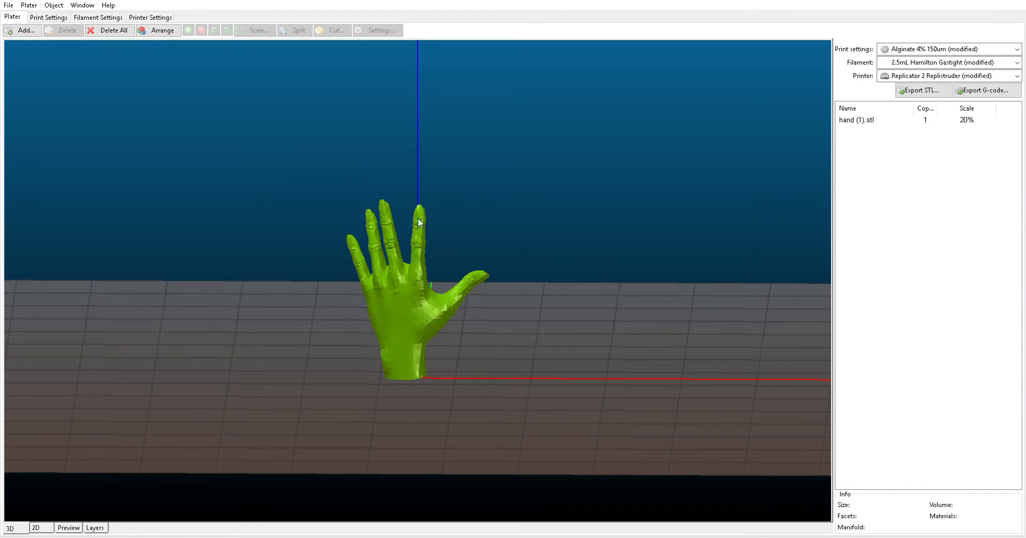
{"action": "mouse_move", "coordinate": [384, 217]}
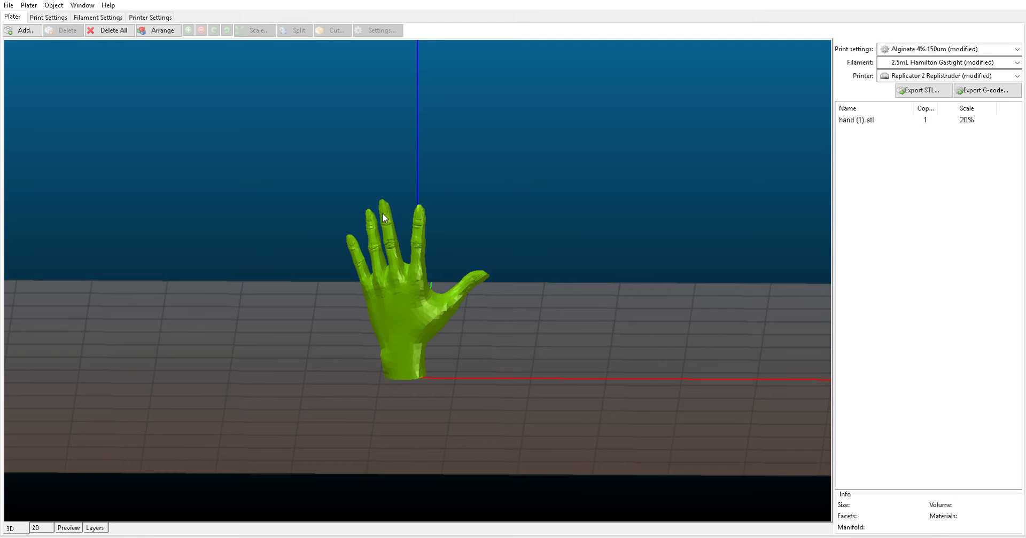
{"action": "mouse_move", "coordinate": [373, 222]}
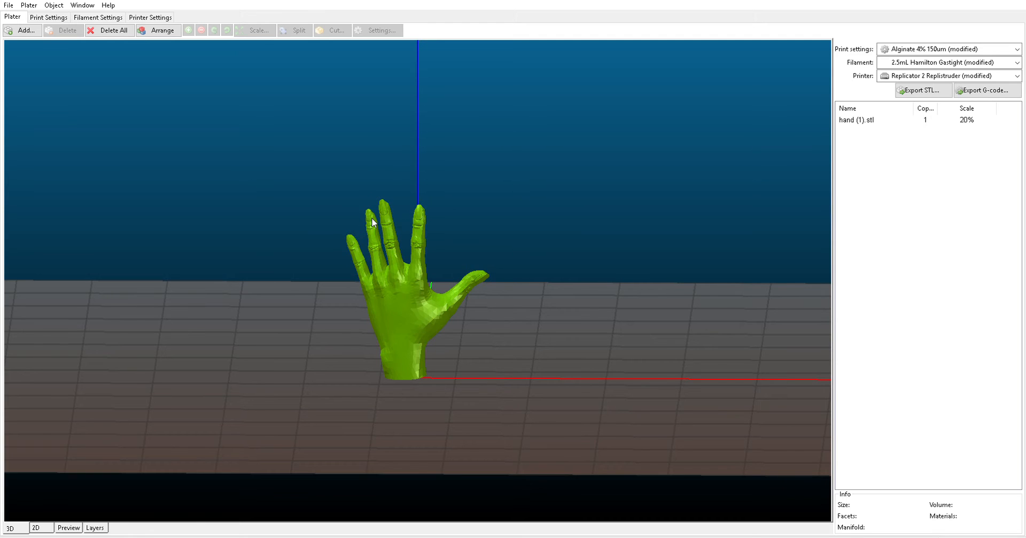
{"action": "mouse_move", "coordinate": [416, 215]}
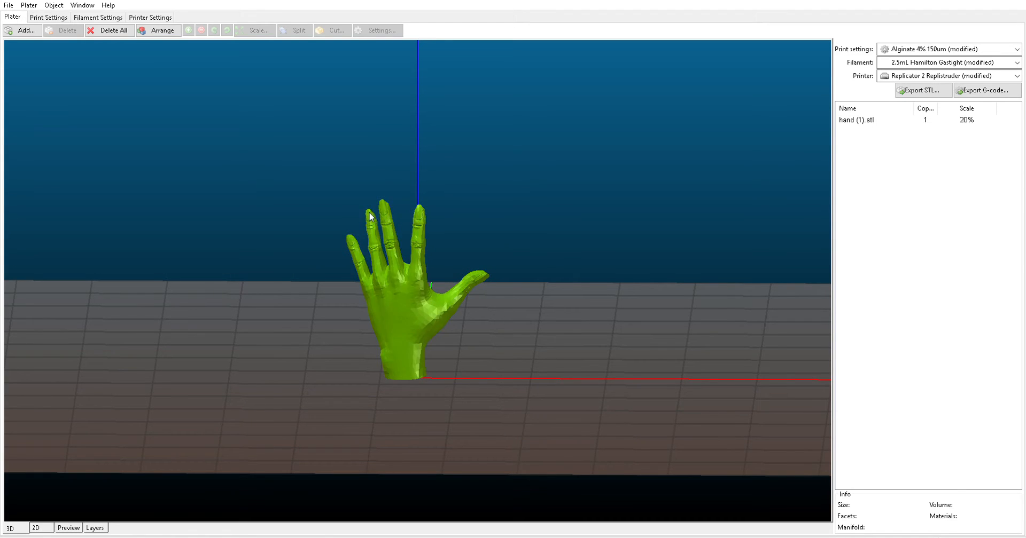
{"action": "left_click", "coordinate": [406, 295]}
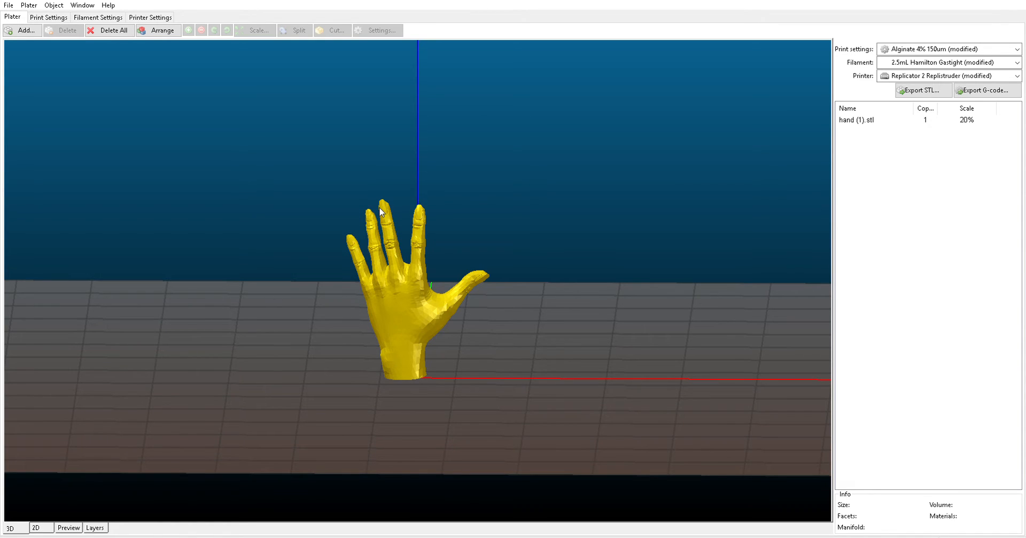
{"action": "mouse_move", "coordinate": [381, 214]}
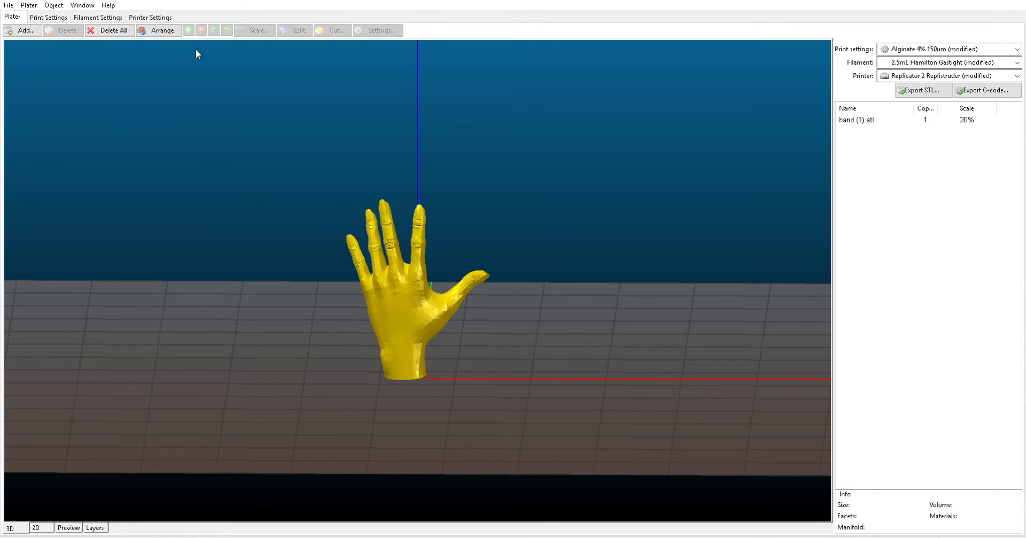
{"action": "left_click", "coordinate": [97, 17]}
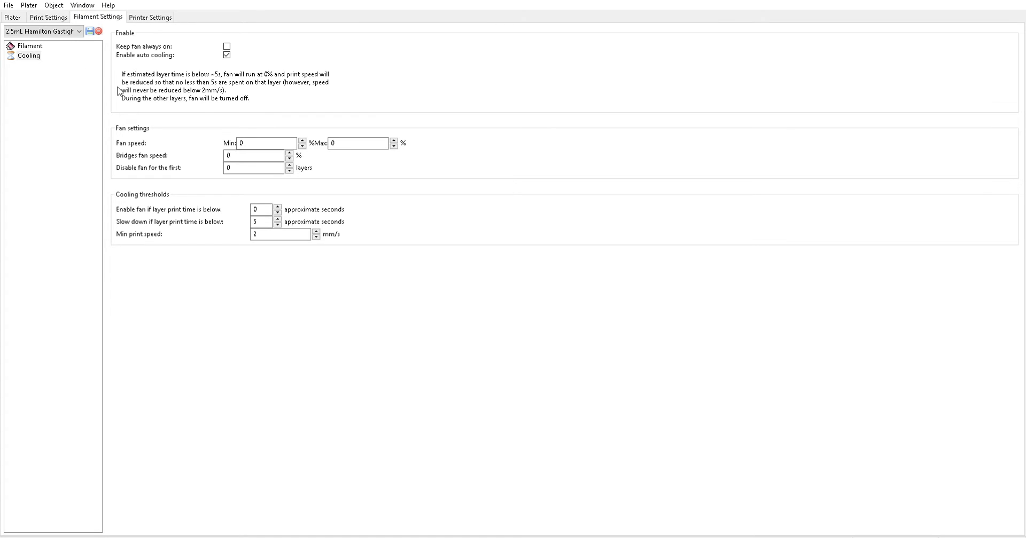
{"action": "mouse_move", "coordinate": [204, 190]}
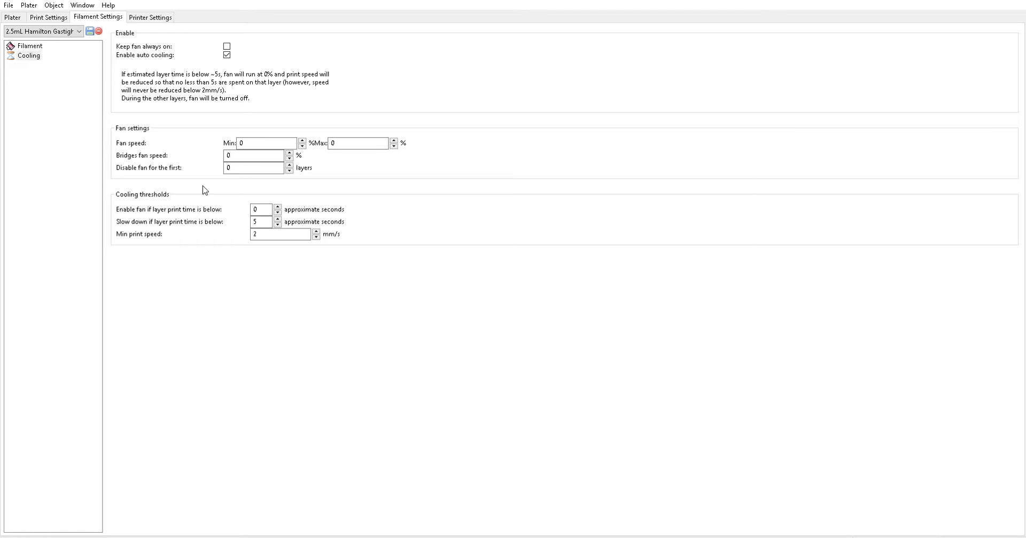
{"action": "left_click", "coordinate": [11, 17]}
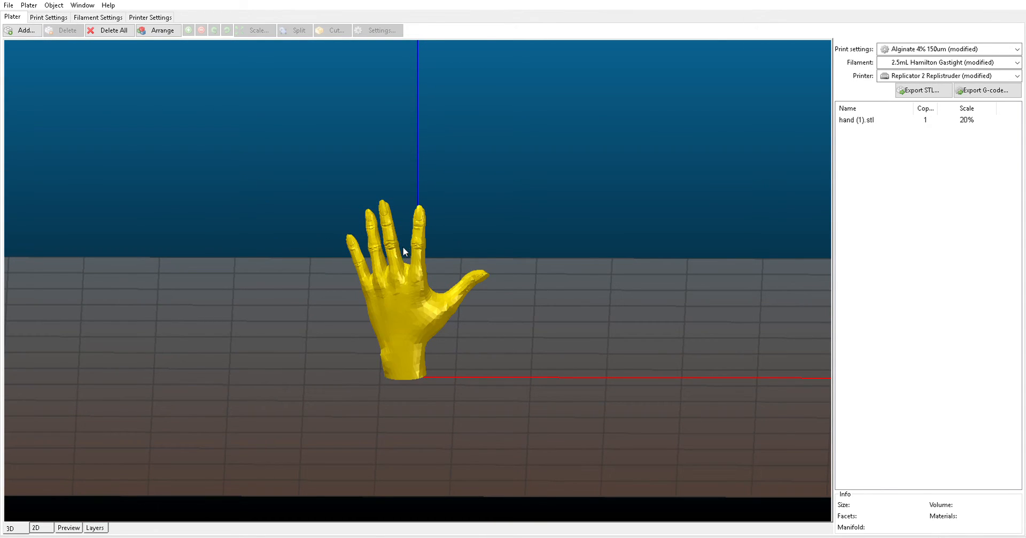
{"action": "mouse_move", "coordinate": [415, 211]}
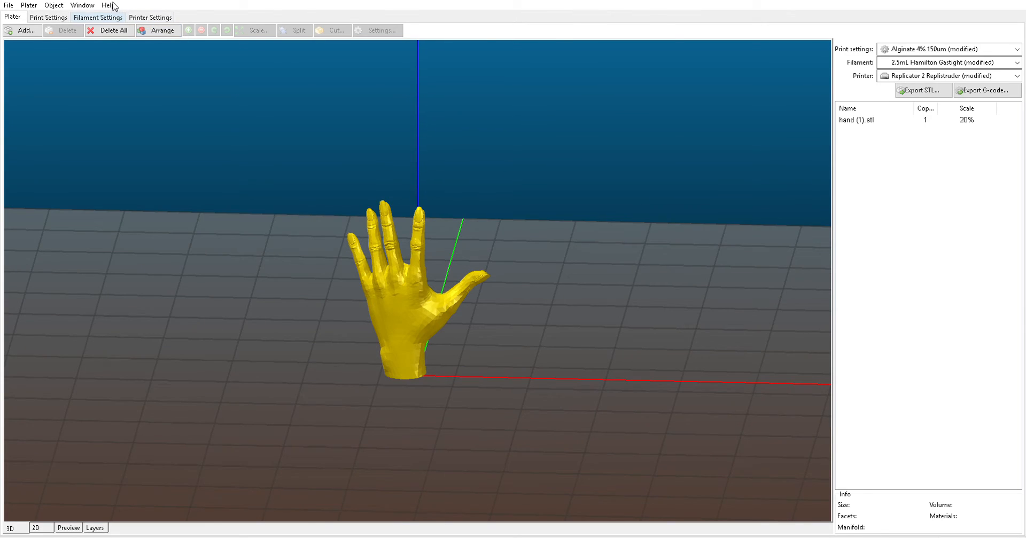
Step: Check the Replistruder's Sailfish G-code flavor, then show its start and end custom G-code
{"action": "left_click", "coordinate": [149, 18]}
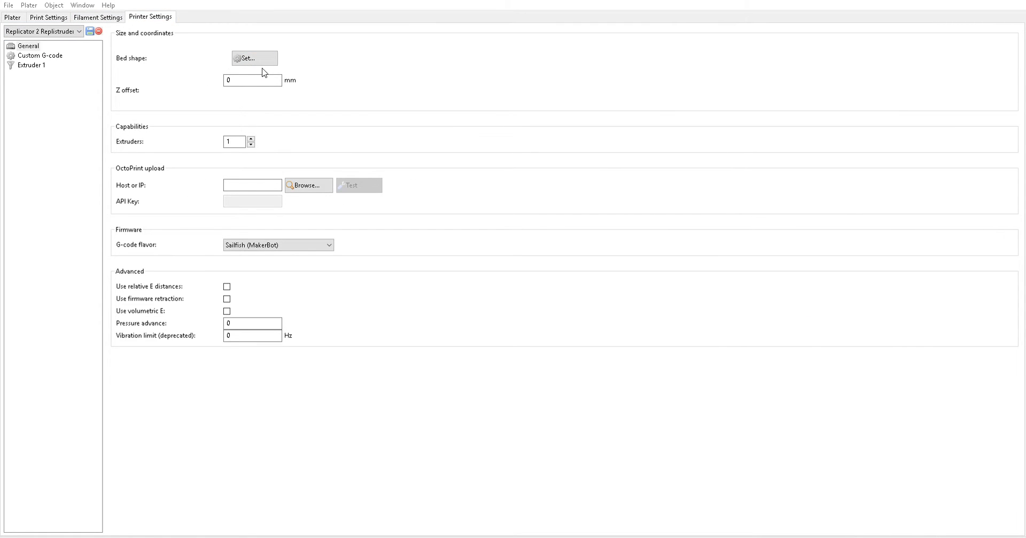
{"action": "mouse_move", "coordinate": [269, 81]}
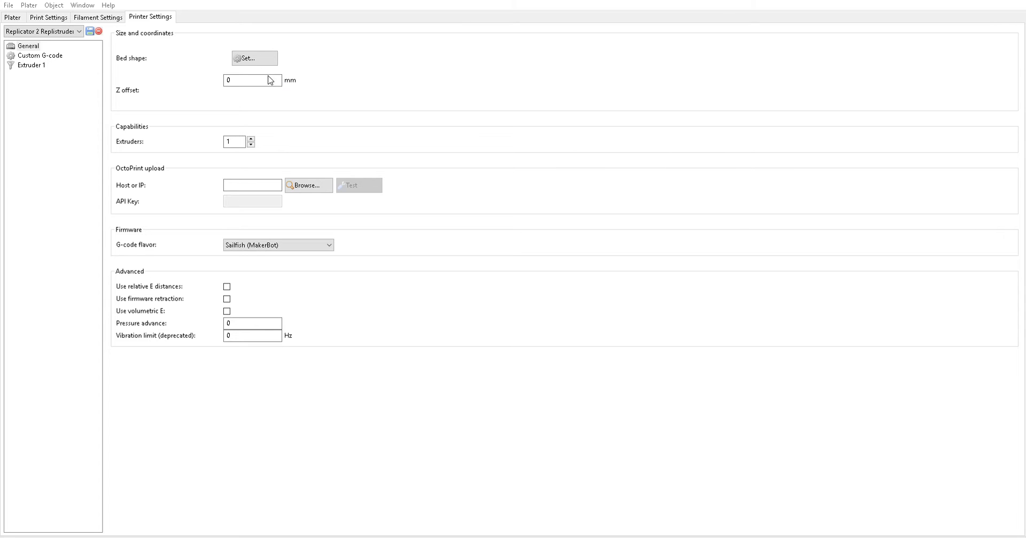
{"action": "mouse_move", "coordinate": [285, 80]}
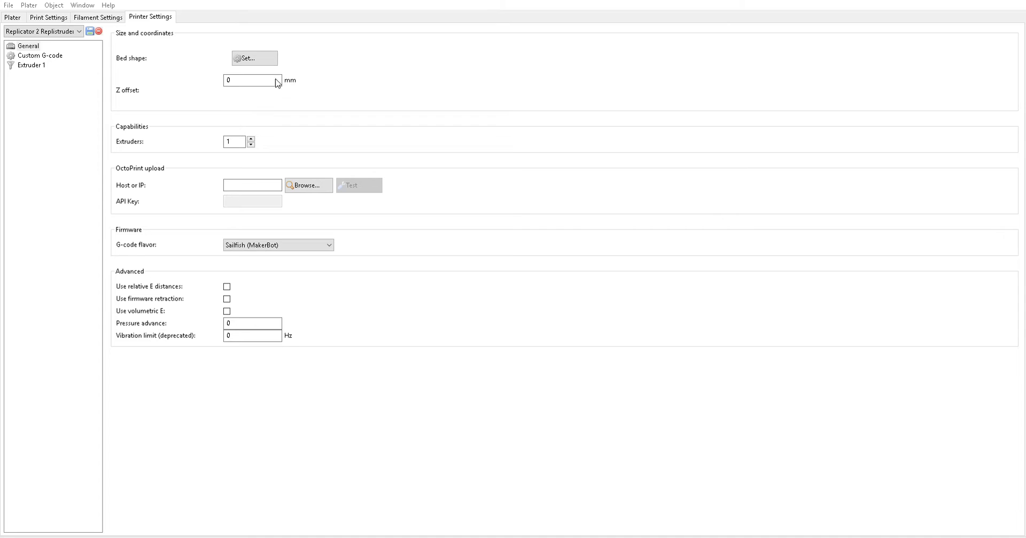
{"action": "mouse_move", "coordinate": [281, 94]}
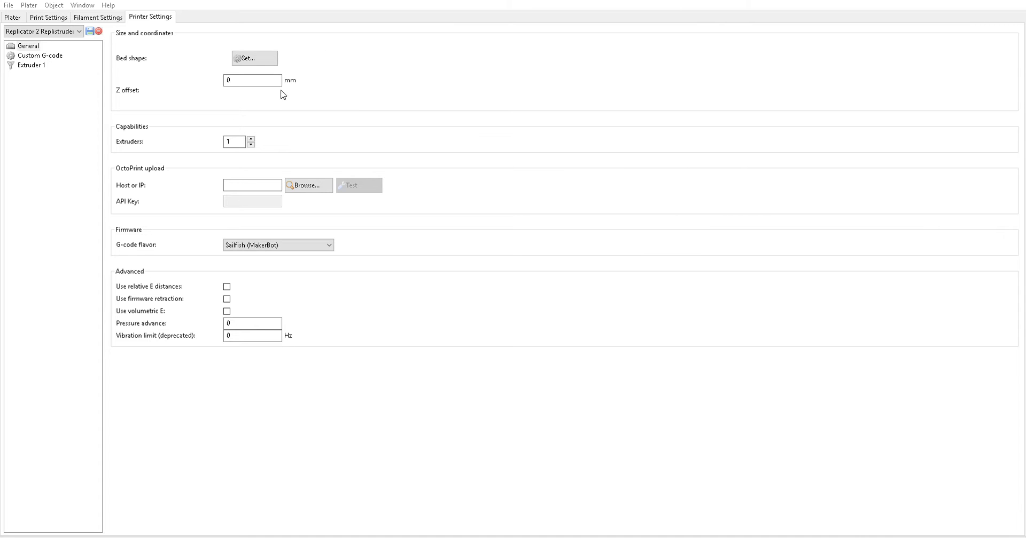
{"action": "mouse_move", "coordinate": [283, 86]}
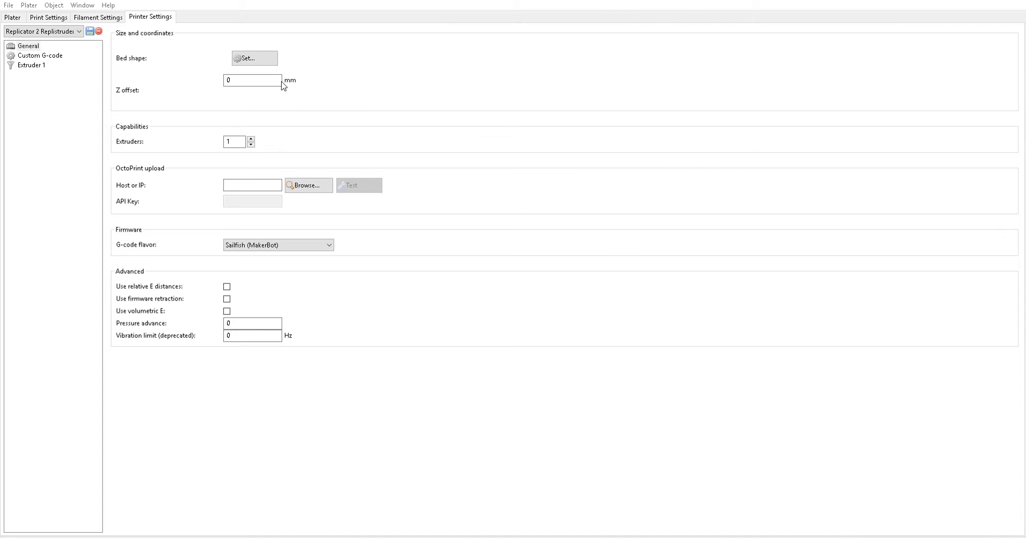
{"action": "mouse_move", "coordinate": [280, 82]}
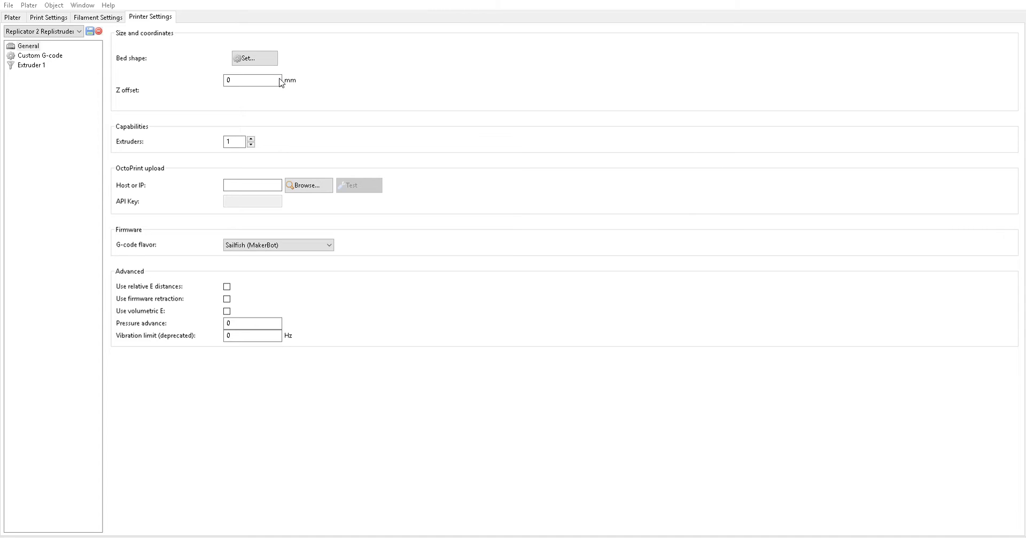
{"action": "mouse_move", "coordinate": [161, 97]}
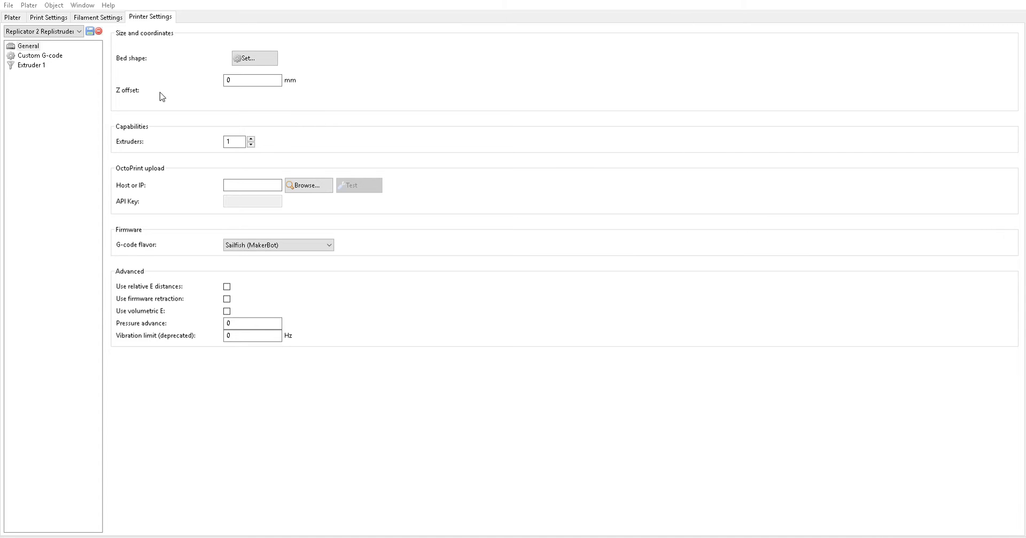
{"action": "mouse_move", "coordinate": [177, 123]}
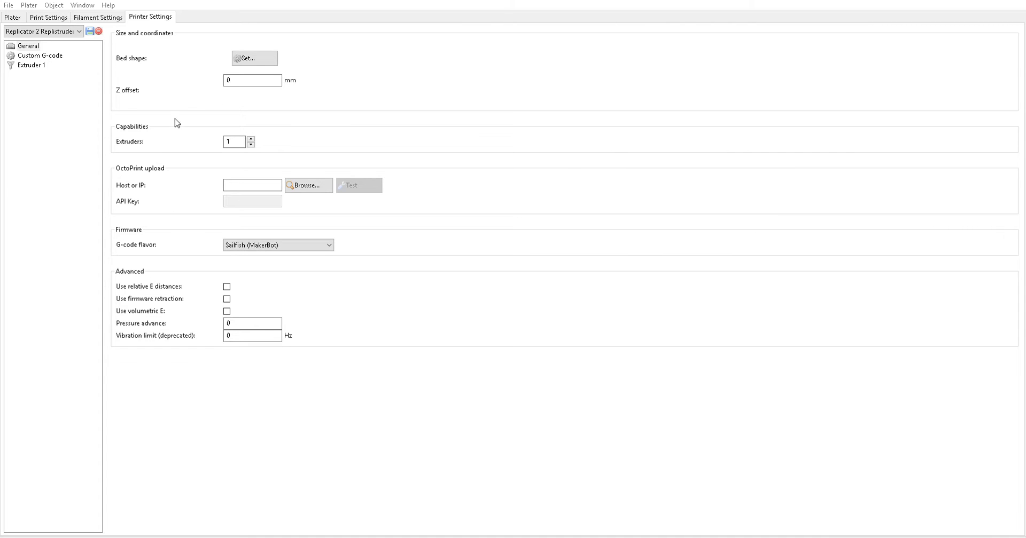
{"action": "mouse_move", "coordinate": [327, 134]}
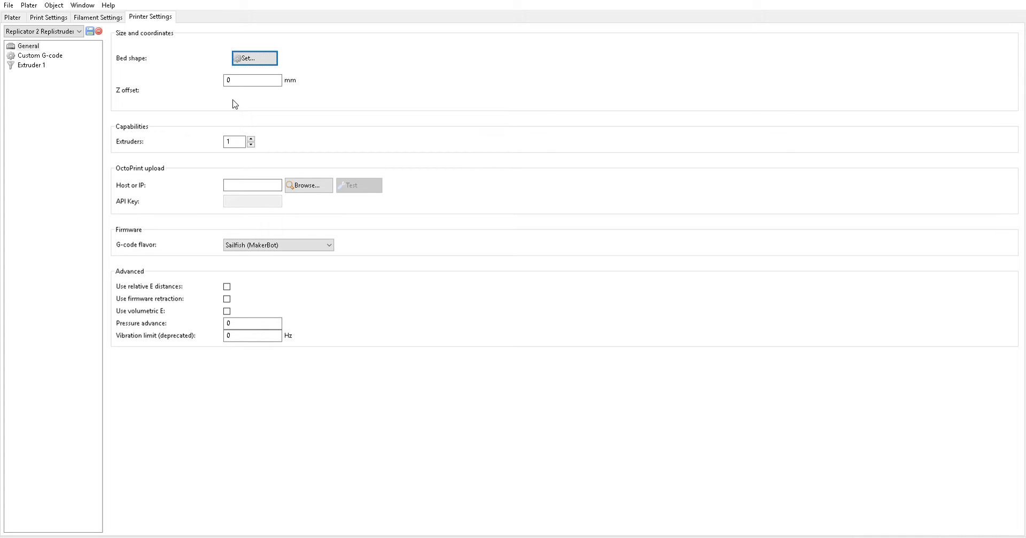
{"action": "mouse_move", "coordinate": [206, 247]}
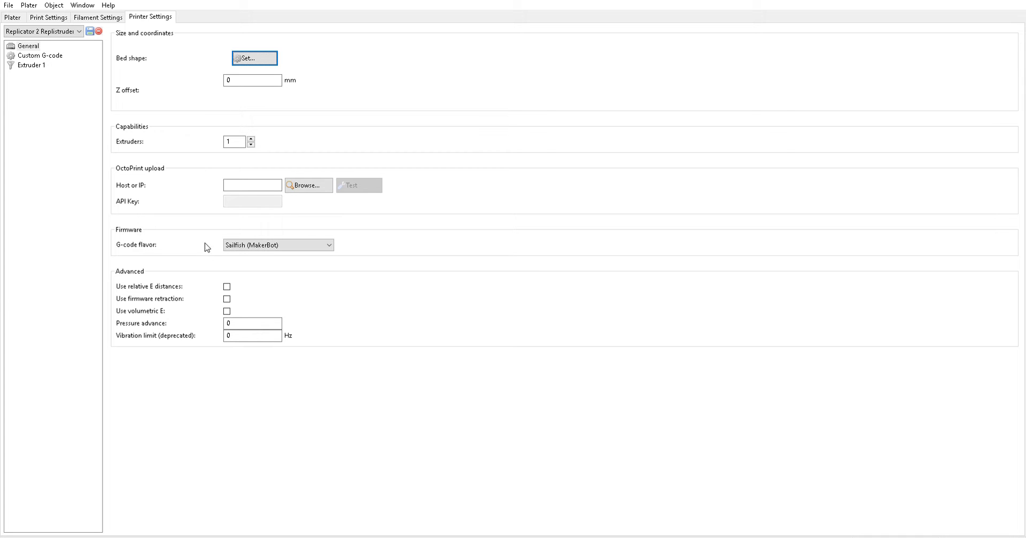
{"action": "left_click", "coordinate": [277, 245]}
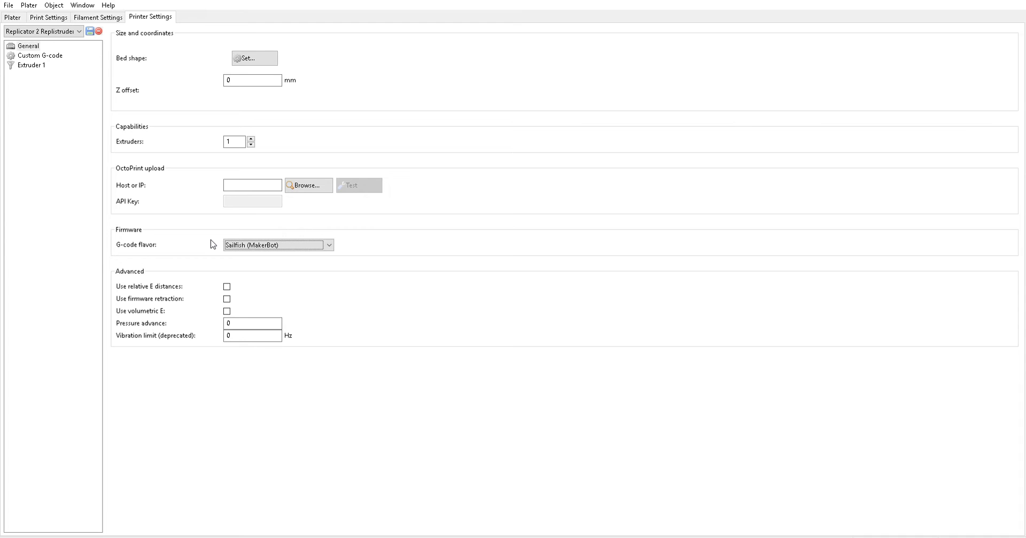
{"action": "mouse_move", "coordinate": [191, 242]}
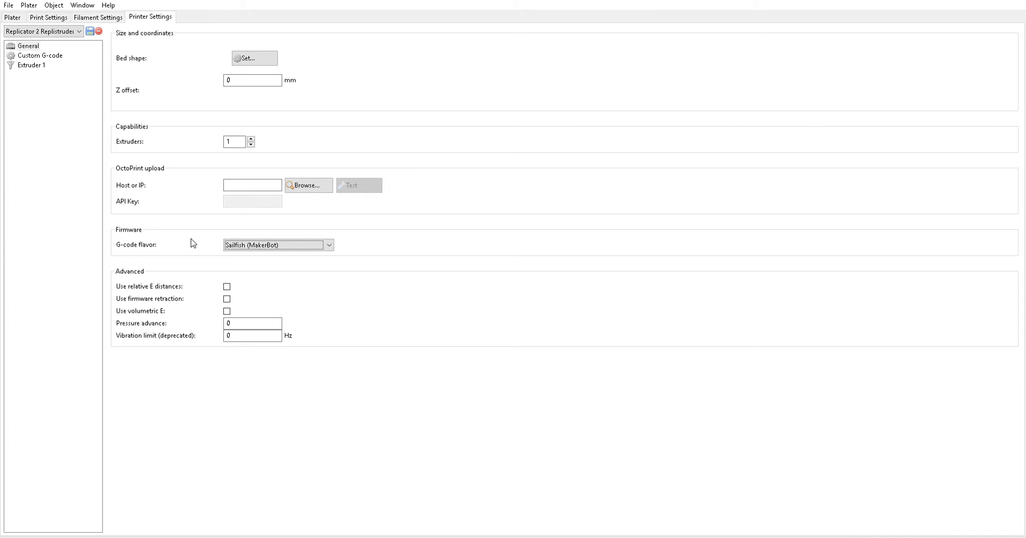
{"action": "mouse_move", "coordinate": [255, 345]}
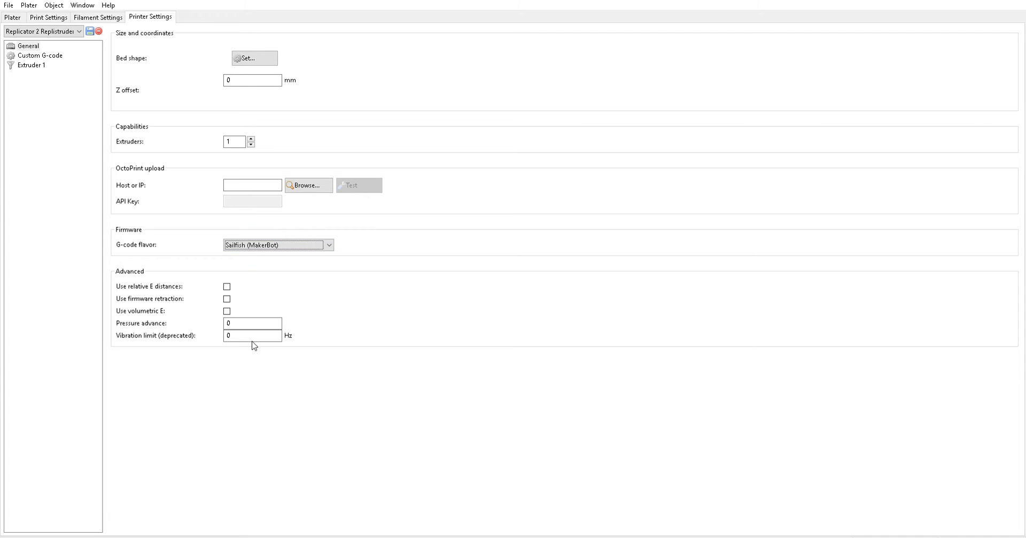
{"action": "left_click", "coordinate": [39, 55]}
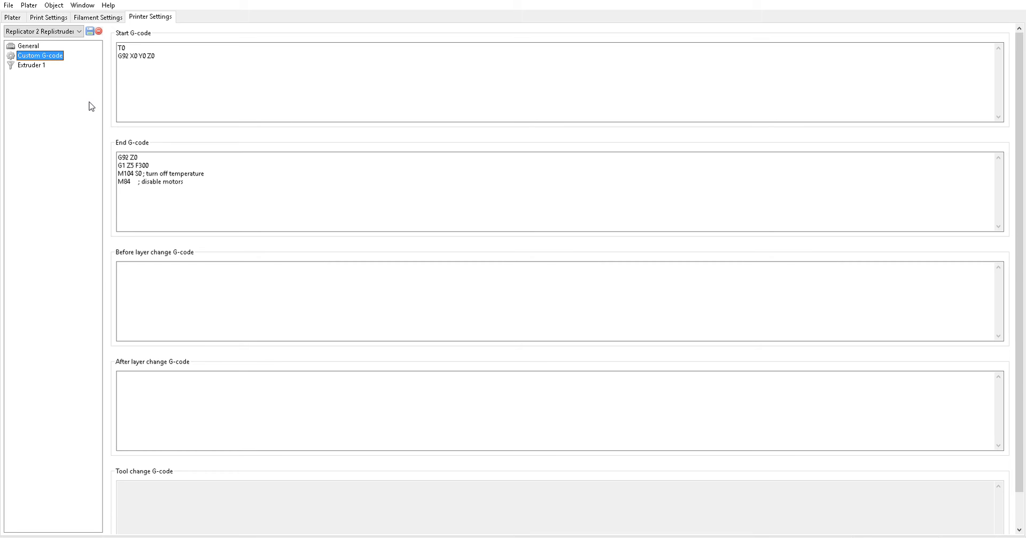
Step: Review the Start and End G-code, then show the Extruder 1 settings page
{"action": "left_click", "coordinate": [123, 56]}
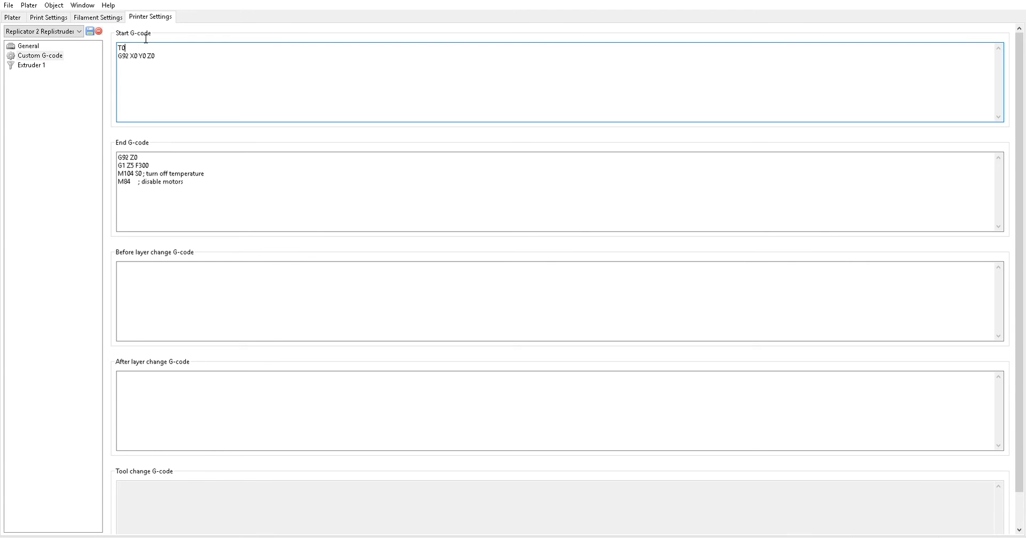
{"action": "mouse_move", "coordinate": [89, 111]}
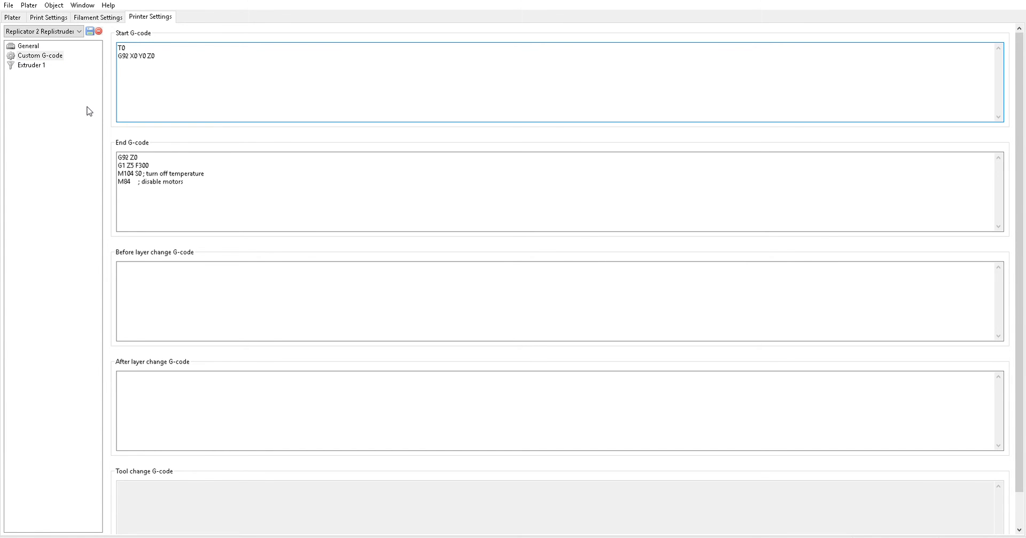
{"action": "mouse_move", "coordinate": [105, 91]}
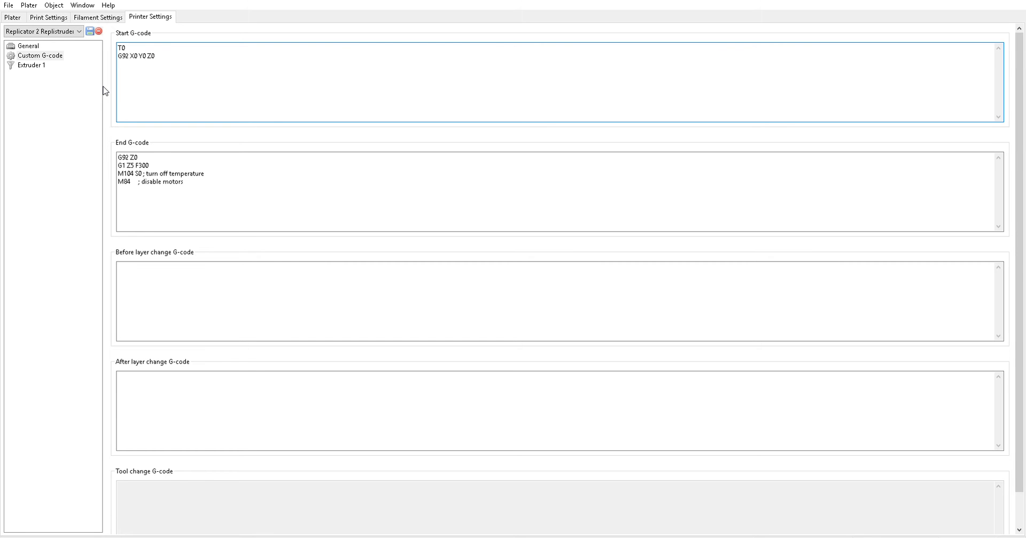
{"action": "left_click", "coordinate": [131, 164]}
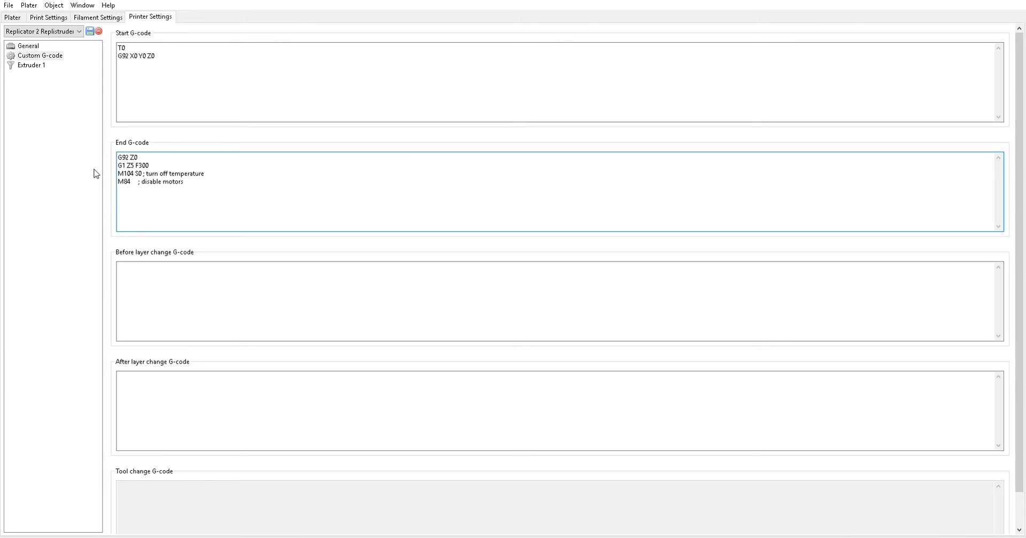
{"action": "double_click", "coordinate": [129, 165]}
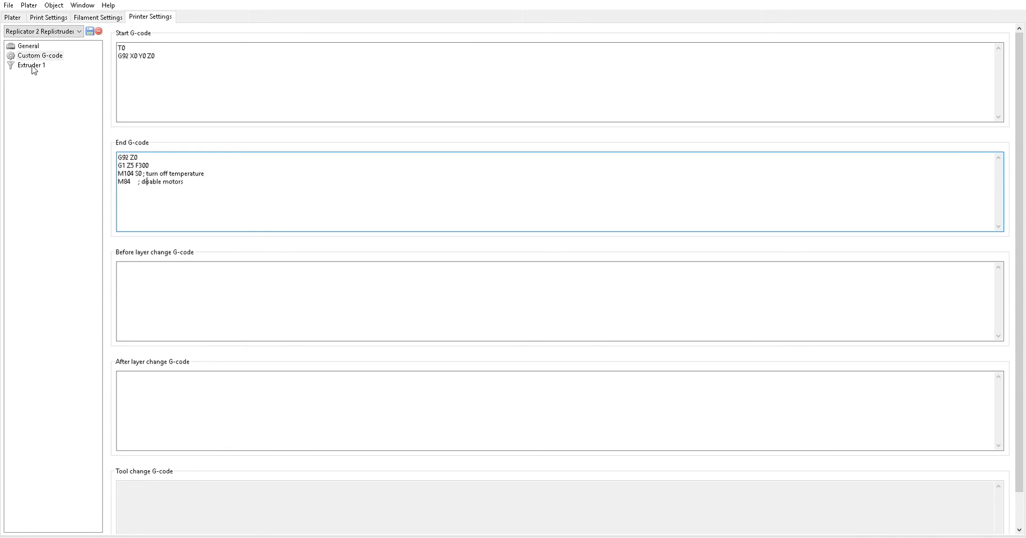
{"action": "left_click", "coordinate": [31, 65]}
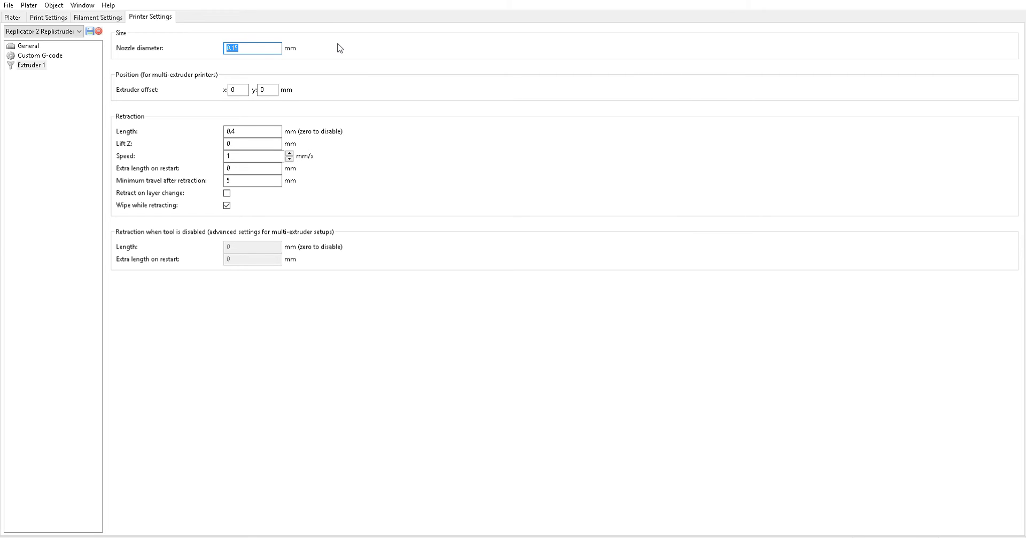
{"action": "mouse_move", "coordinate": [322, 58]}
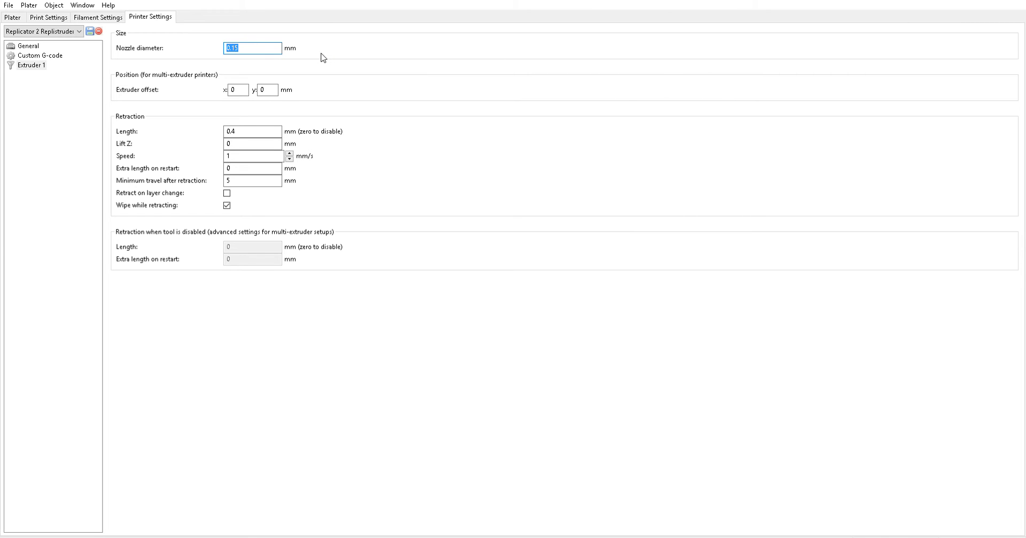
{"action": "mouse_move", "coordinate": [304, 57]}
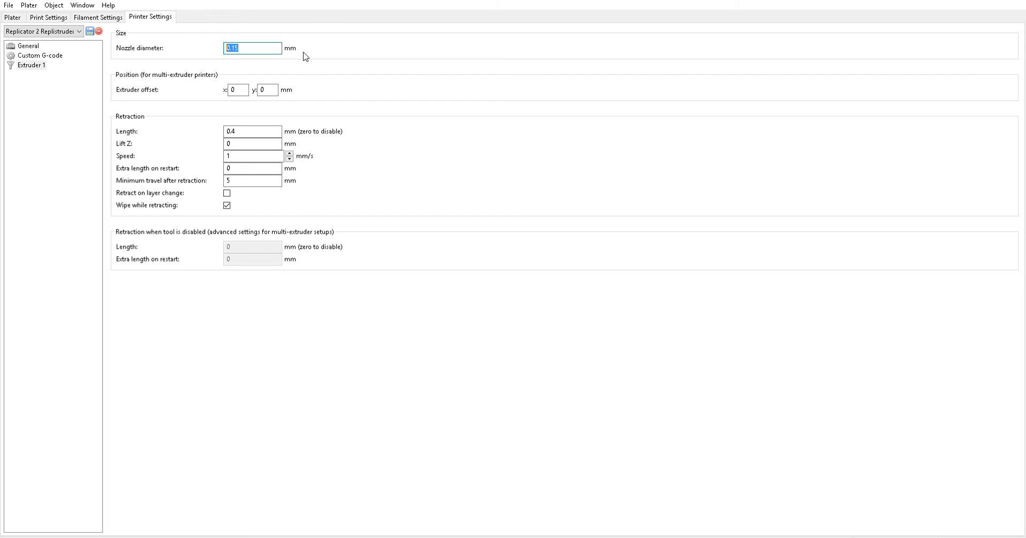
Step: Review the 0.4 mm retraction length on Extruder 1 with the 0.15 mm nozzle
{"action": "left_click", "coordinate": [252, 130]}
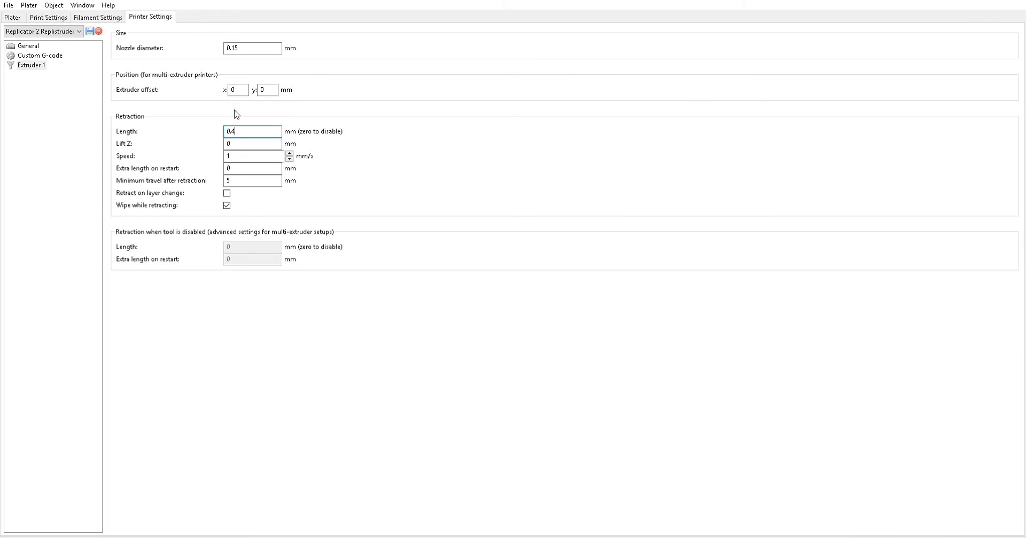
{"action": "mouse_move", "coordinate": [241, 111]}
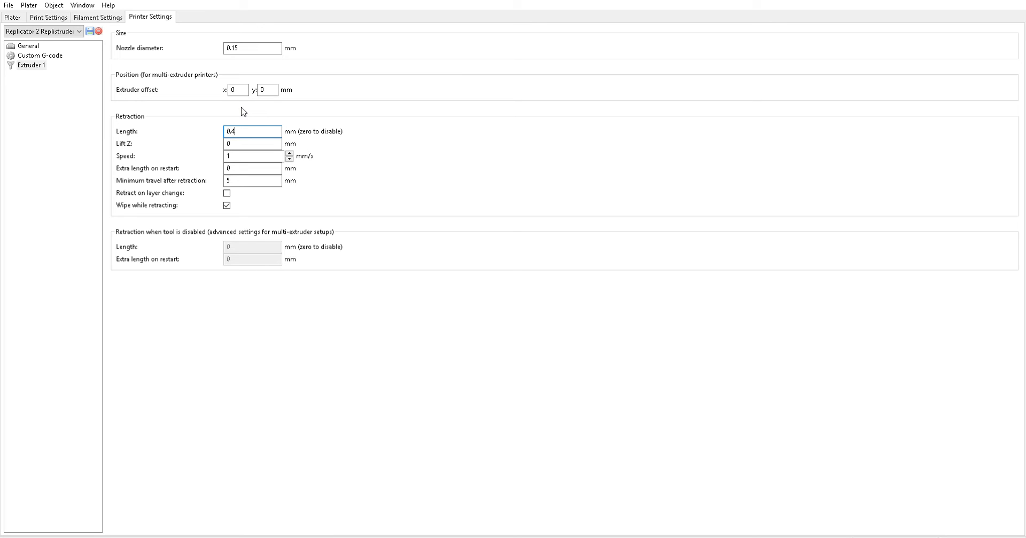
{"action": "mouse_move", "coordinate": [221, 107]}
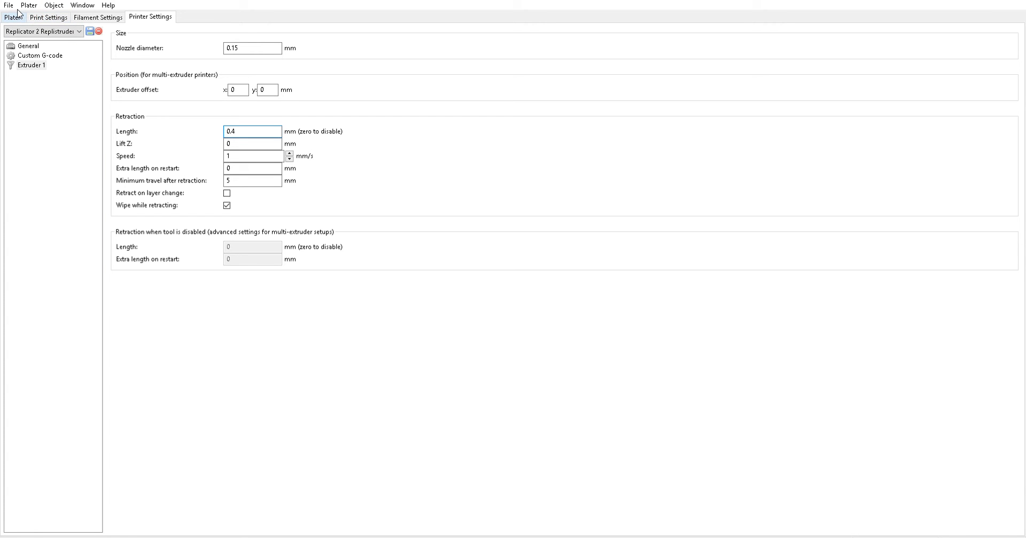
{"action": "left_click", "coordinate": [11, 17]}
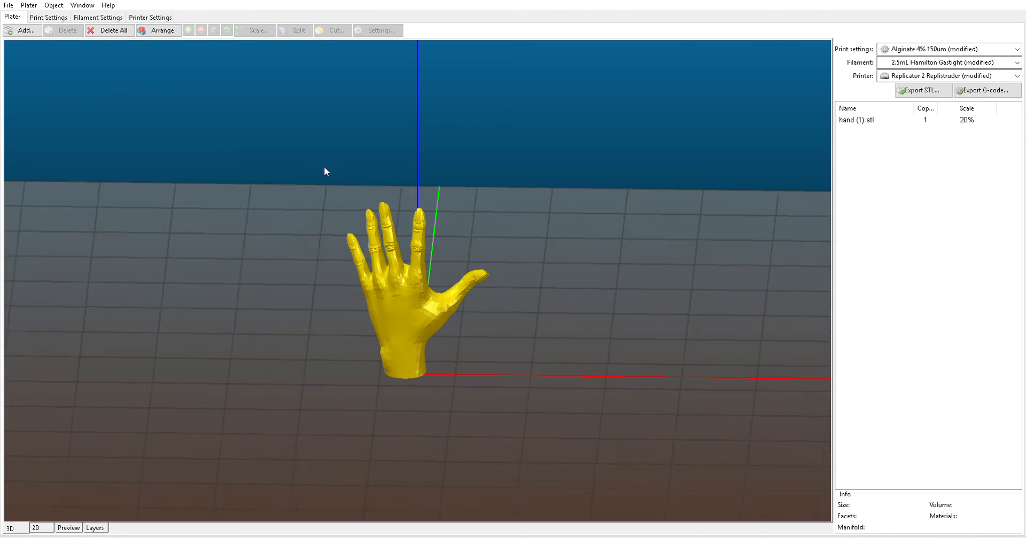
{"action": "left_click", "coordinate": [151, 17]}
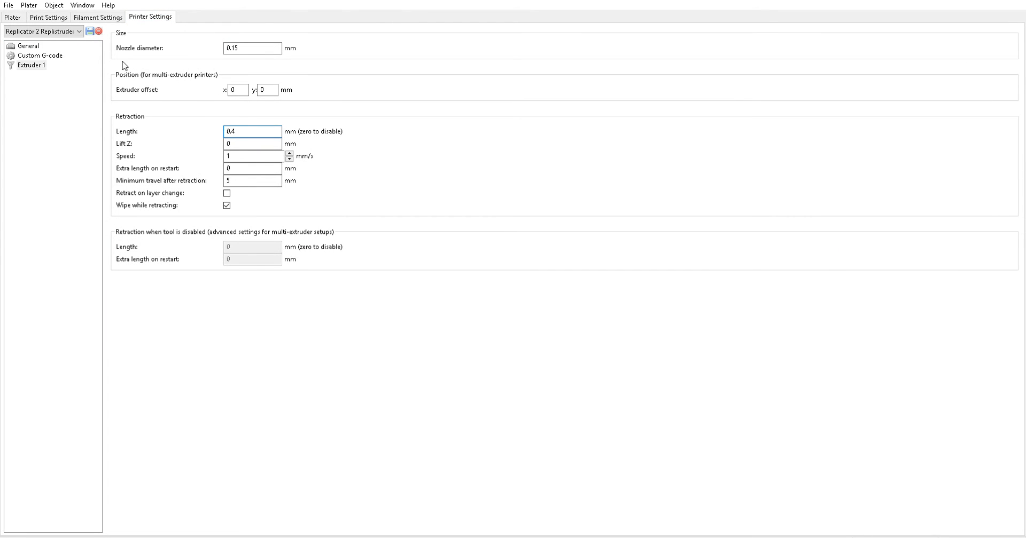
{"action": "left_click", "coordinate": [12, 17]}
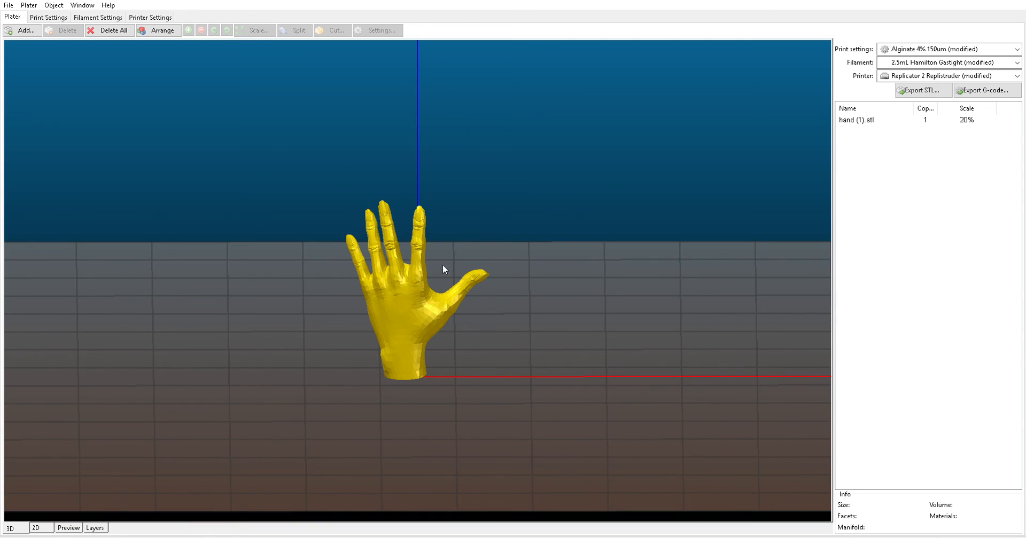
{"action": "mouse_move", "coordinate": [446, 266]}
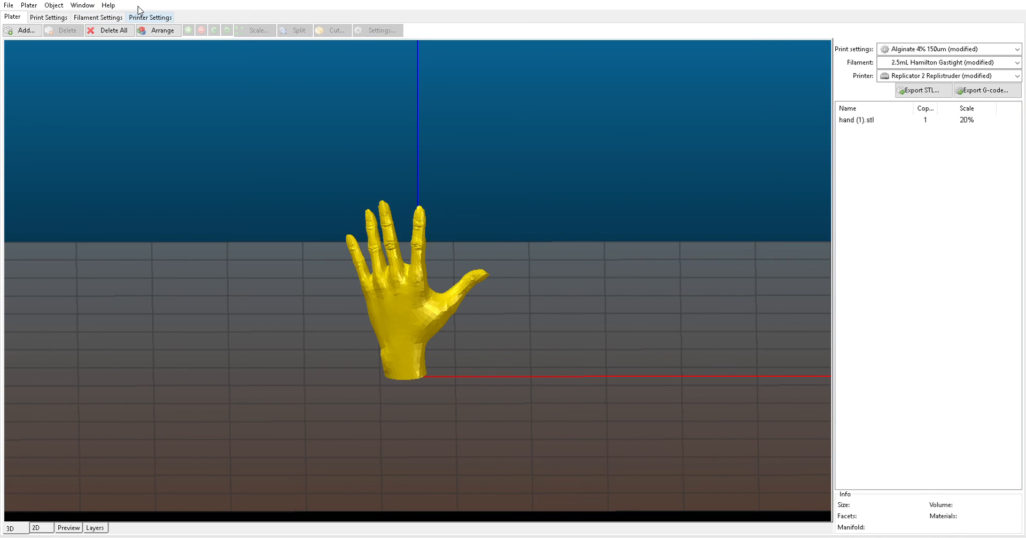
{"action": "left_click", "coordinate": [151, 17]}
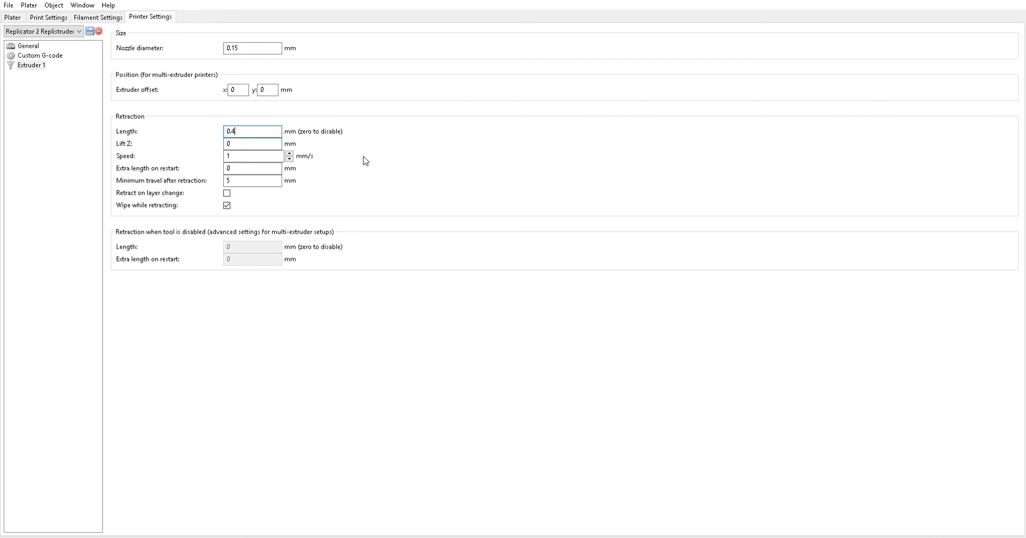
{"action": "mouse_move", "coordinate": [205, 119]}
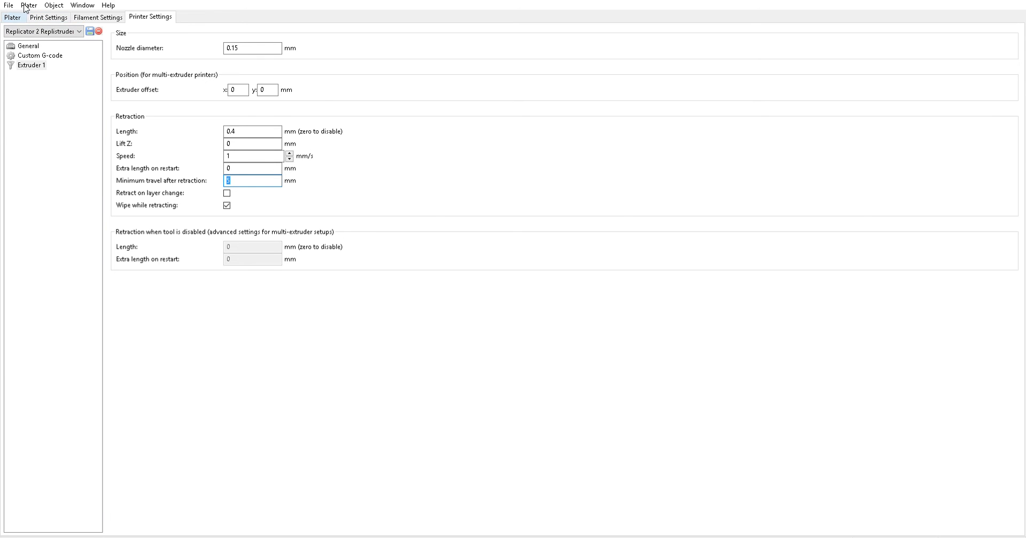
{"action": "left_click", "coordinate": [12, 18]}
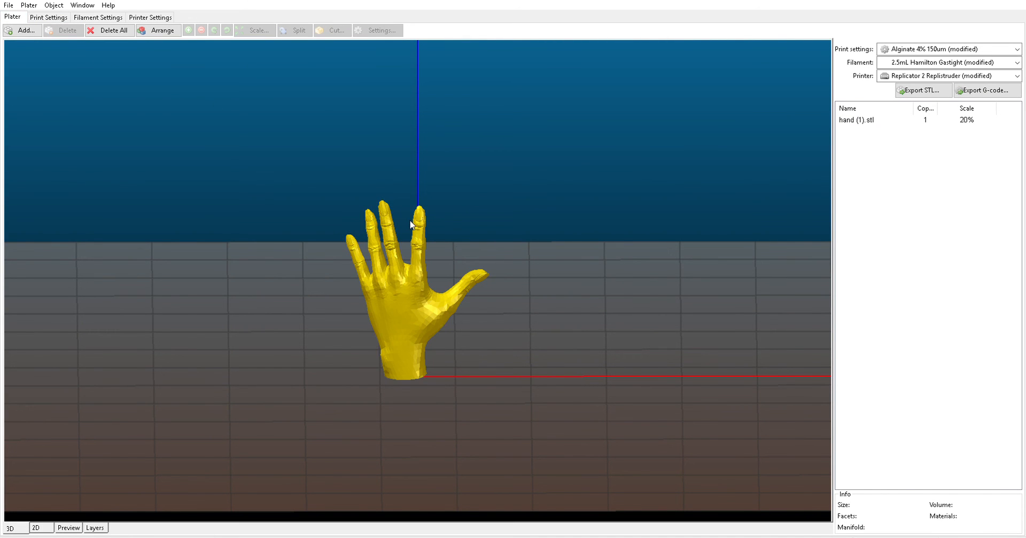
{"action": "left_click", "coordinate": [392, 274]}
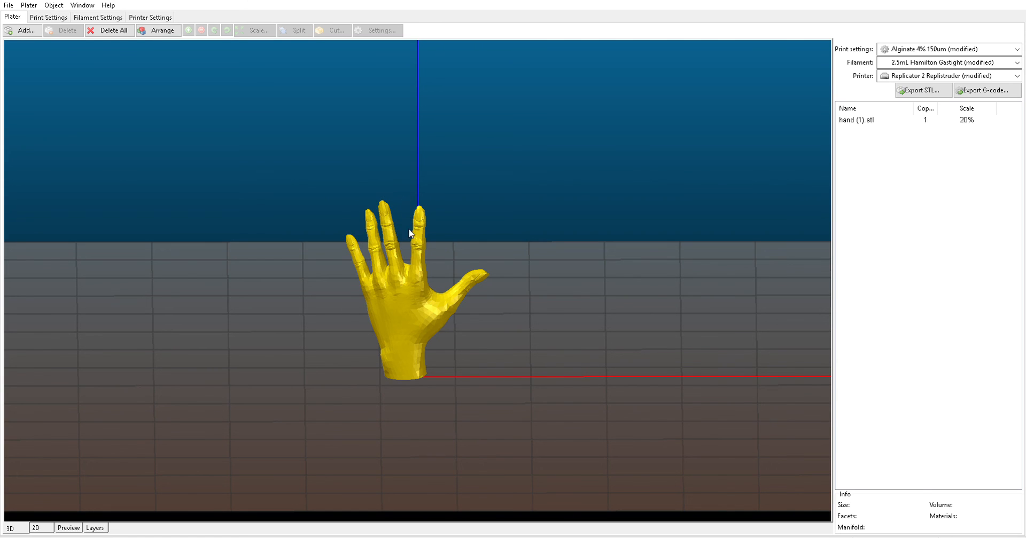
{"action": "mouse_move", "coordinate": [408, 250]}
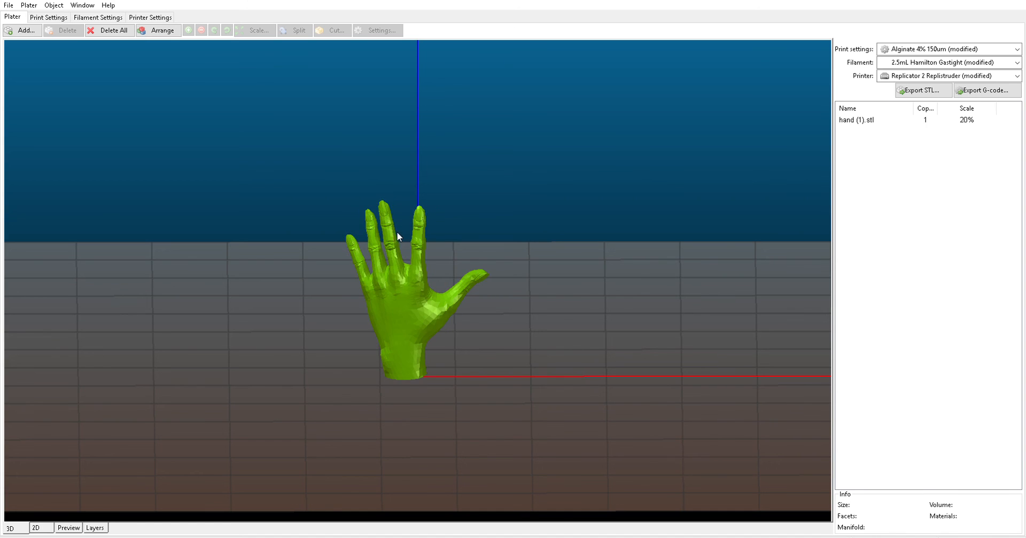
{"action": "mouse_move", "coordinate": [421, 218]}
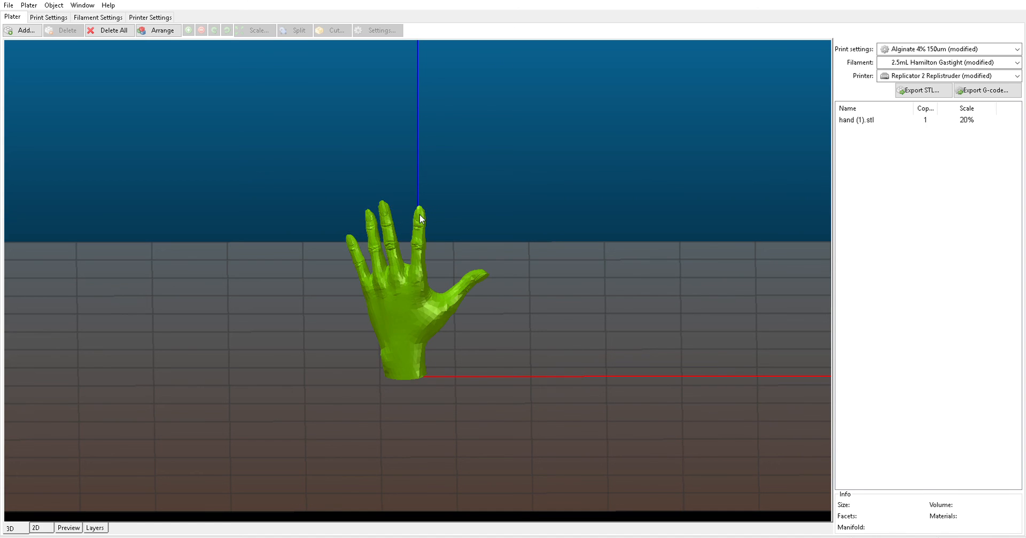
{"action": "left_click", "coordinate": [422, 218]}
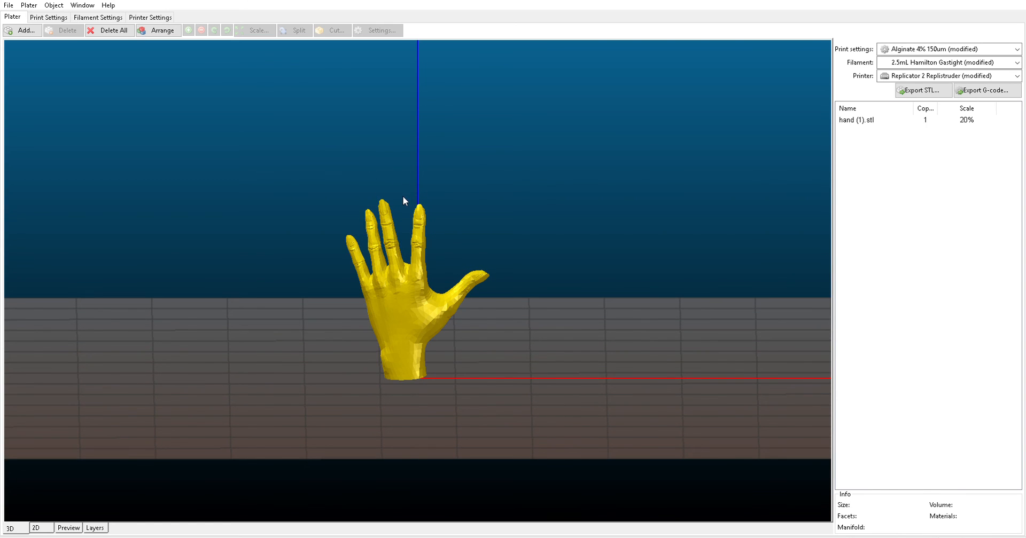
{"action": "left_click", "coordinate": [150, 17]}
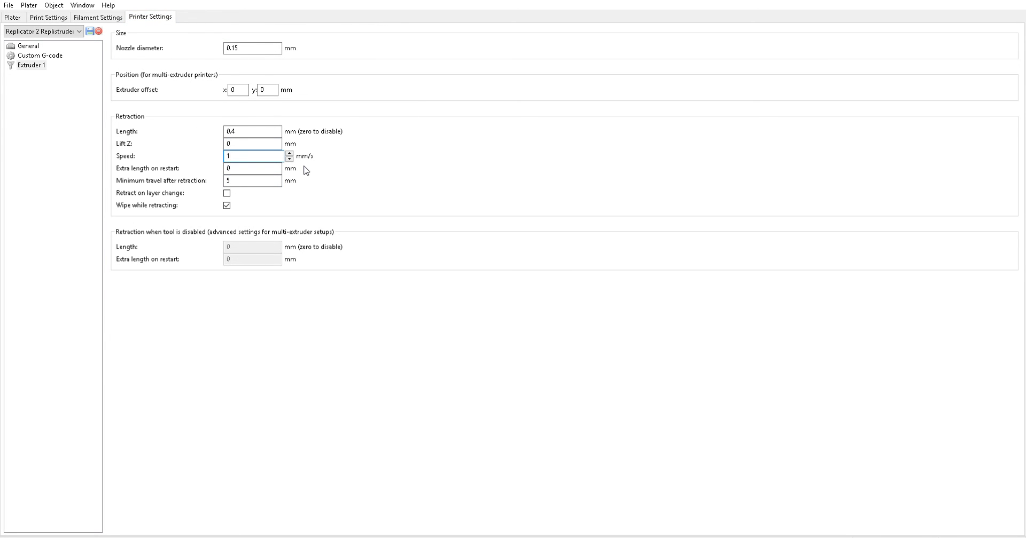
{"action": "mouse_move", "coordinate": [237, 120]}
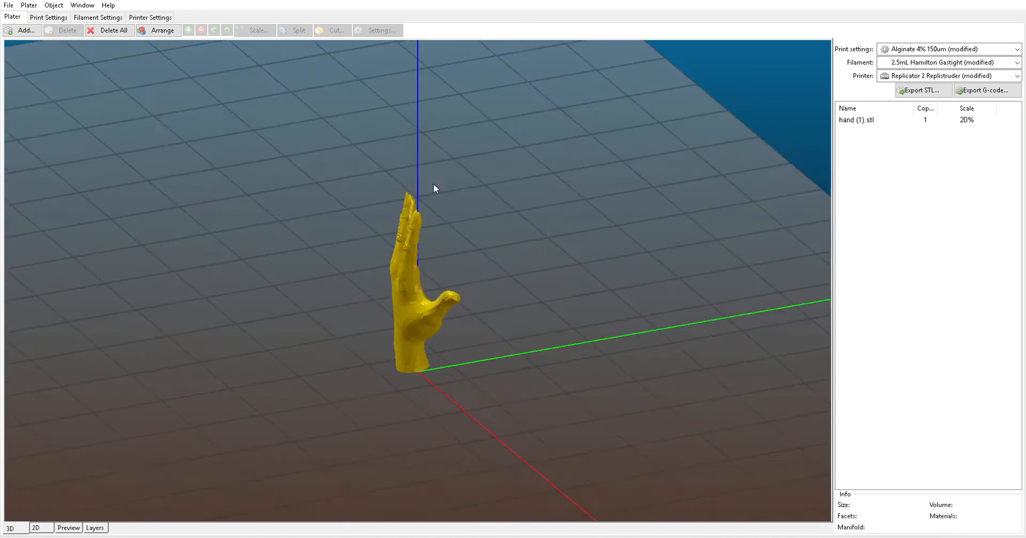
{"action": "left_click_drag", "start_coordinate": [434, 189], "coordinate": [483, 185]}
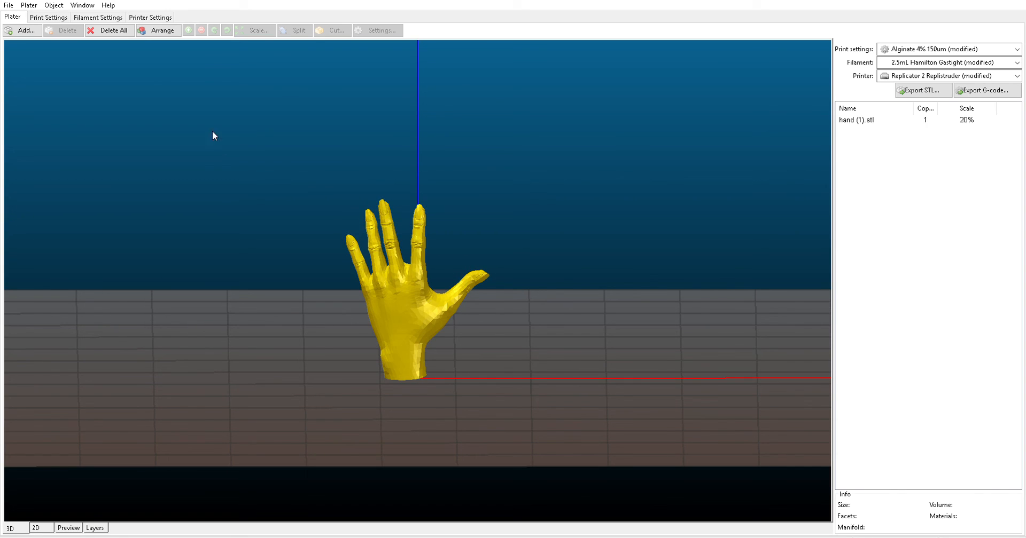
{"action": "left_click", "coordinate": [149, 17]}
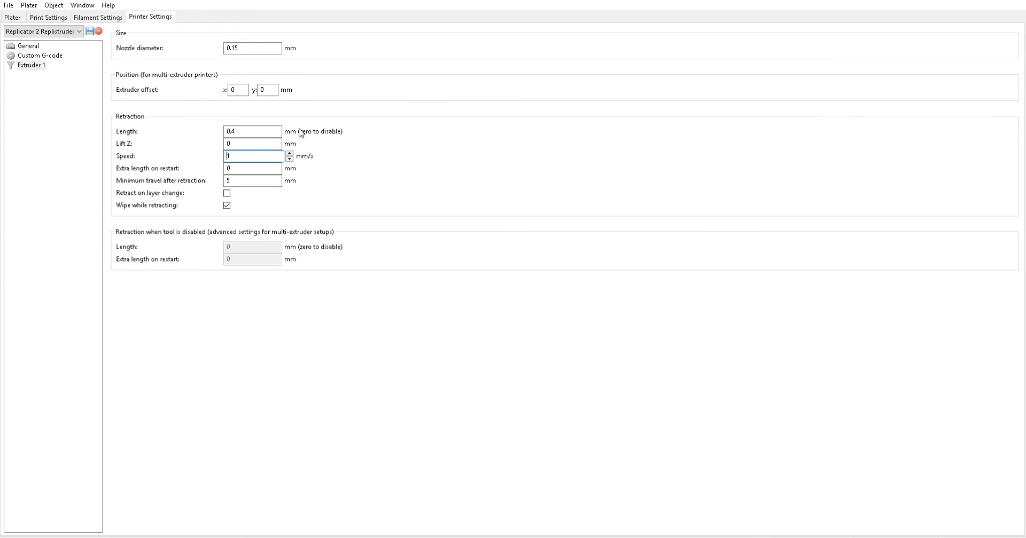
Step: Return to the Print Settings layers and perimeters page showing 0.06 mm layer height
{"action": "left_click", "coordinate": [48, 17]}
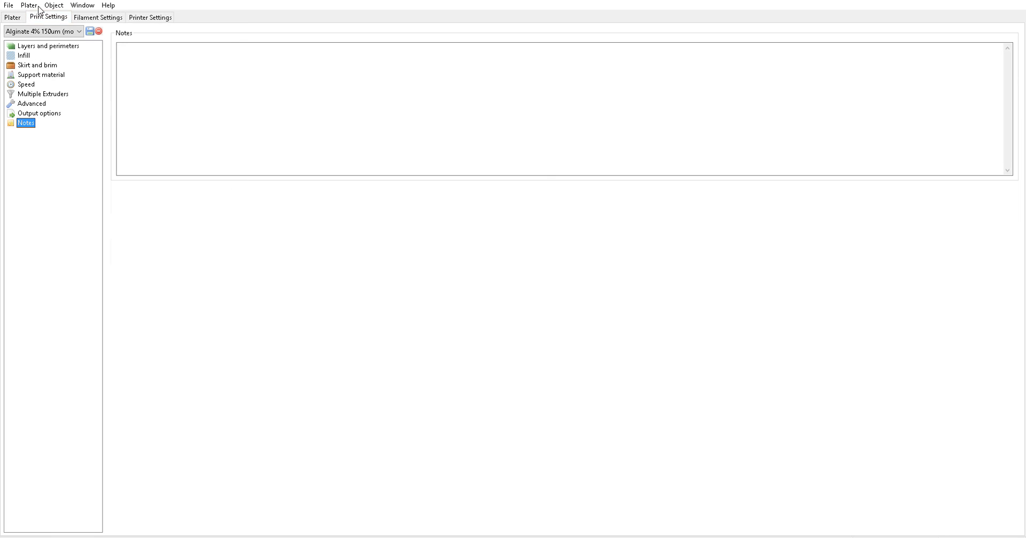
{"action": "left_click", "coordinate": [49, 46]}
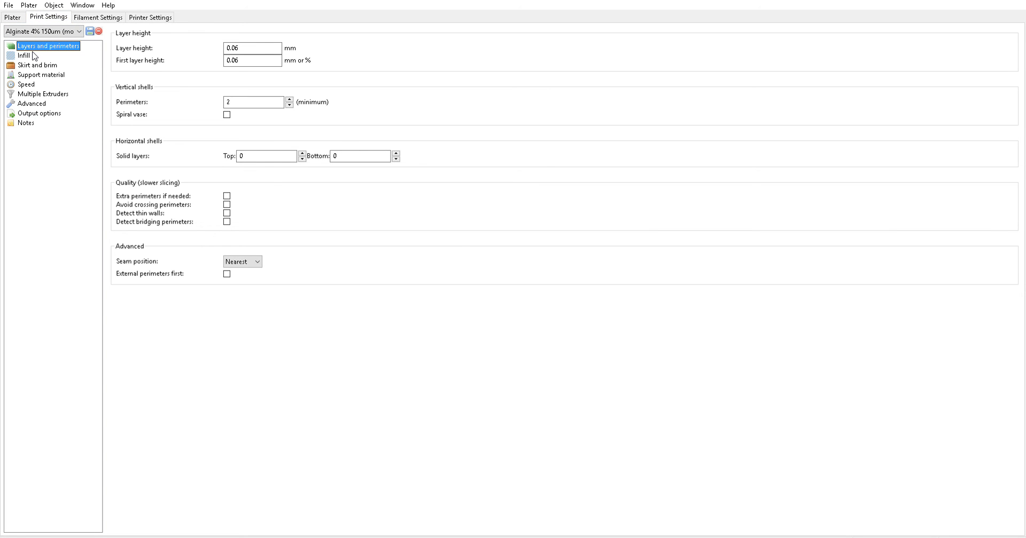
{"action": "left_click", "coordinate": [23, 56]}
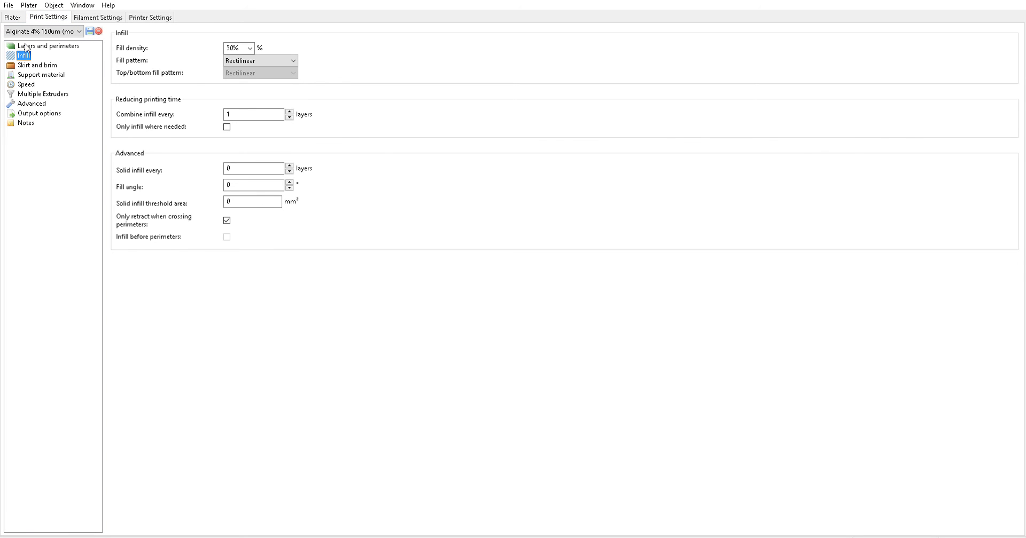
{"action": "left_click", "coordinate": [48, 46]}
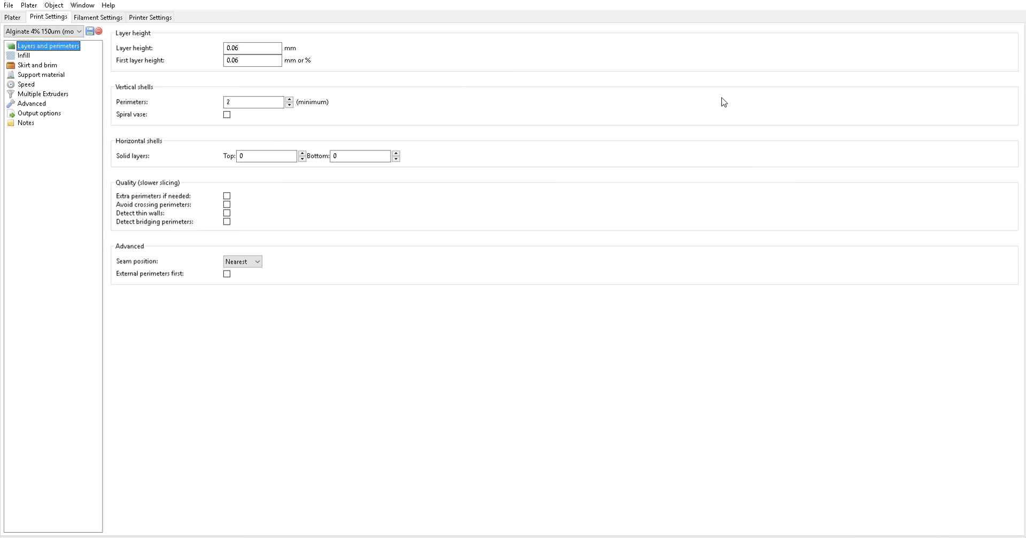
{"action": "mouse_move", "coordinate": [998, 59]}
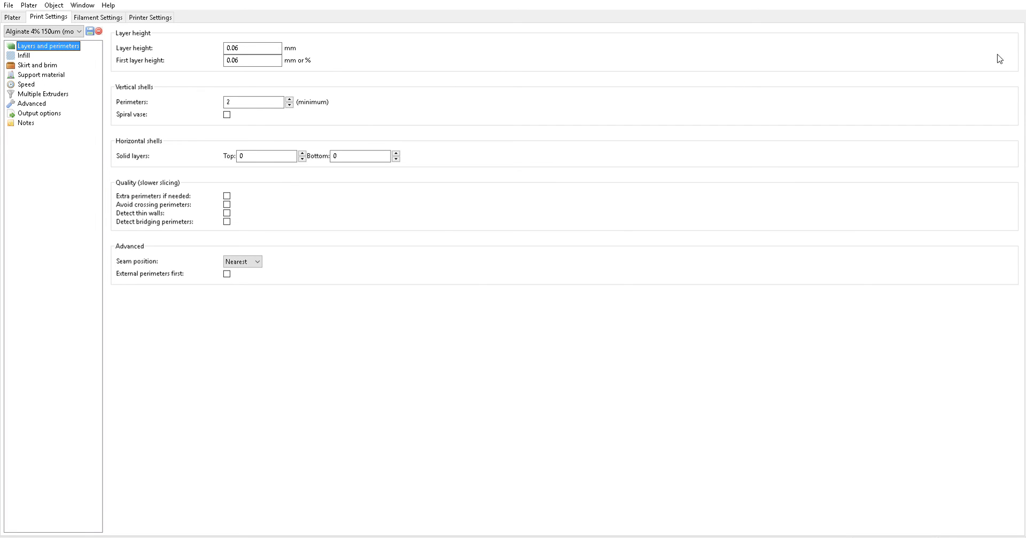